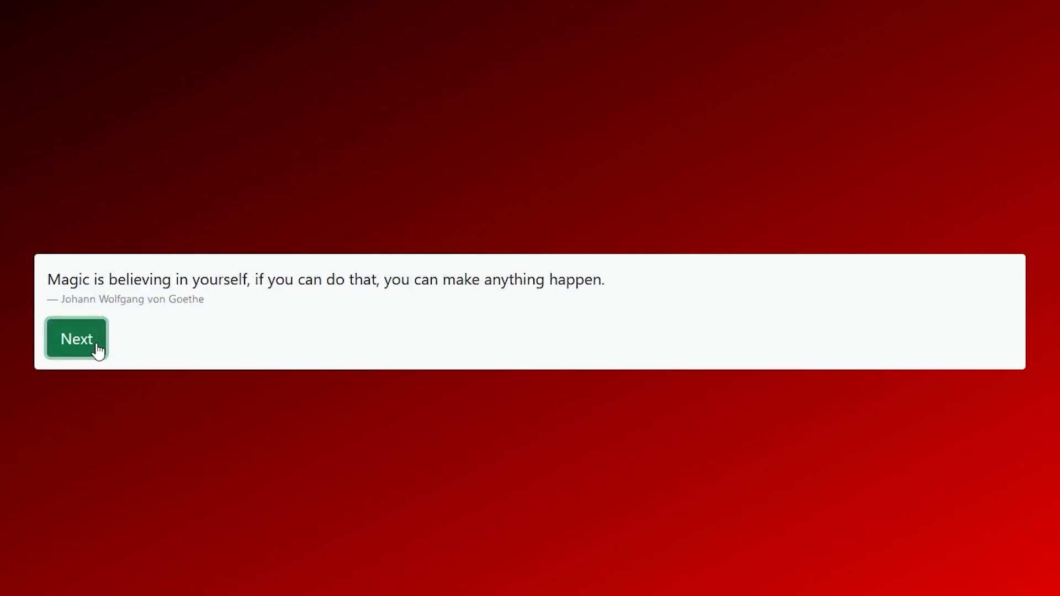
- Advance the Firefox quote page from the Goethe quote to an Albert Einstein quote
left_click(76, 338)
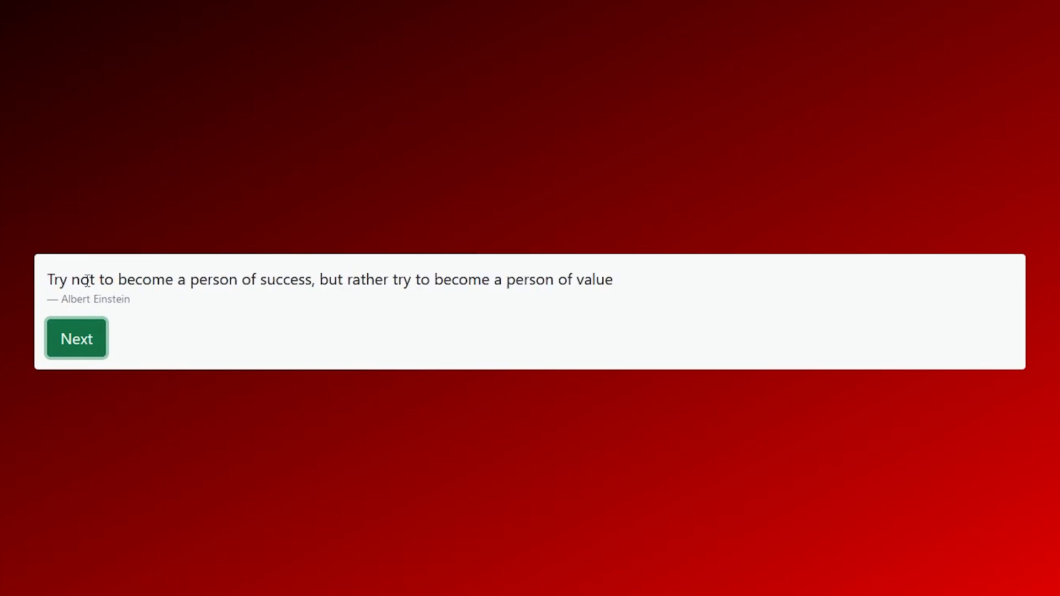
mouse_move(490, 302)
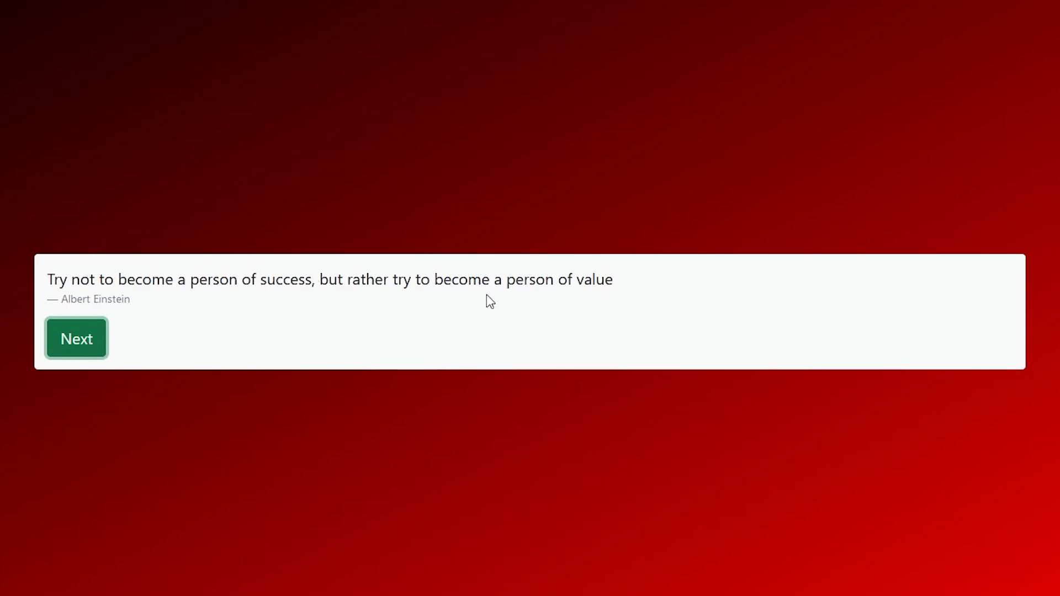
mouse_move(95, 358)
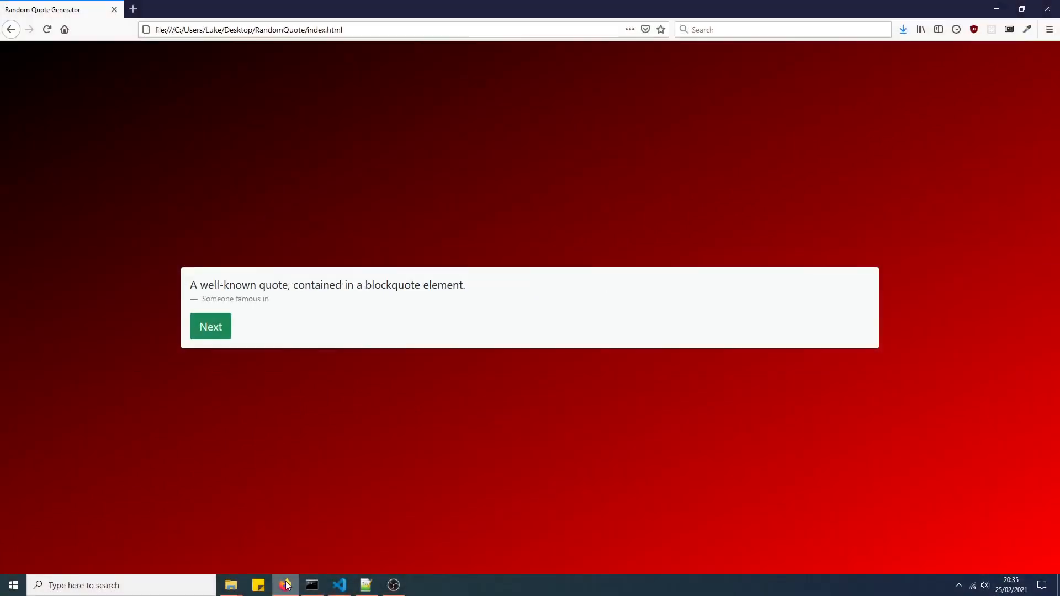
- Walk through index.html's body, script.js include and figcaption, comparing with Firefox, then open styles.css
left_click(339, 585)
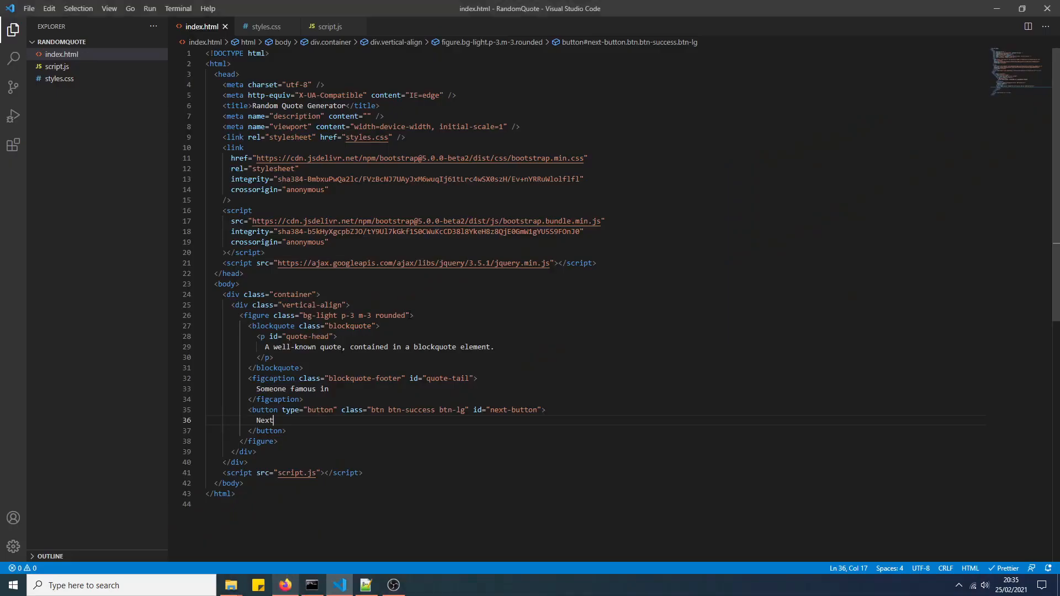
left_click(241, 283)
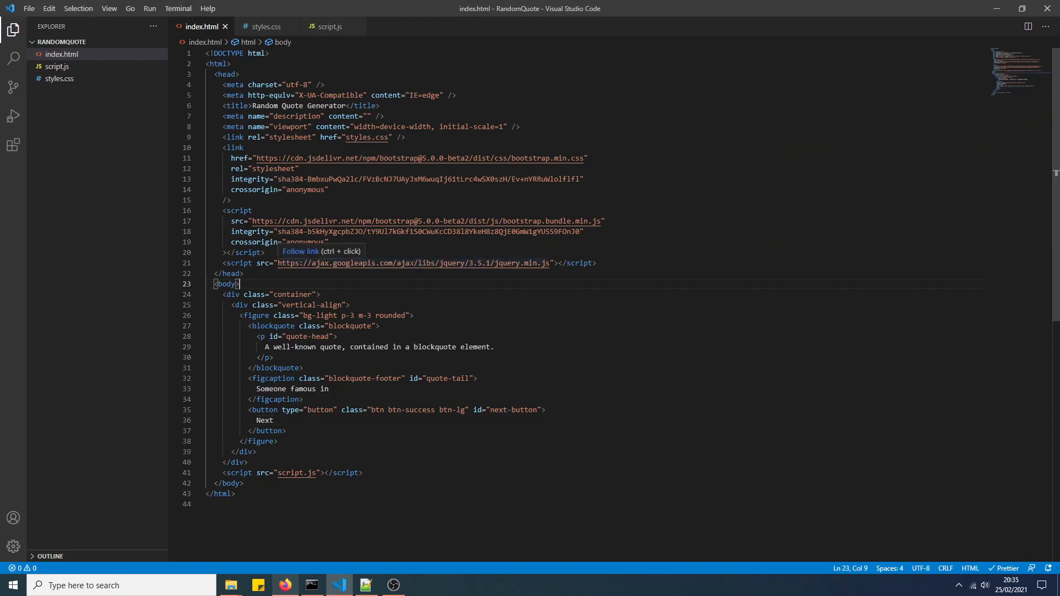
mouse_move(328, 419)
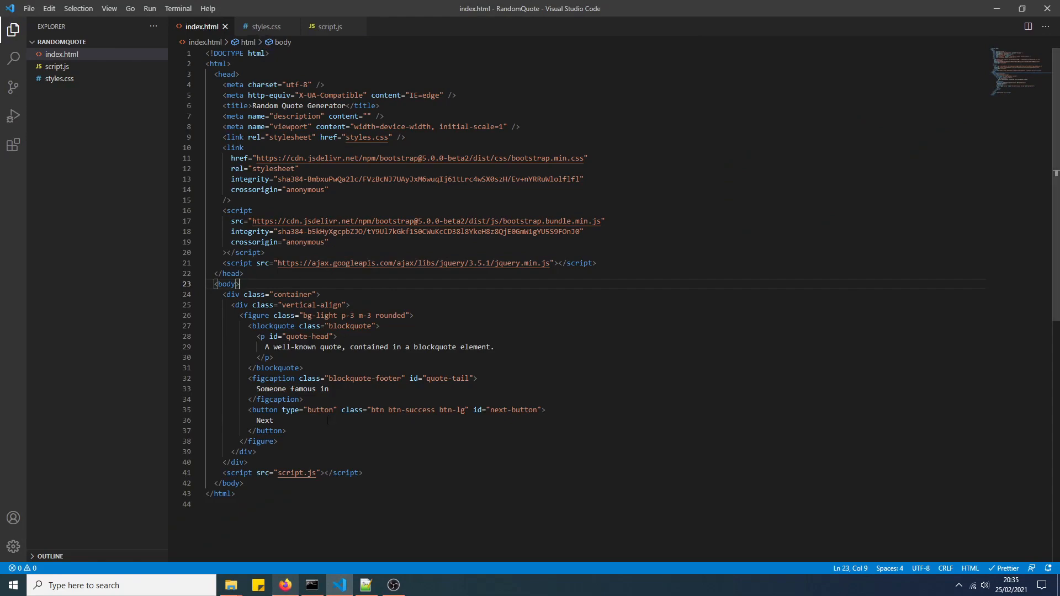
left_click(284, 585)
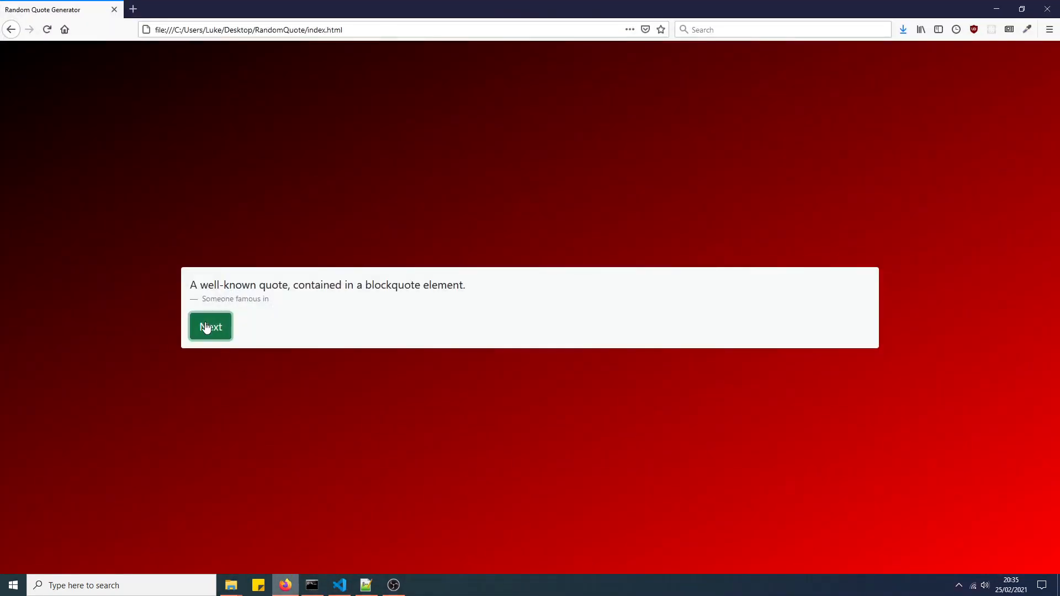
mouse_move(286, 585)
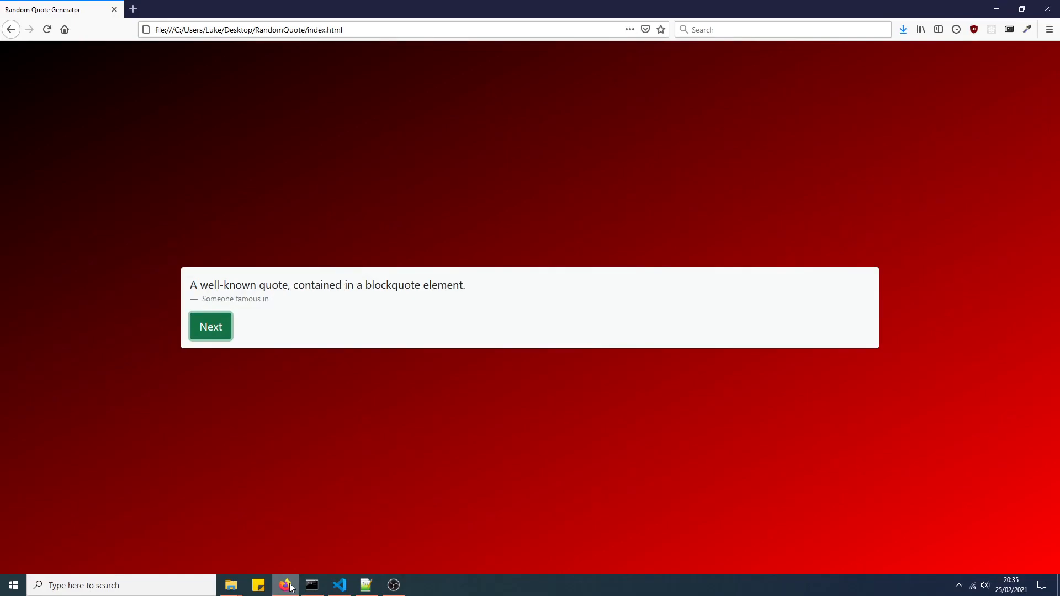
left_click(338, 585)
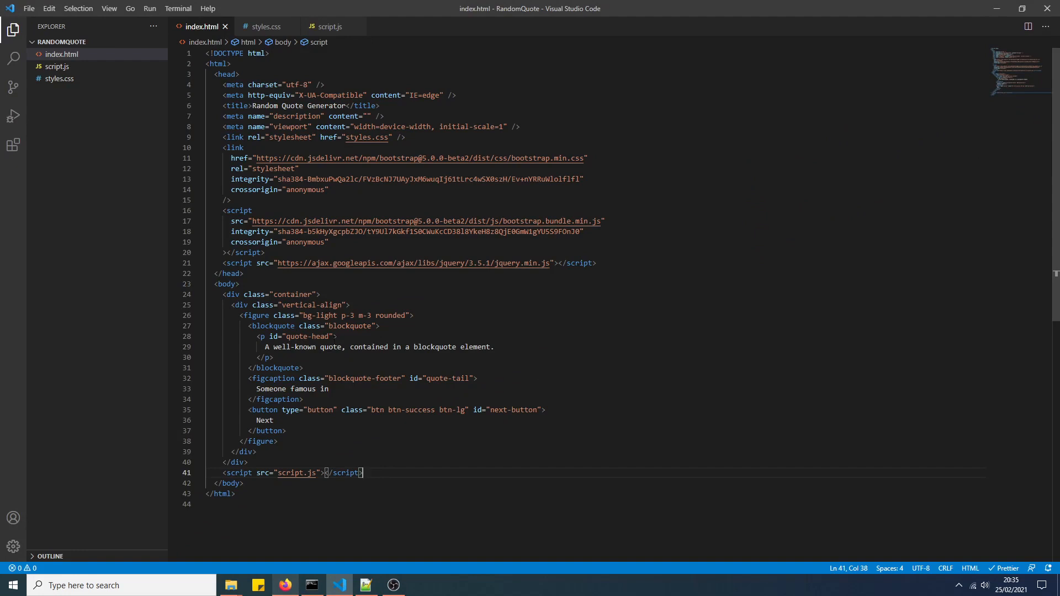
left_click(314, 347)
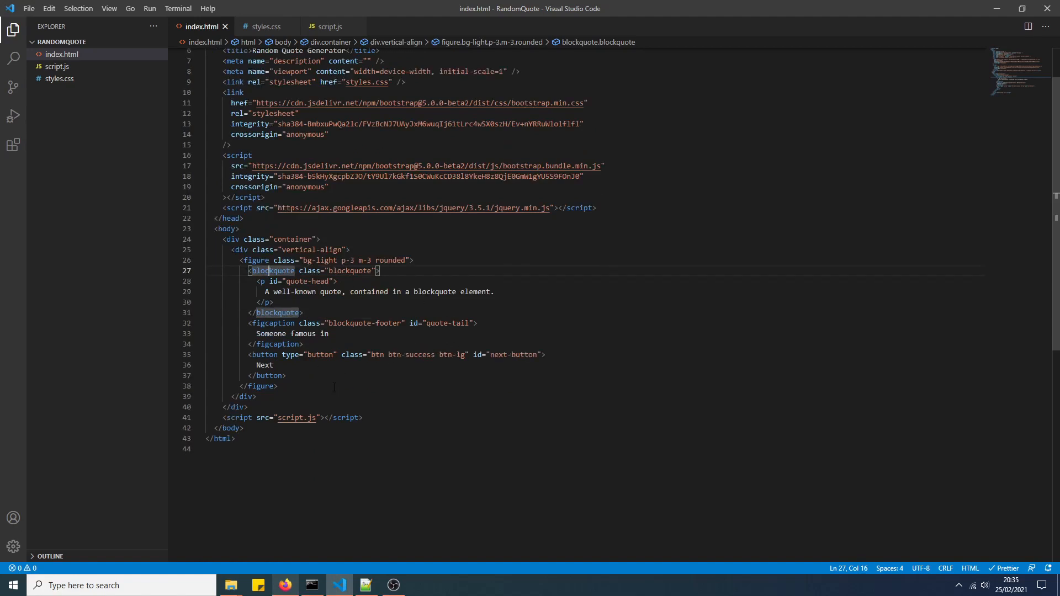
left_click(277, 345)
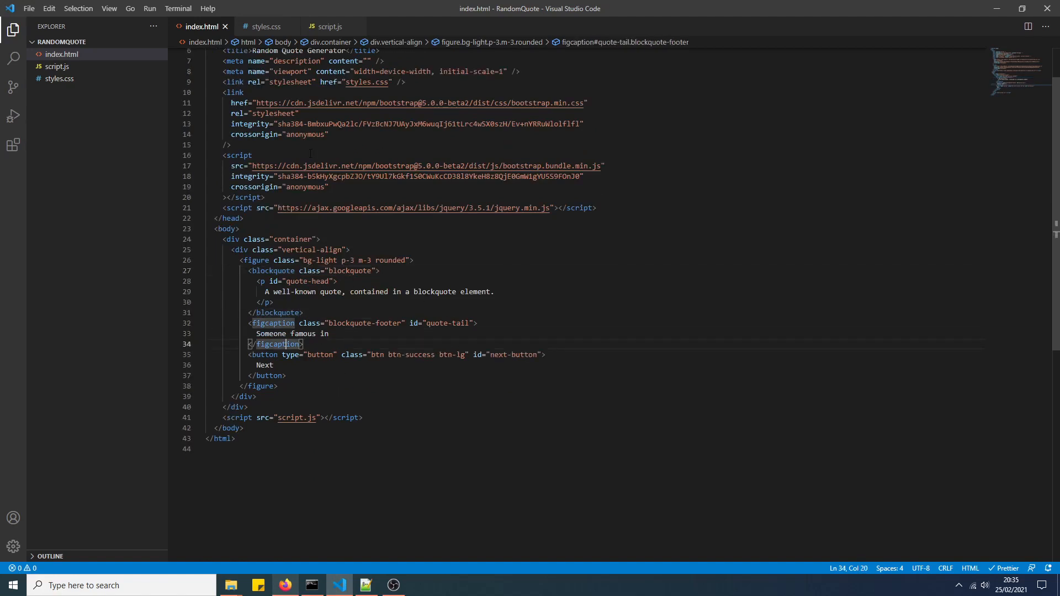
left_click(266, 27)
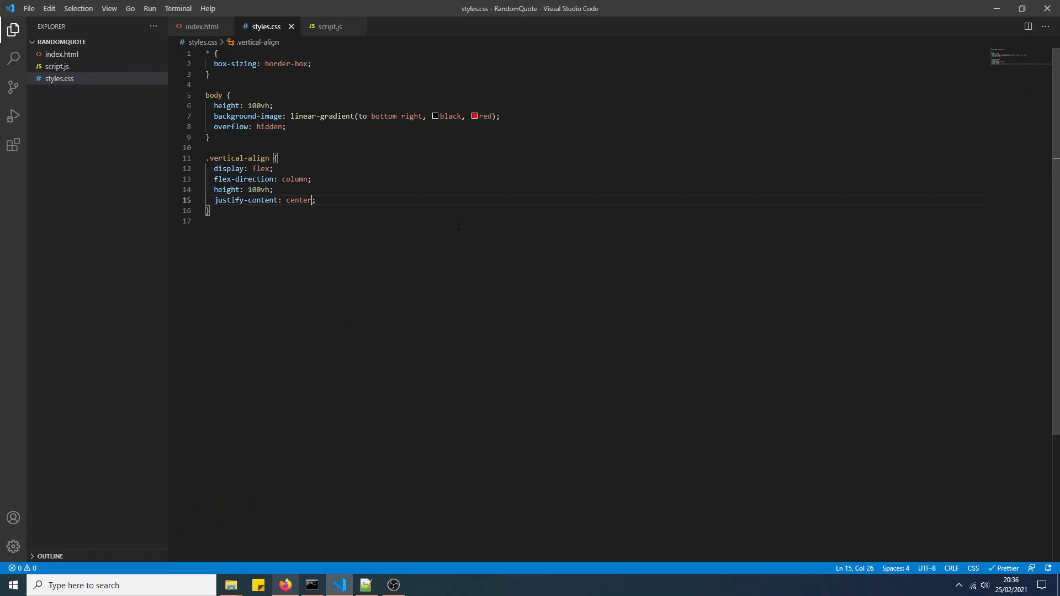
- Highlight the body gradient and .vertical-align rules, then compare them with the page in Firefox
left_click(323, 116)
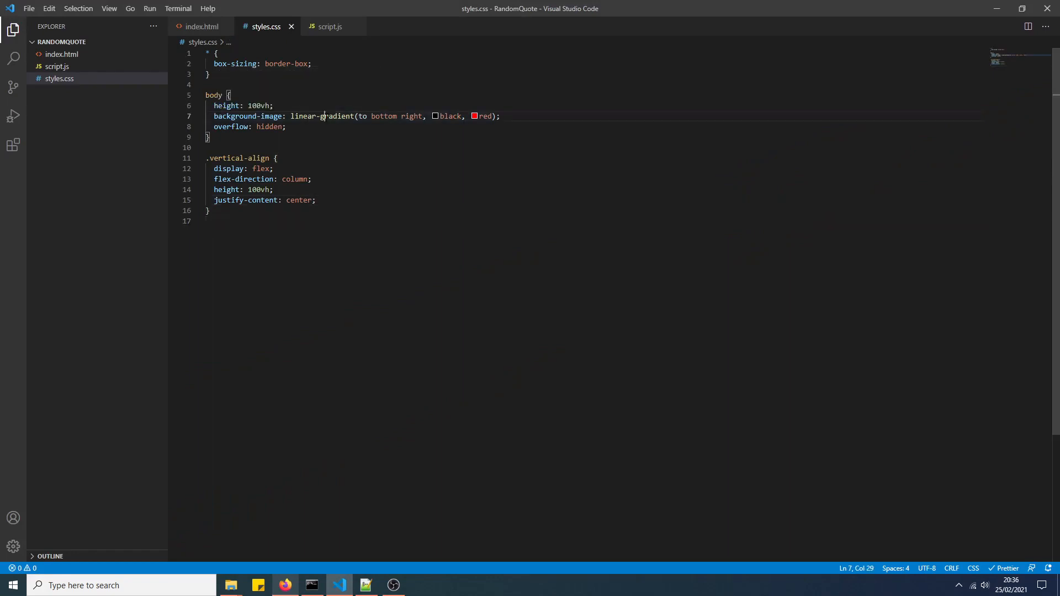
double_click(269, 126)
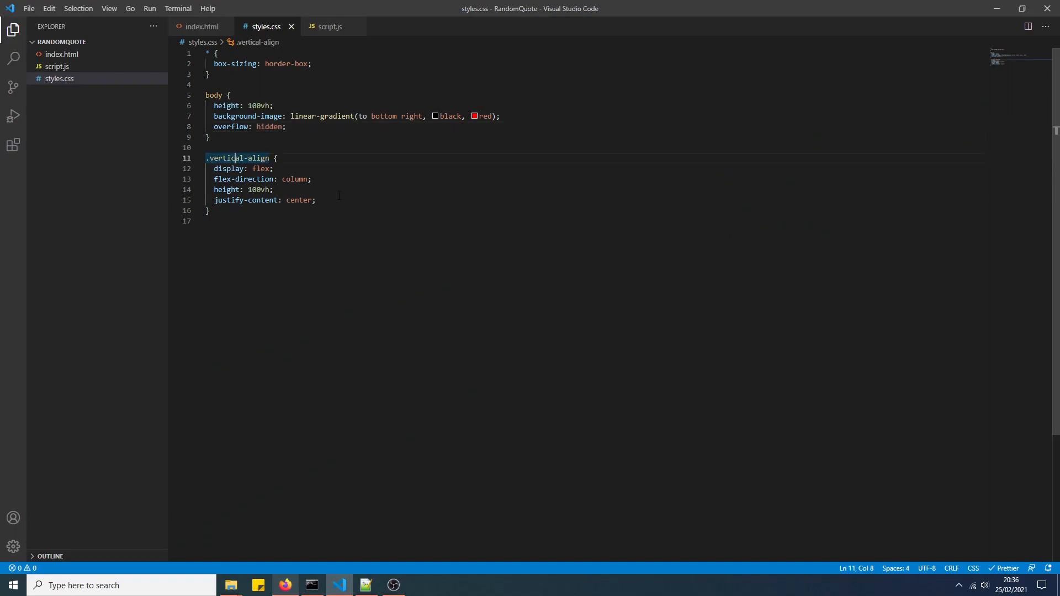
left_click(284, 586)
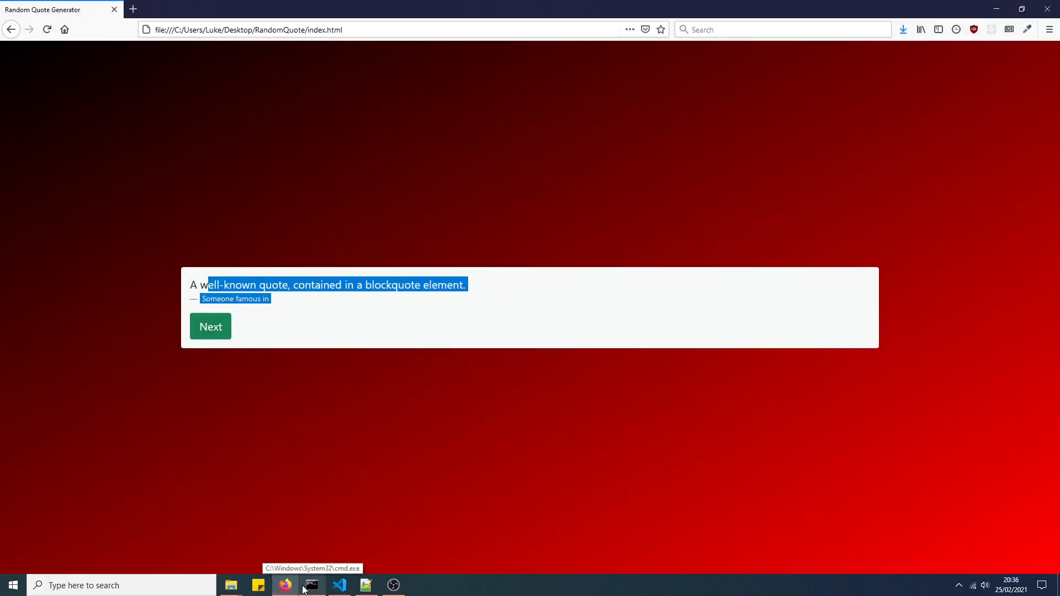
left_click(339, 584)
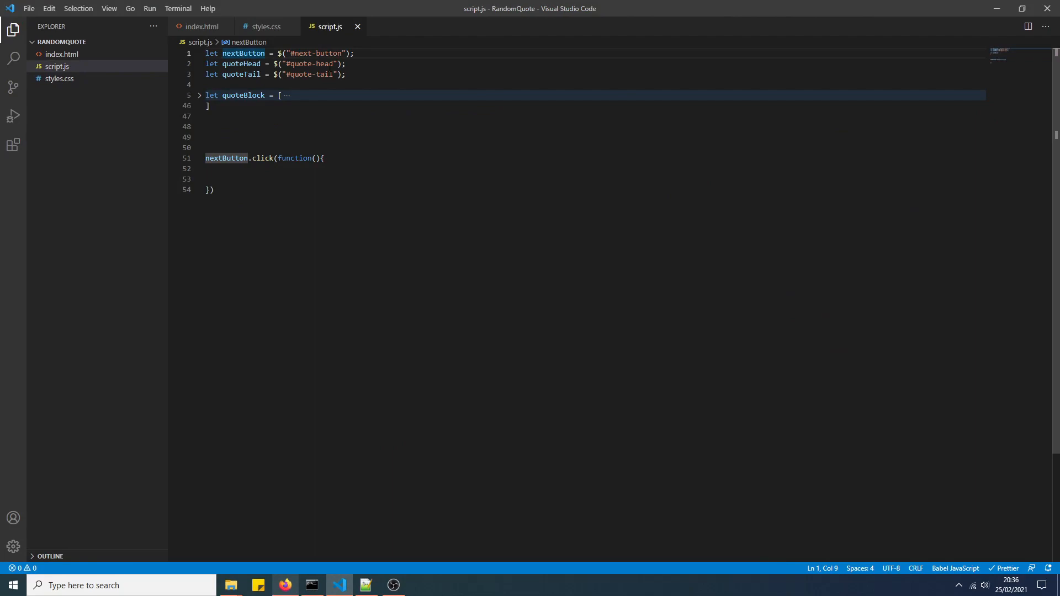
left_click(242, 63)
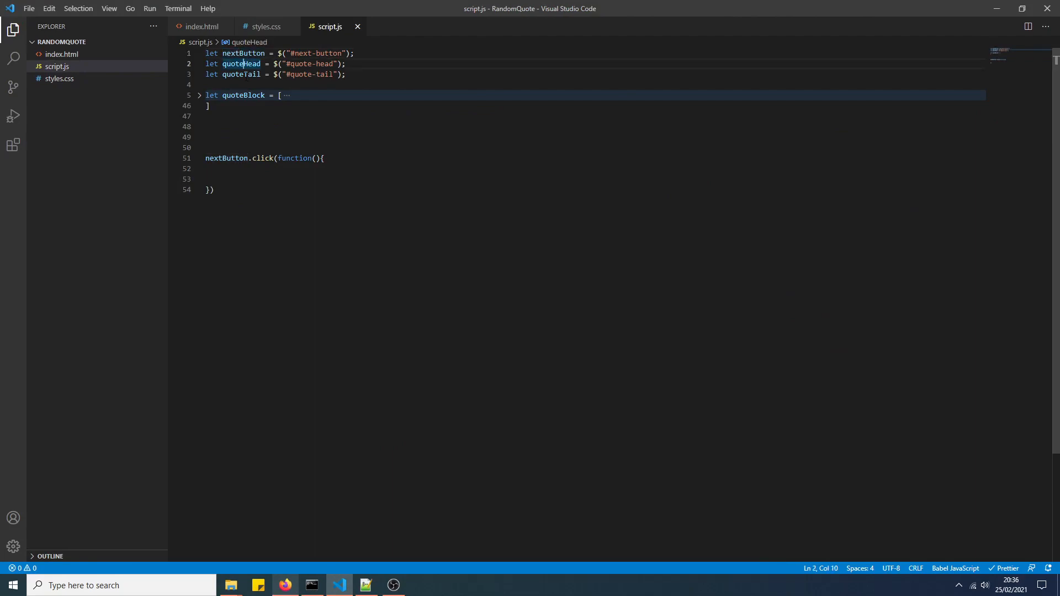
left_click(285, 586)
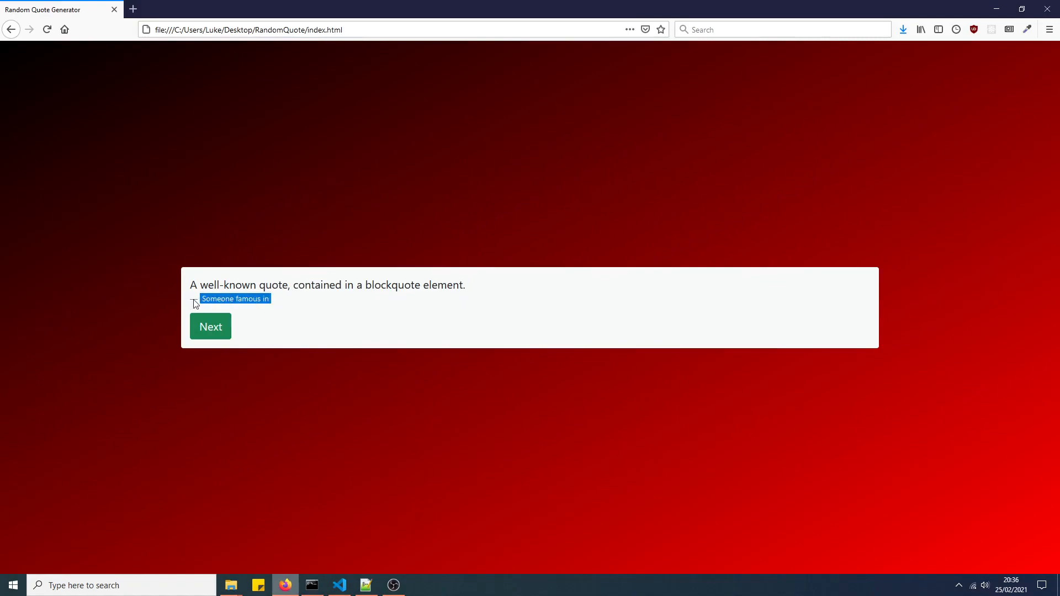
left_click(338, 585)
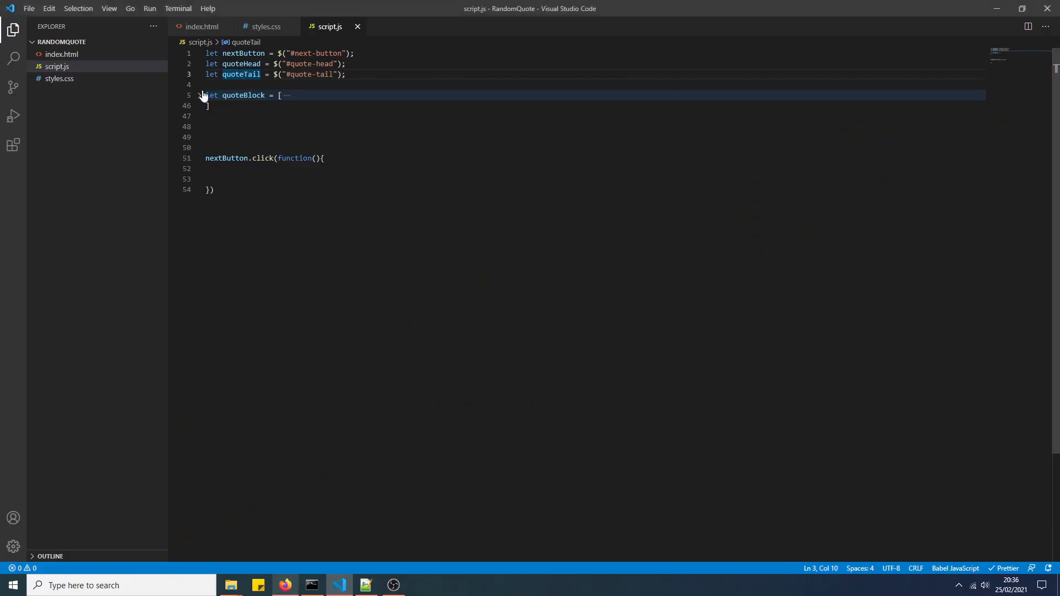
left_click(201, 95)
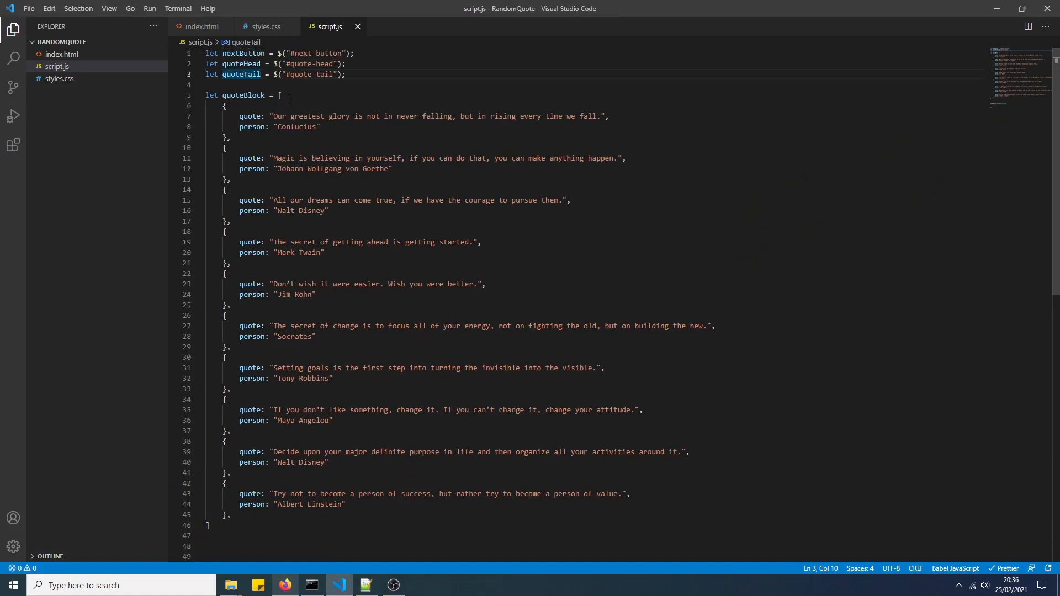
left_click(280, 115)
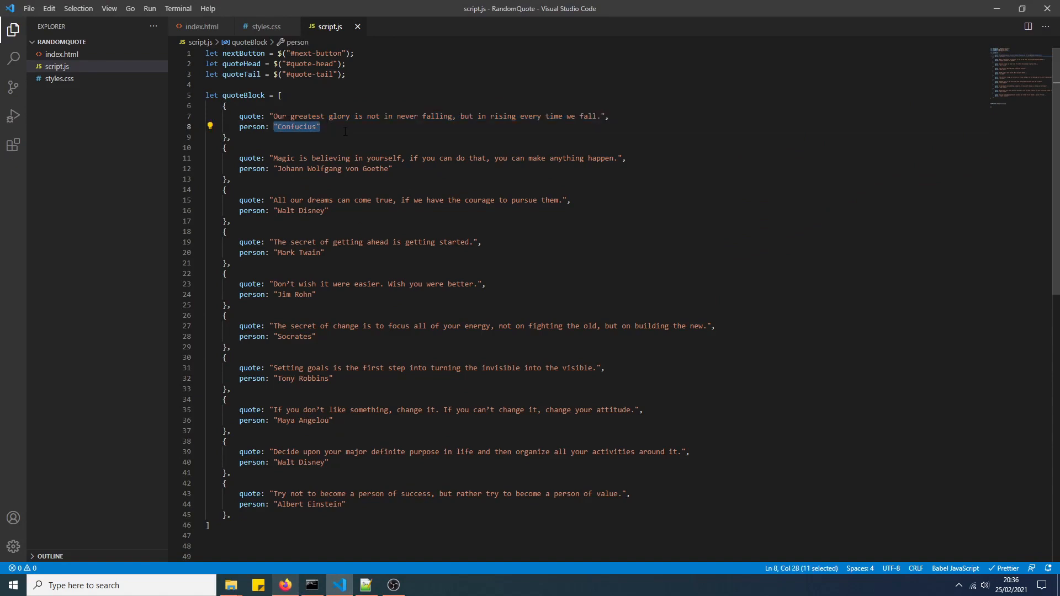
left_click(200, 94)
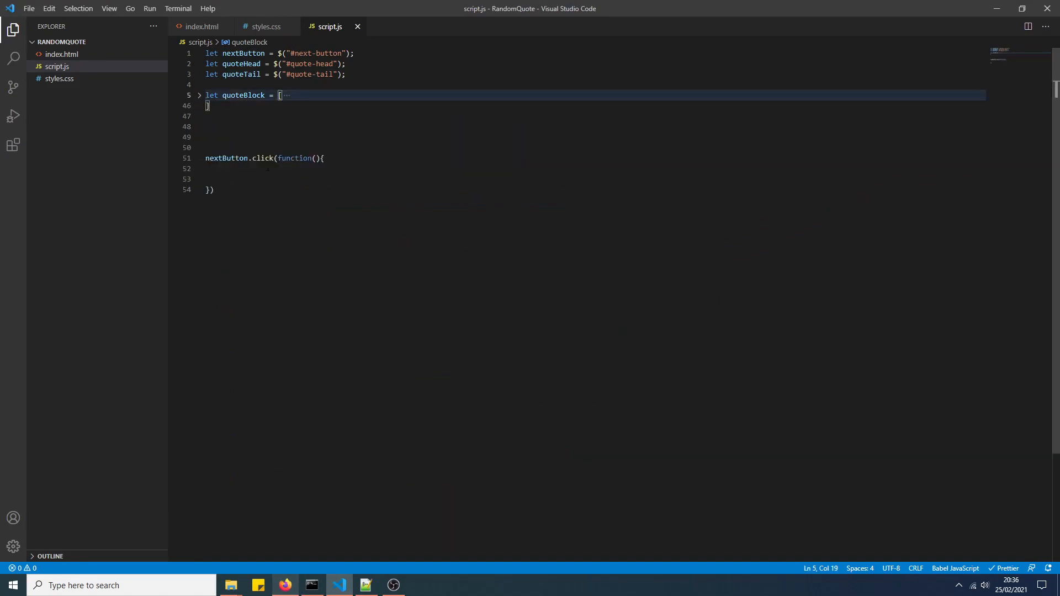
- Declare ranNum and assign Math.floor(Math.random() * quoteBlock.length) inside the Next click handler
left_click(207, 137)
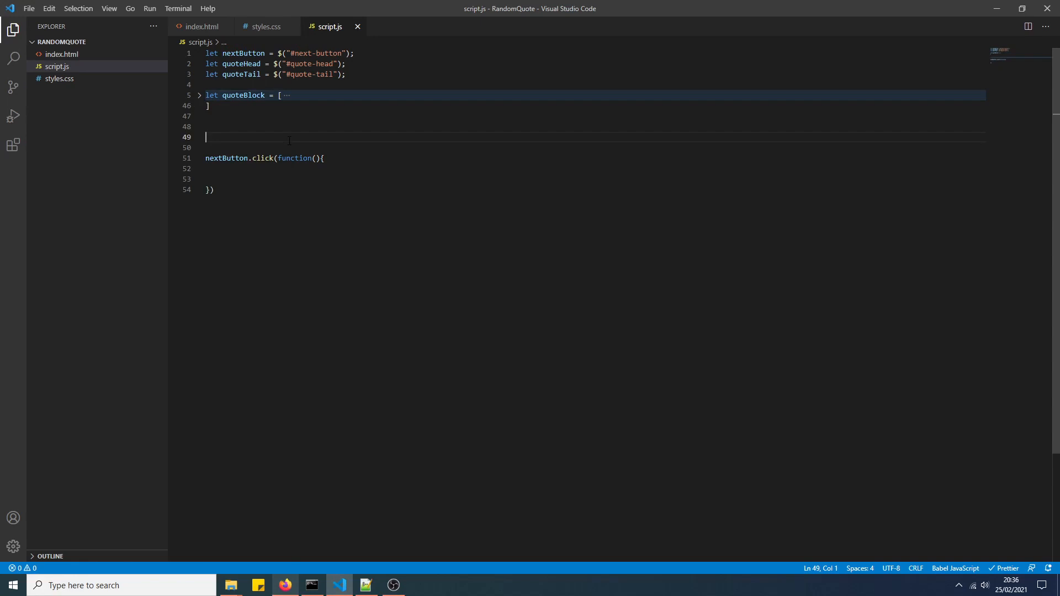
type("let")
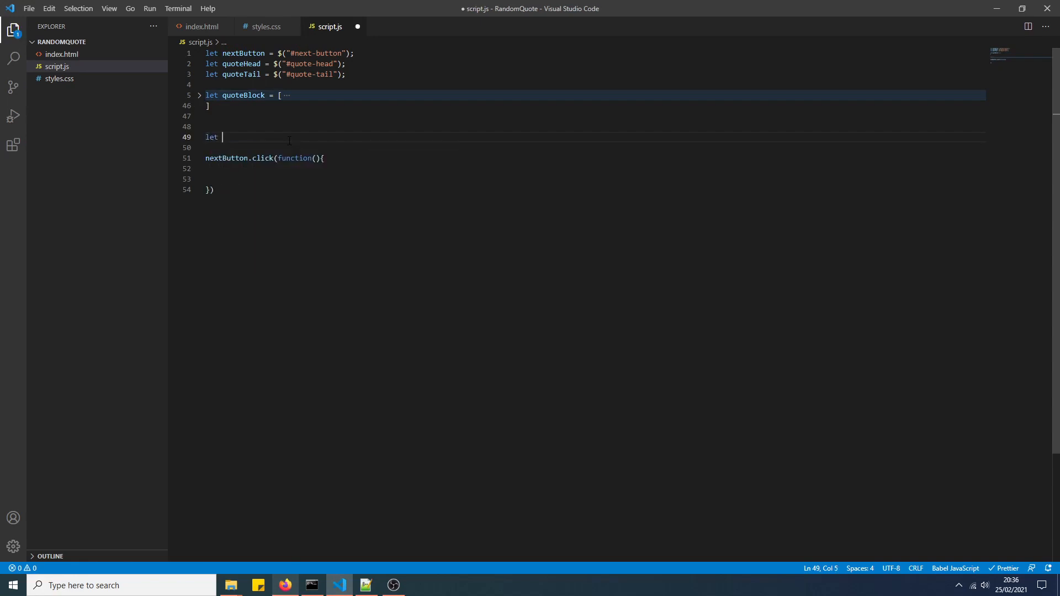
type("ranNum;")
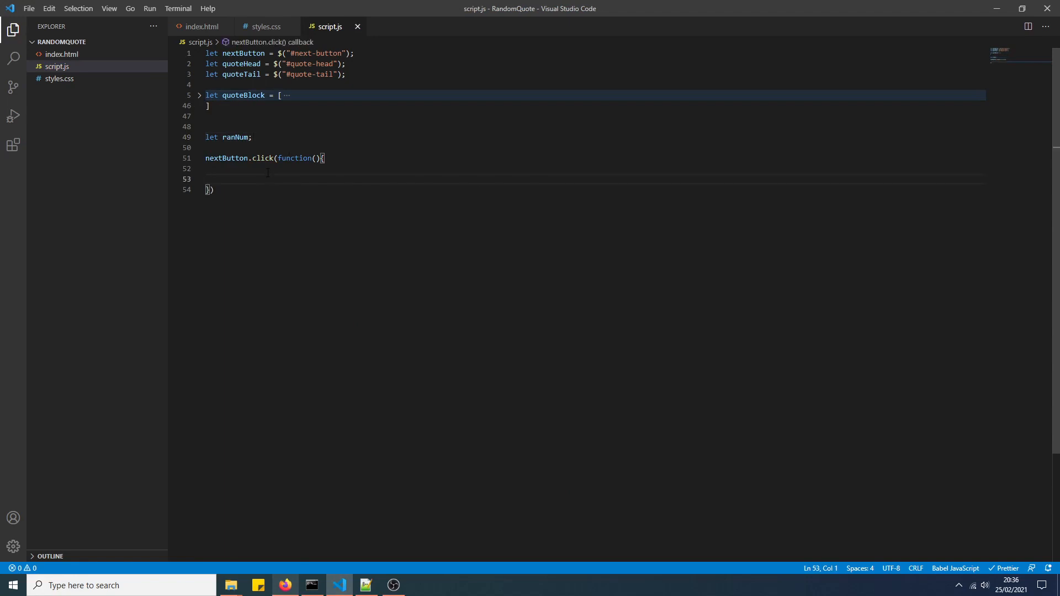
key("Enter")
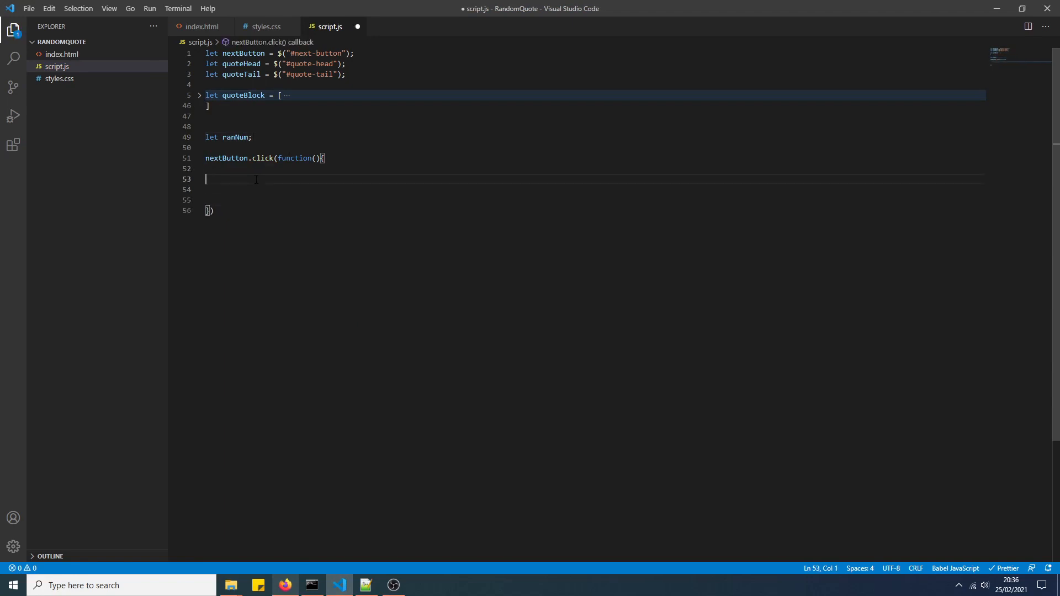
type("ranNum")
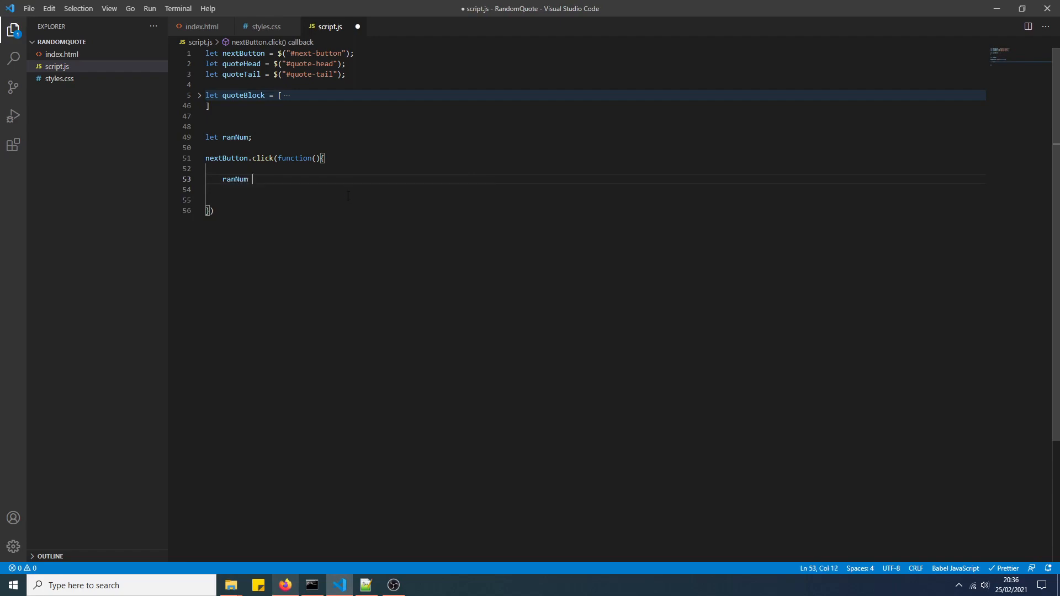
type("=")
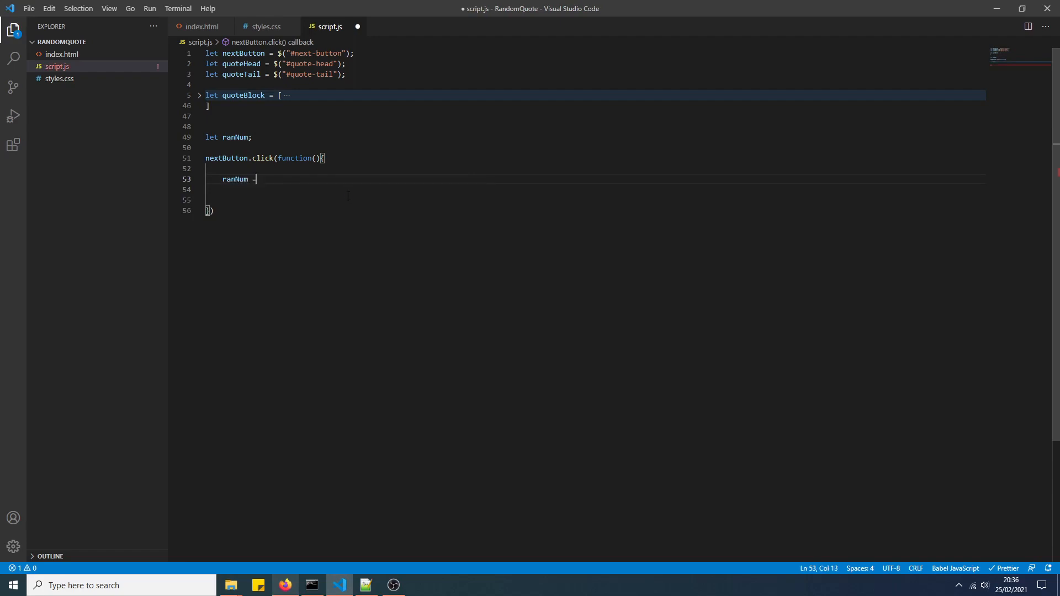
type("Math.floor(Math,")
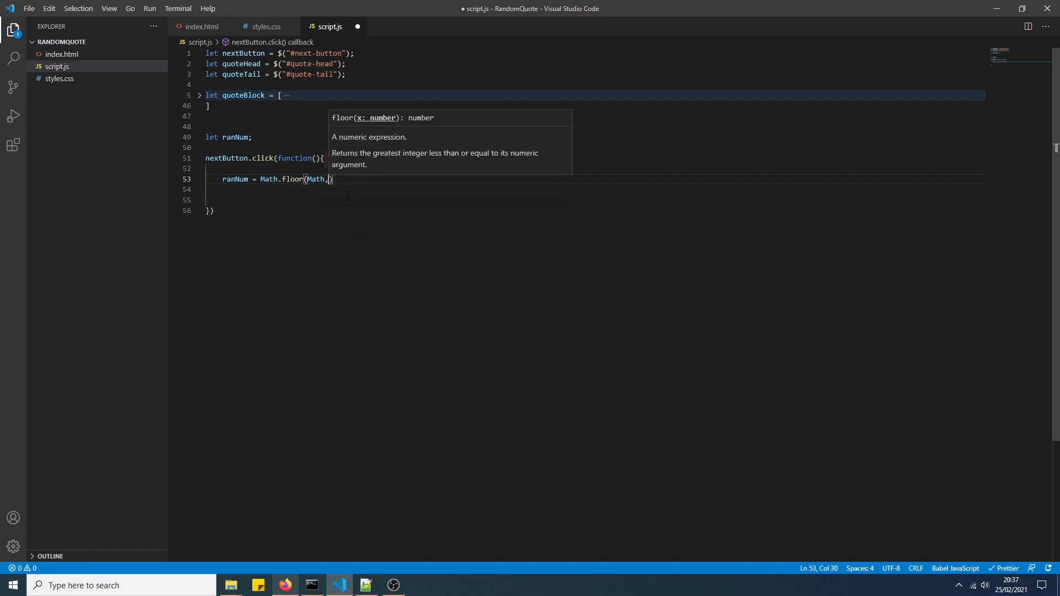
type(".random(")
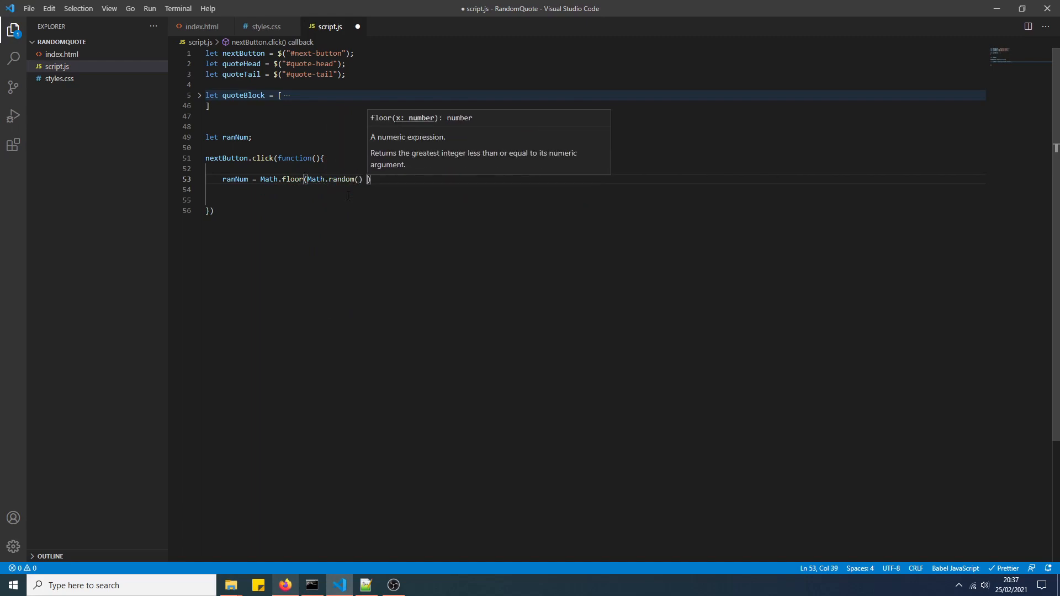
type("* quoteBlock")
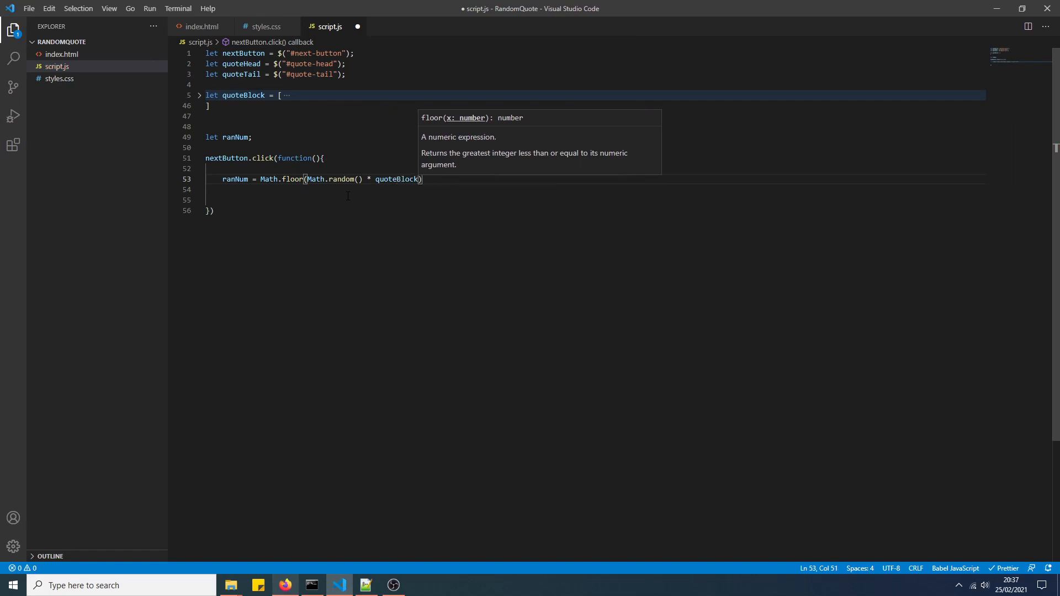
type(".length")
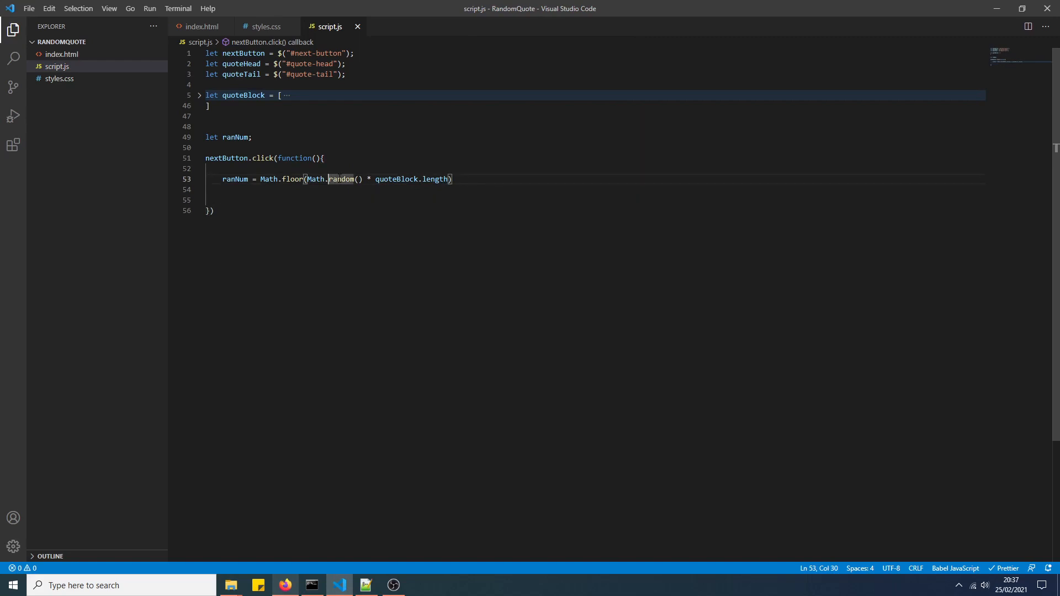
mouse_move(342, 179)
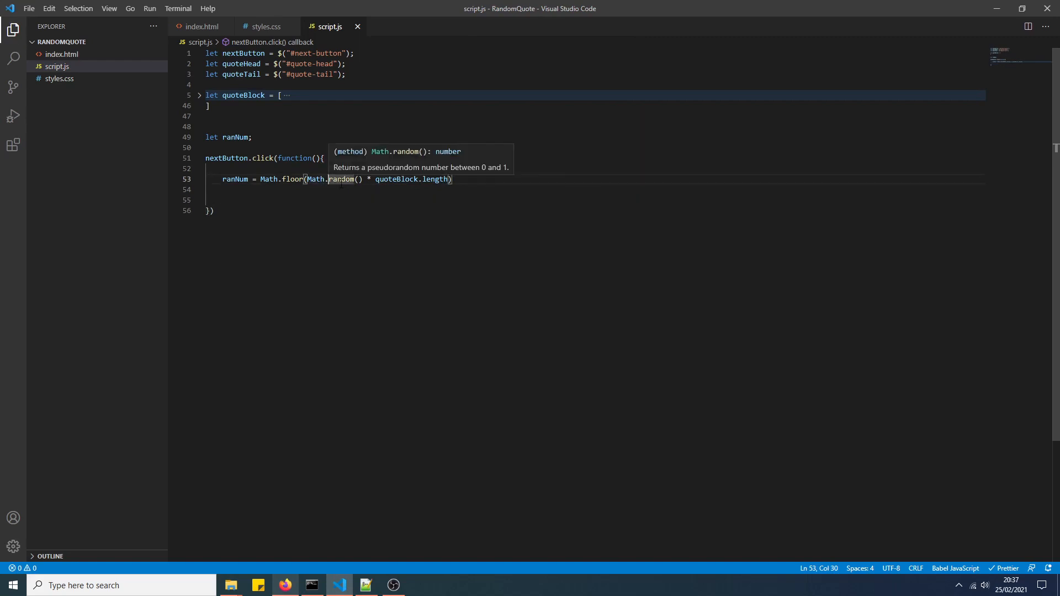
- Show the Math.random tooltip and unfold the quote array
left_click(292, 179)
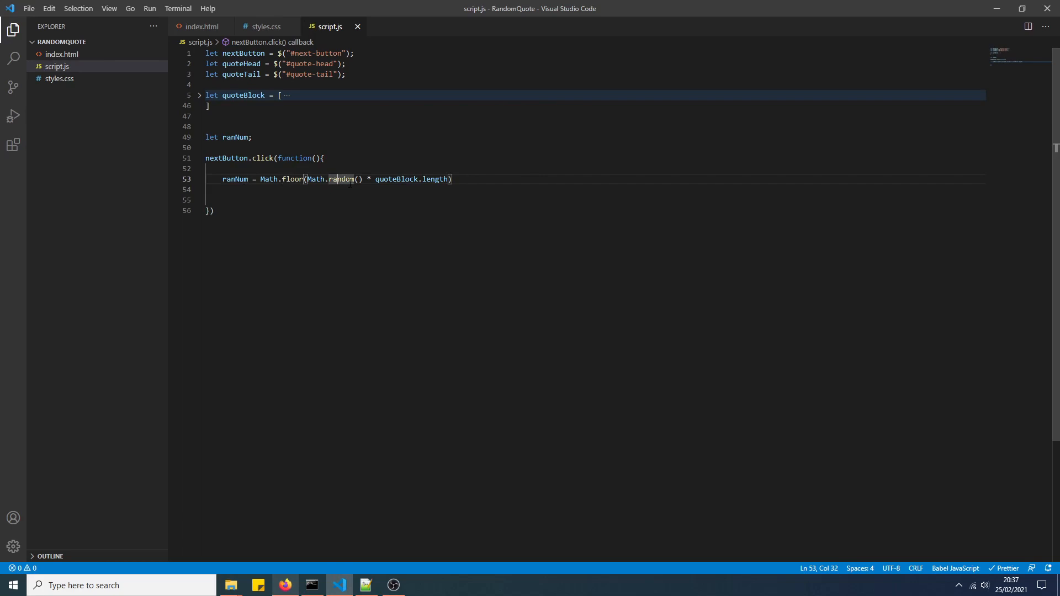
double_click(341, 179)
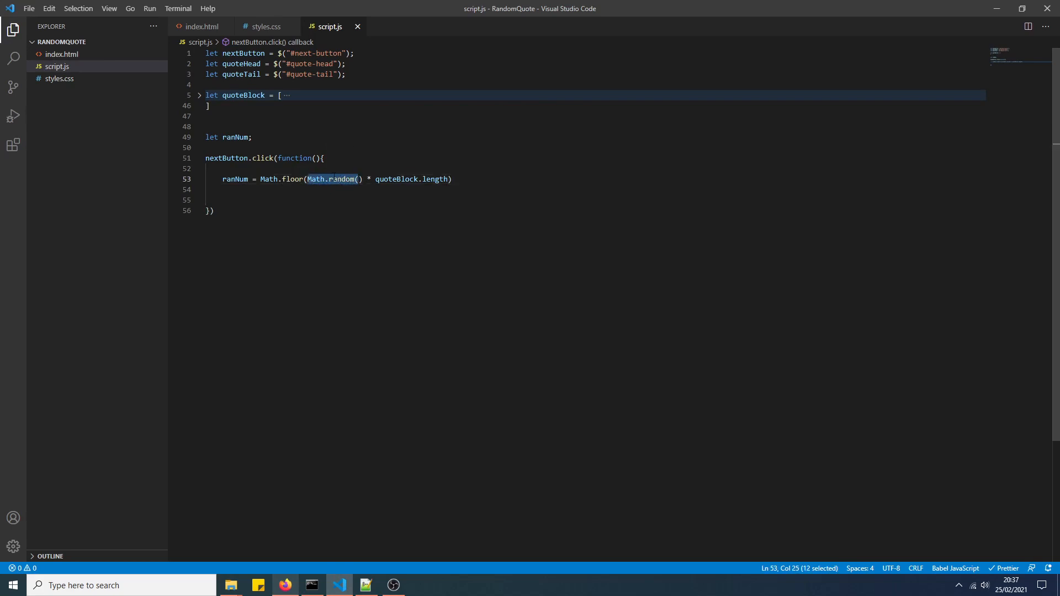
mouse_move(283, 178)
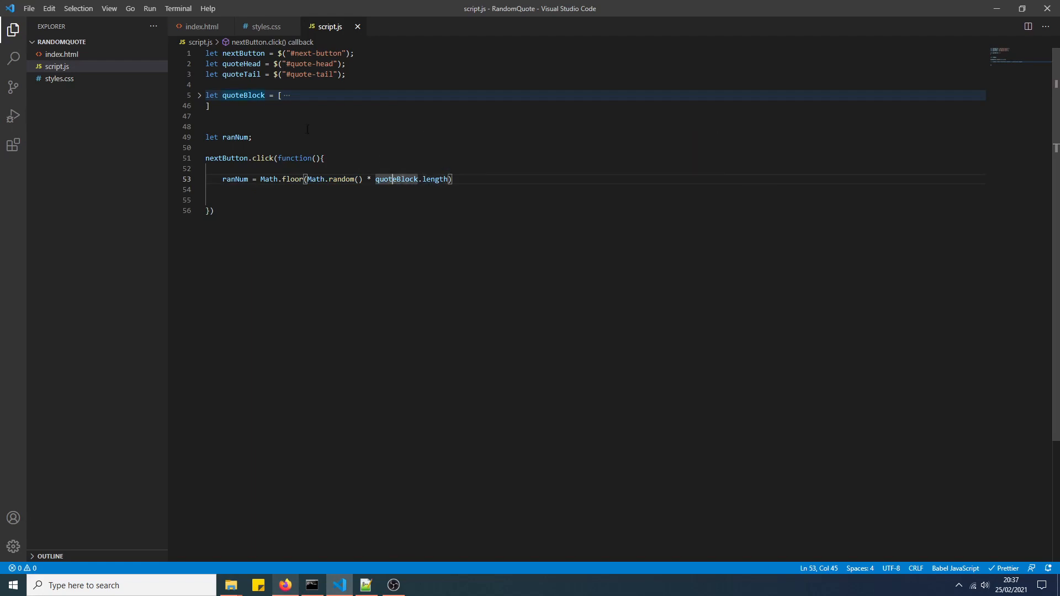
left_click(199, 95)
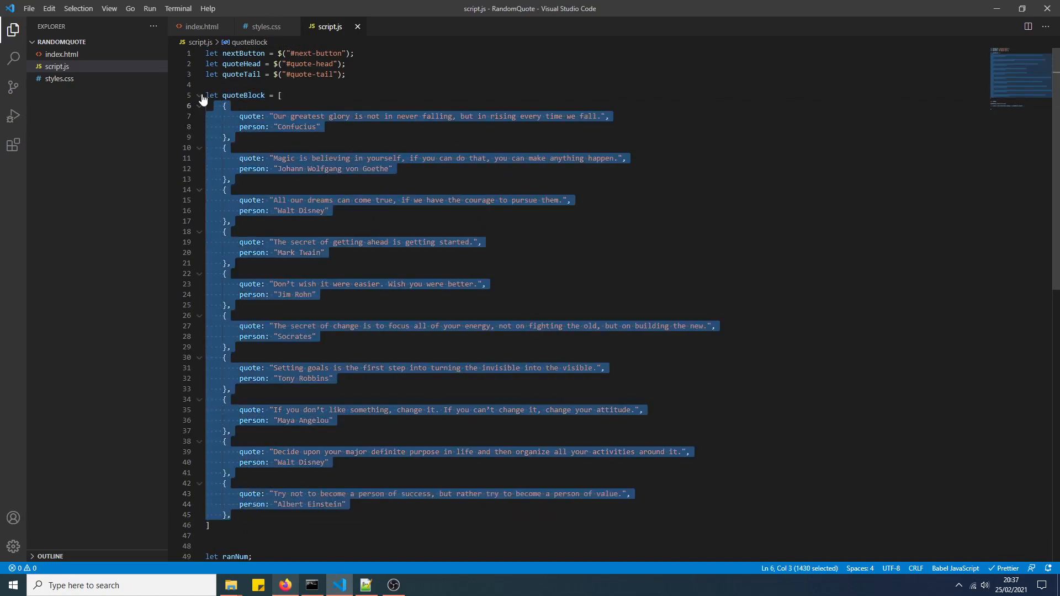
- Fold the quote array, save, and add quoteHead.html(quoteBlock[ranNum].quote)
left_click(200, 95)
type("ranNum = Math.floor(Math.random() * quoteBlock.length)")
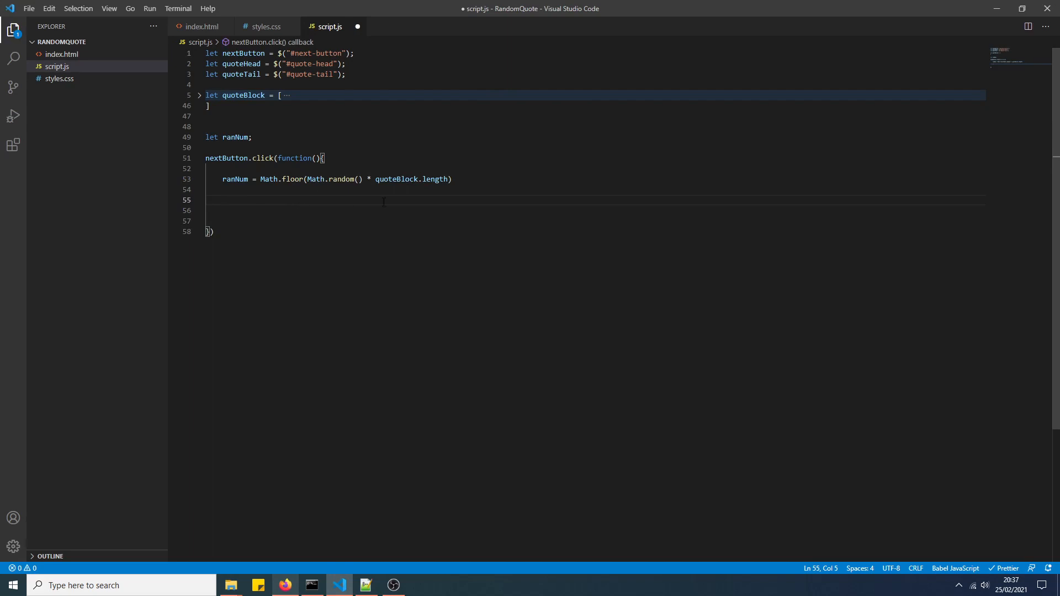
key("ctrl+s")
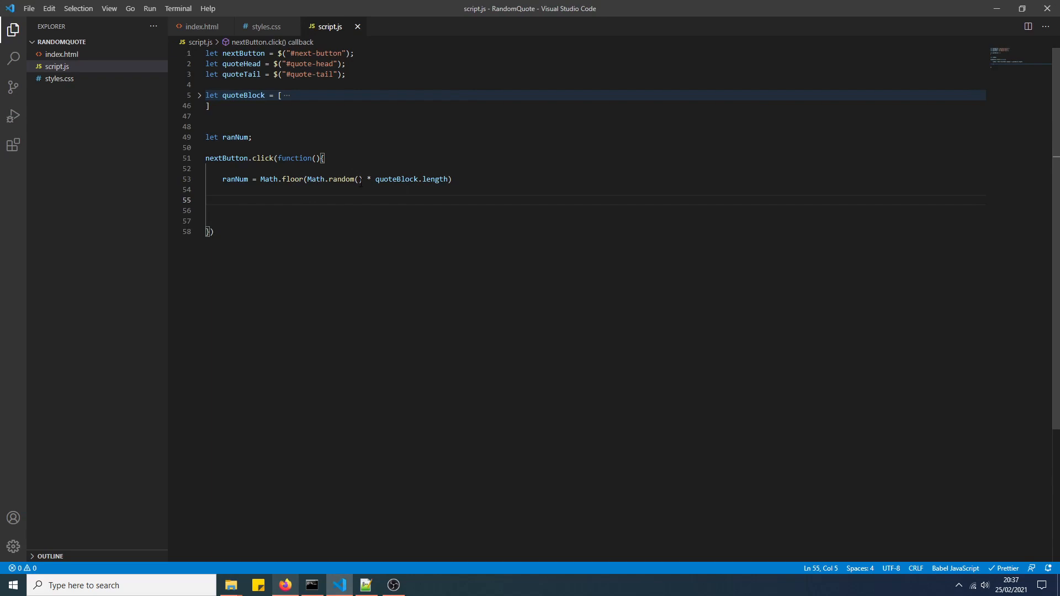
type("quoteHead.html(")
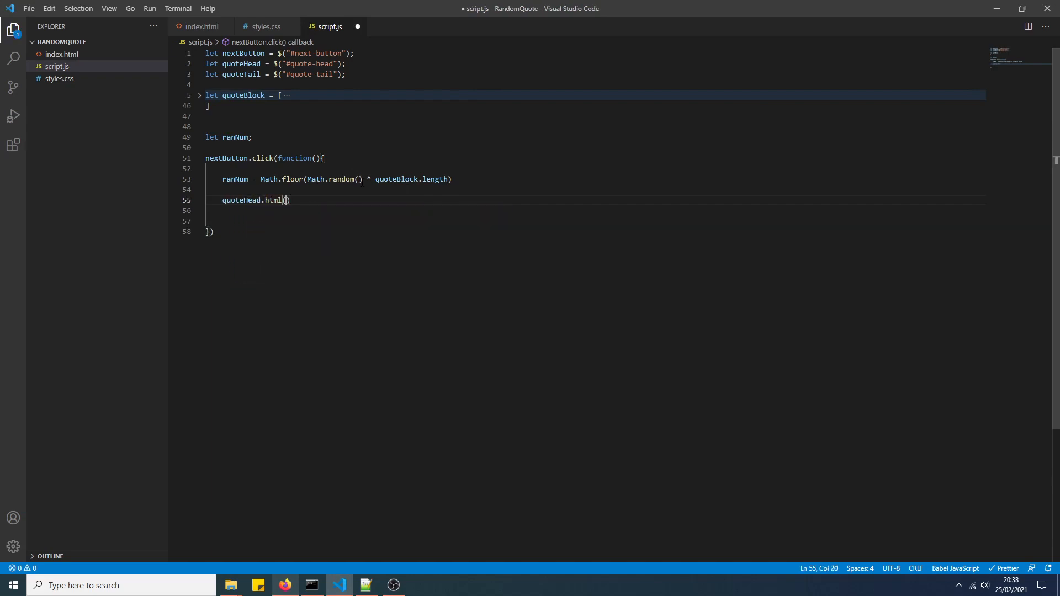
type("quoteBlock[")
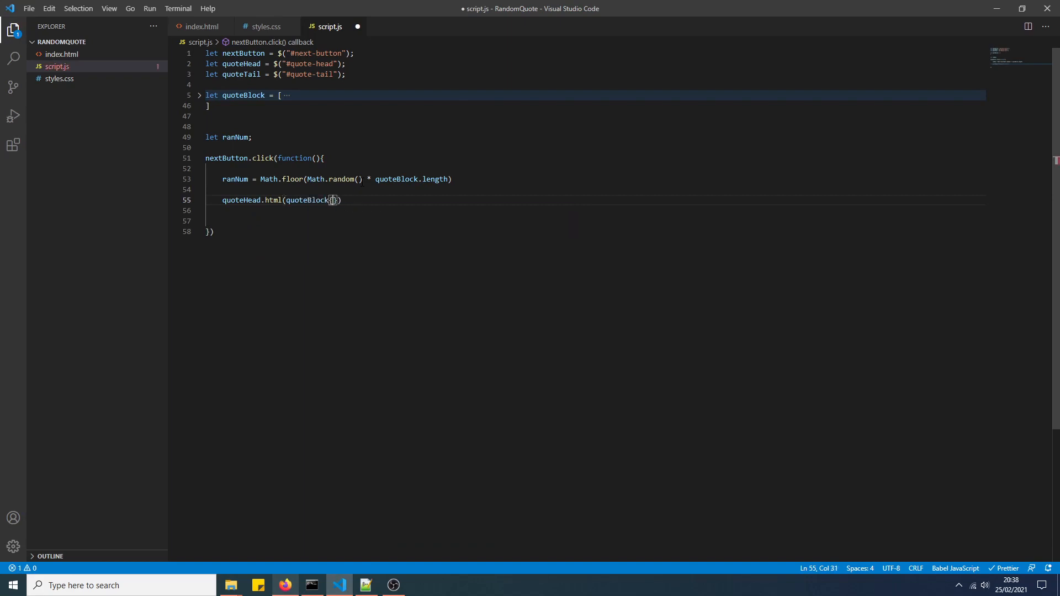
type("r")
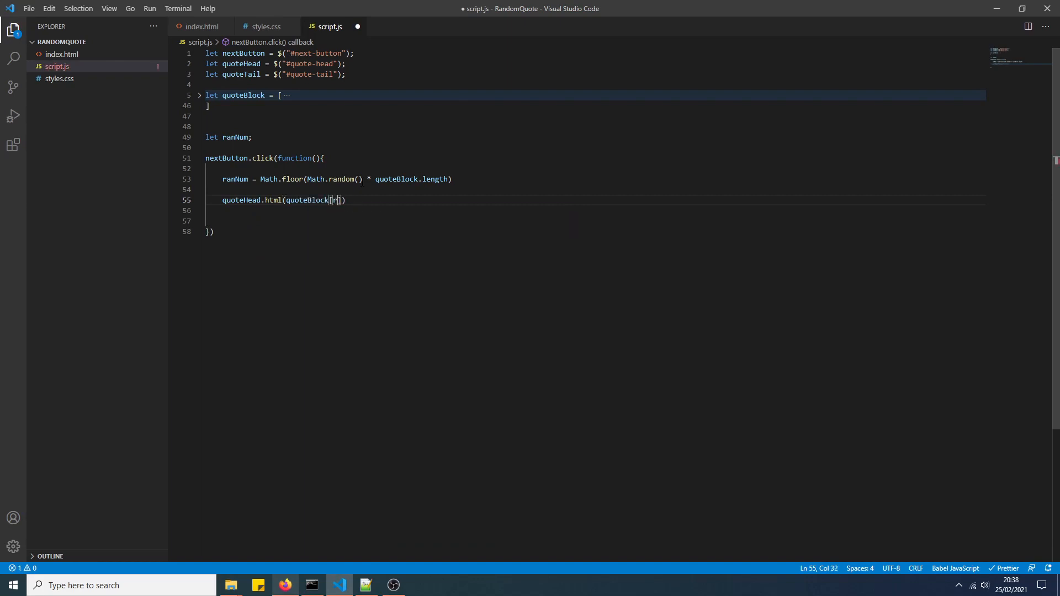
type("anNum")
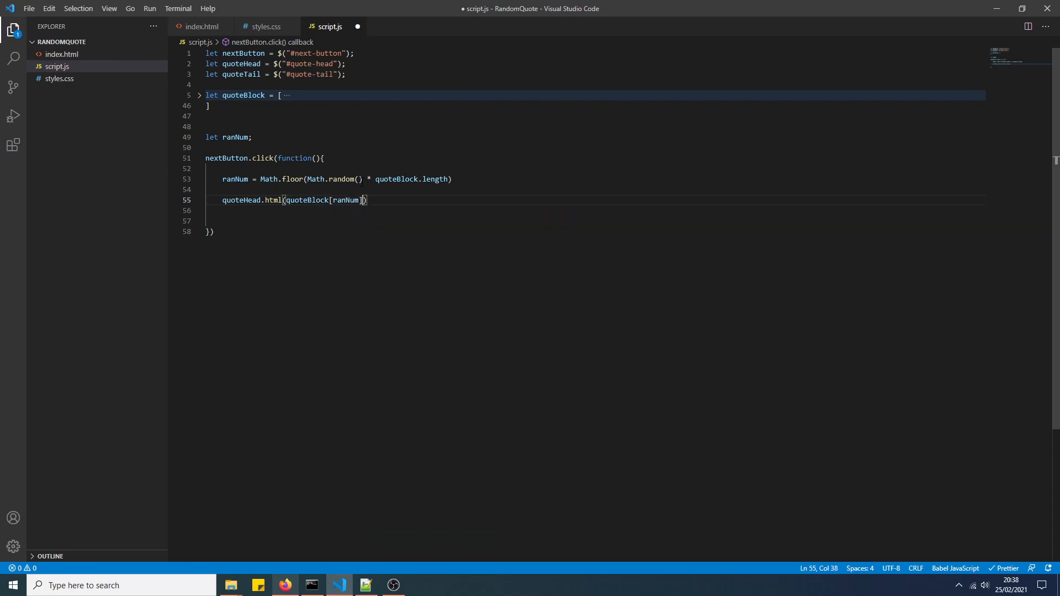
type(".head")
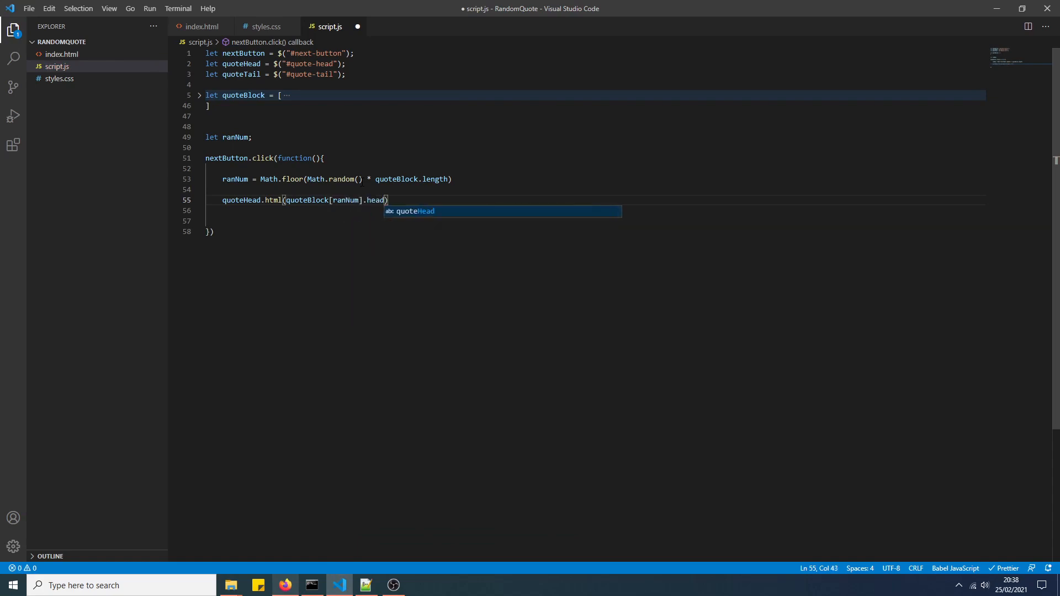
type("pers")
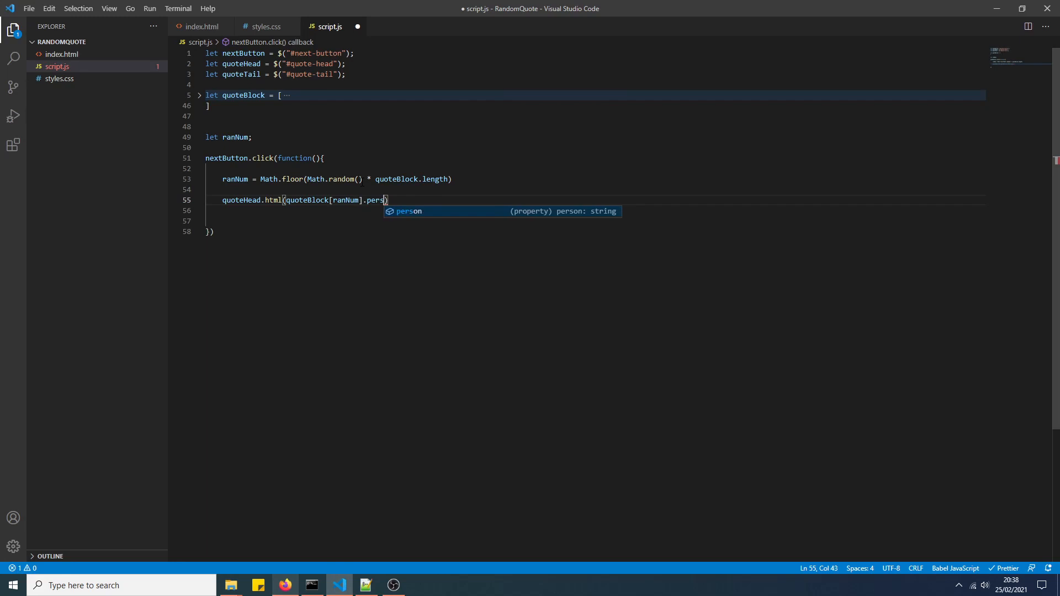
key("Enter")
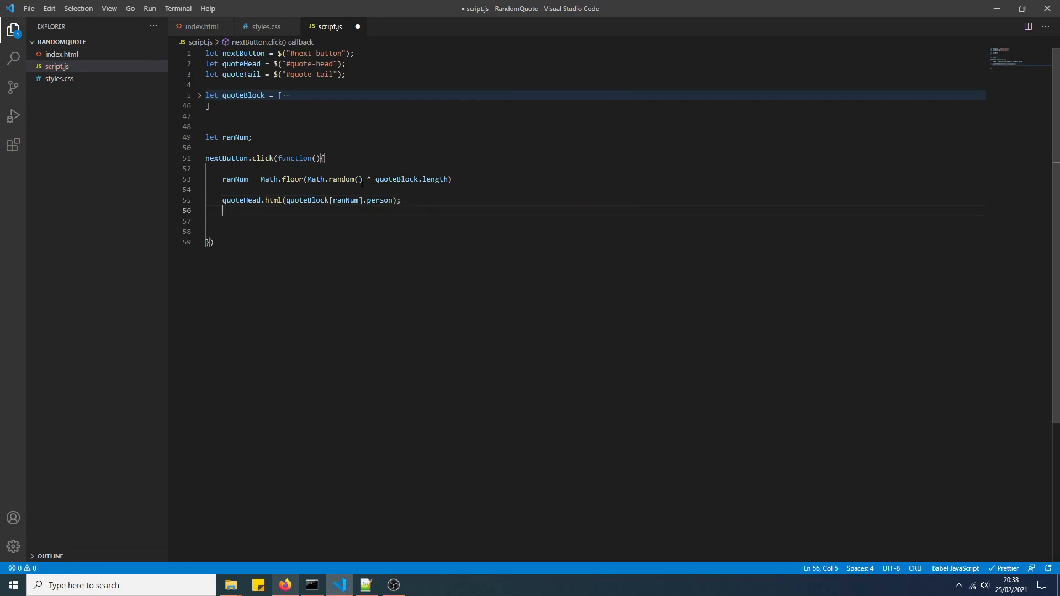
- Add quoteTail.html(quoteBlock[ranNum].person) and point out the Next button click binding
type("quoteT")
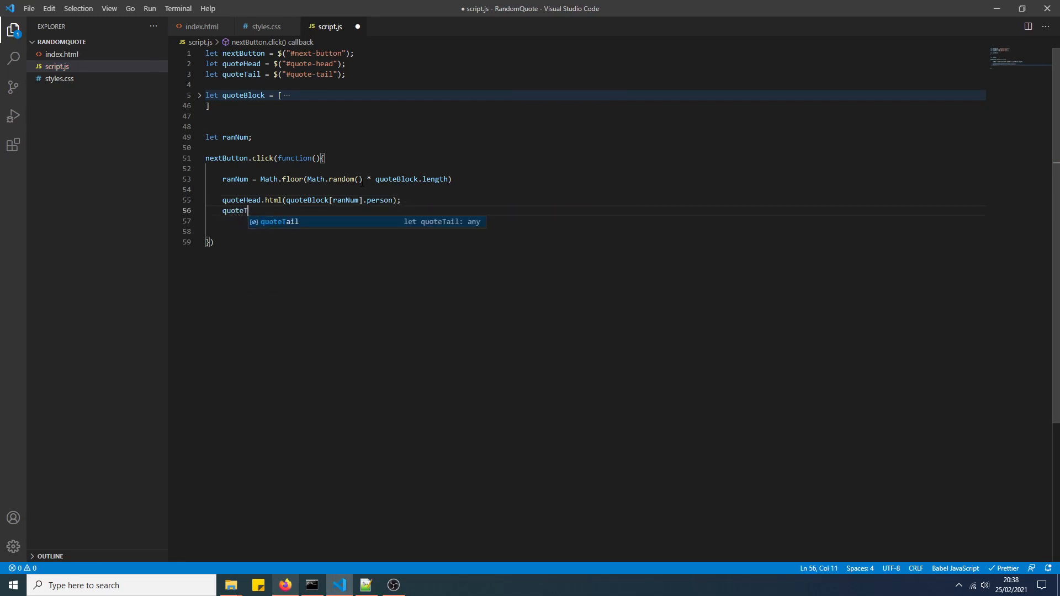
type("ail.html(quoteBlock[")
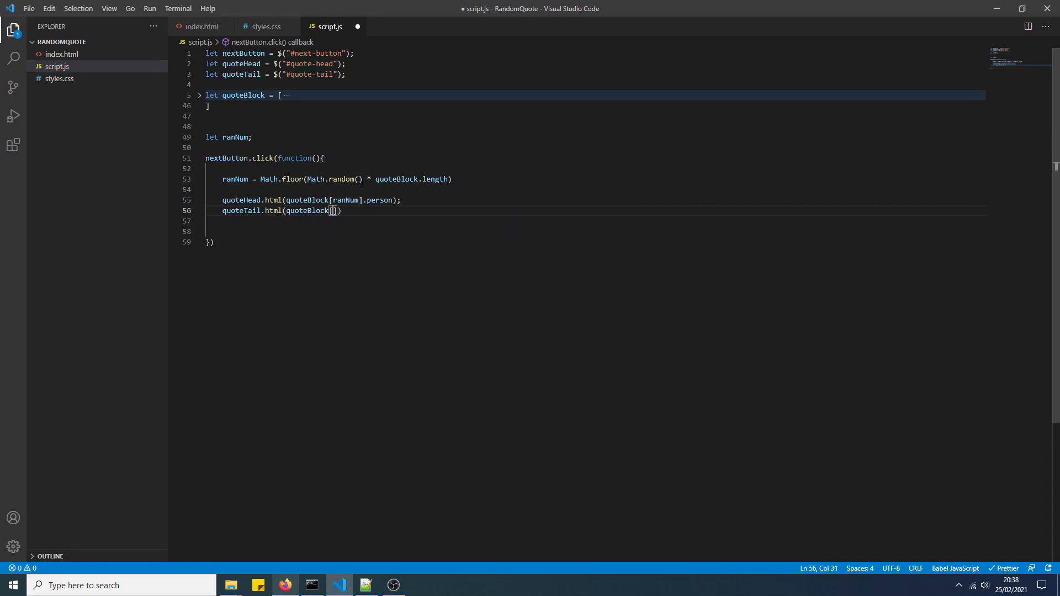
type("ranNum")
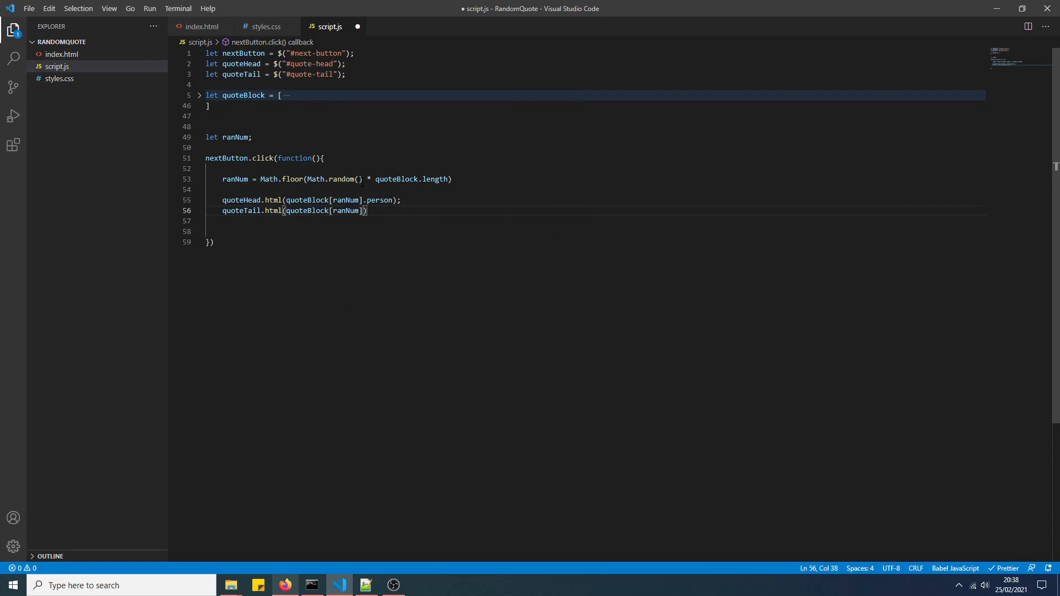
type(".person")
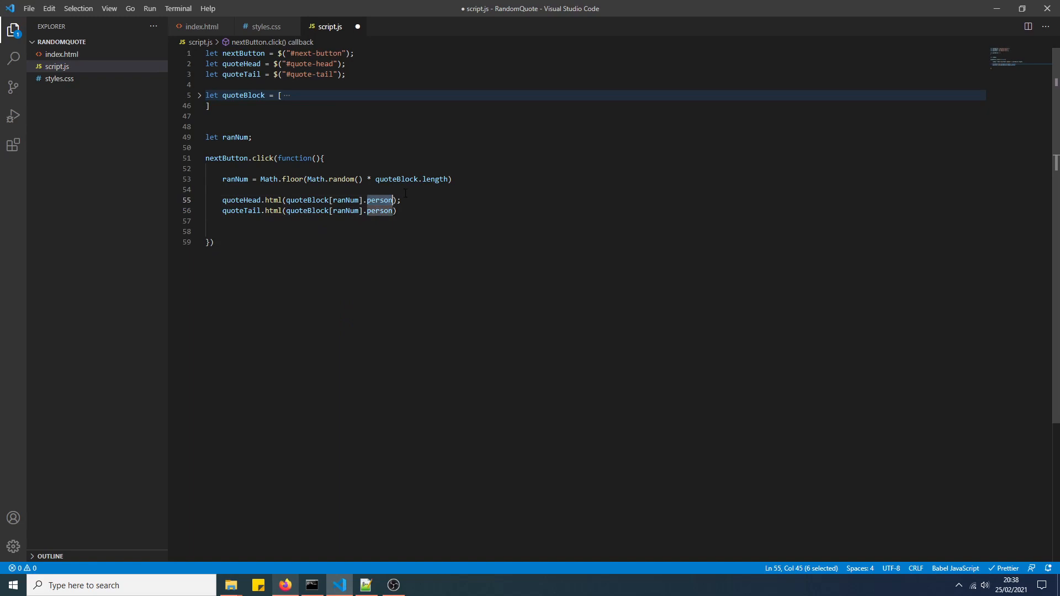
type("quote")
left_click(596, 210)
type(";")
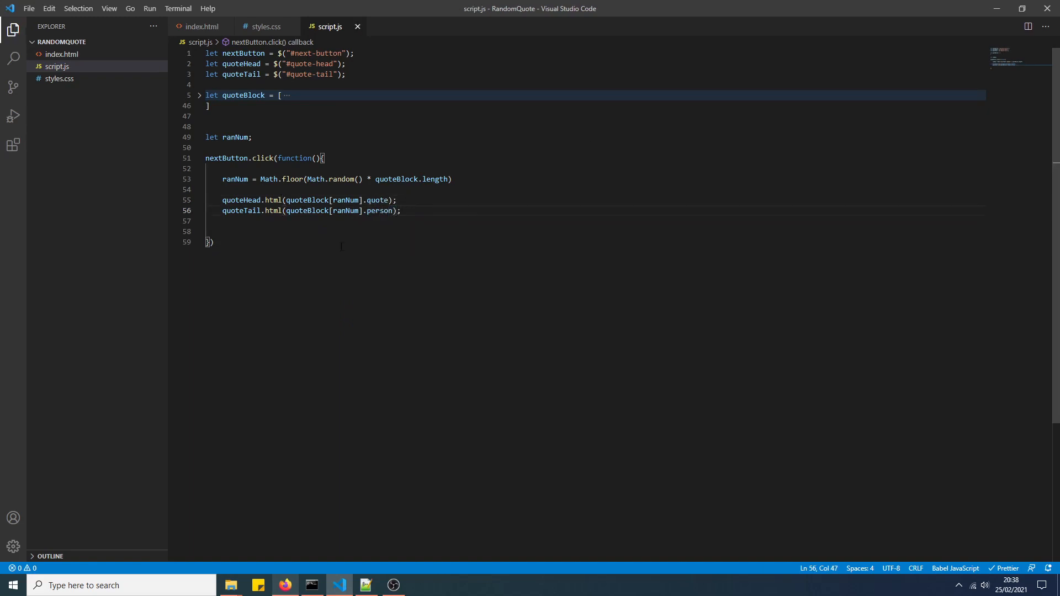
left_click(259, 158)
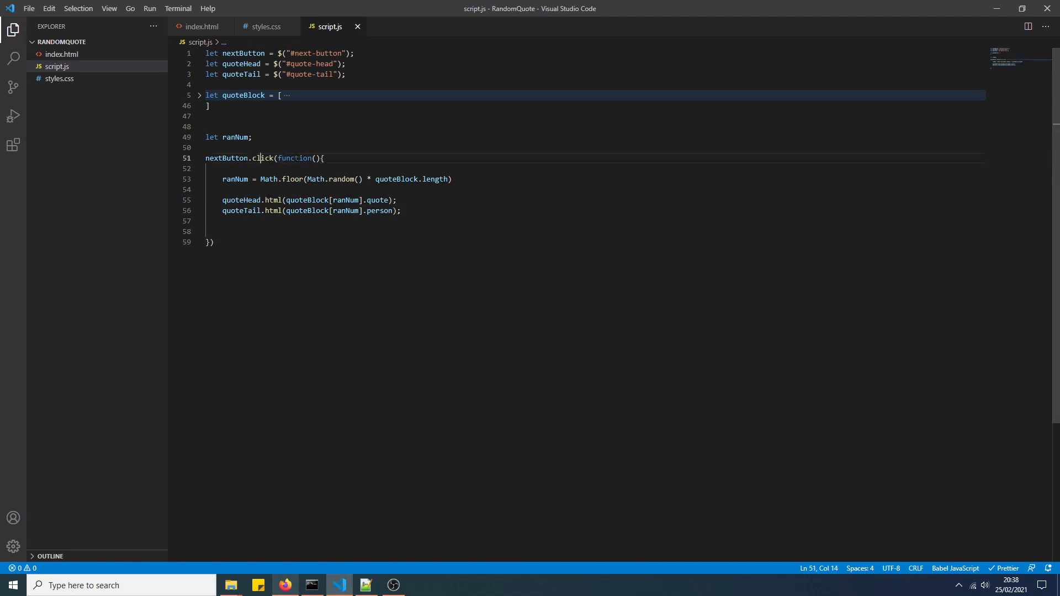
left_click(273, 157)
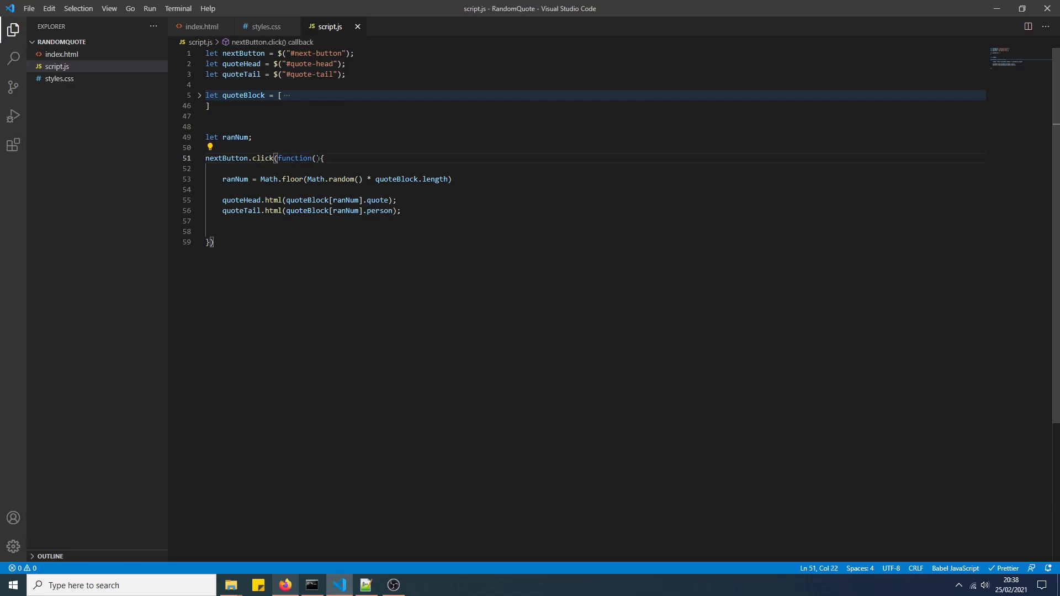
left_click(284, 586)
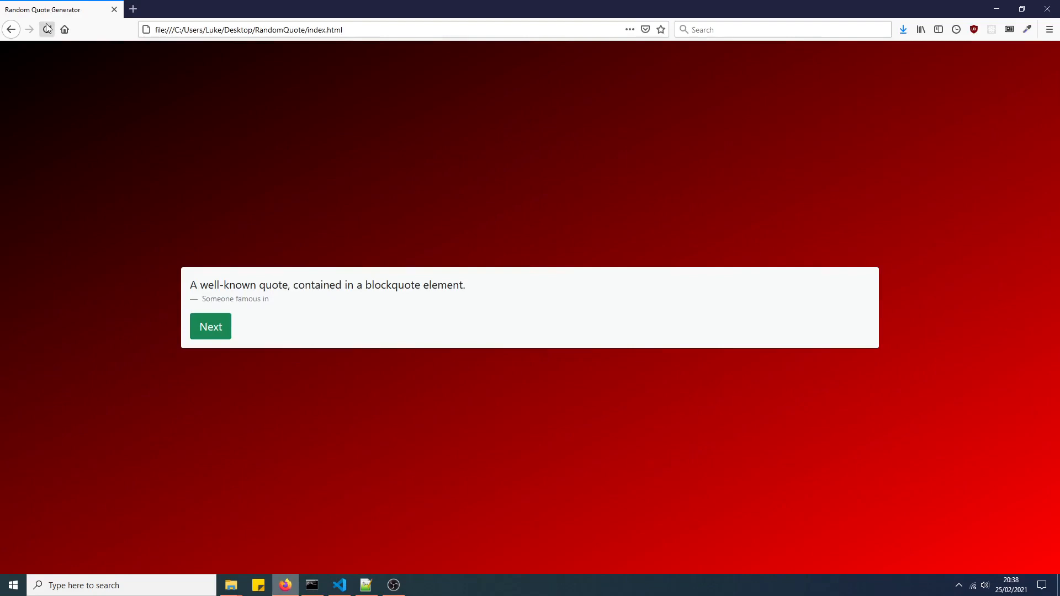
- Click Next repeatedly to cycle Walt Disney, Einstein, Mark Twain and Confucius quotes
left_click(211, 327)
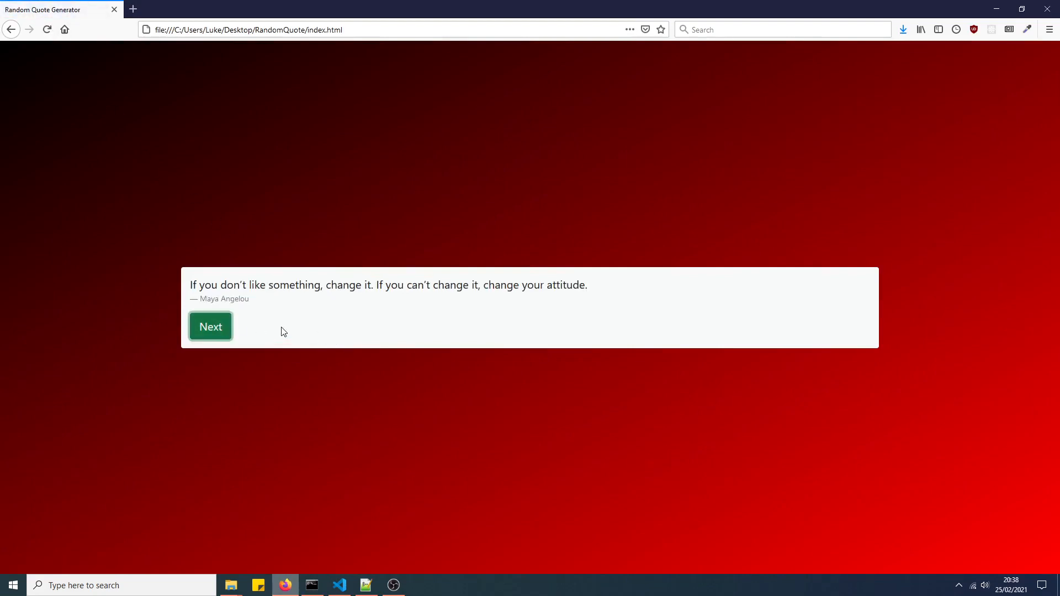
mouse_move(216, 332)
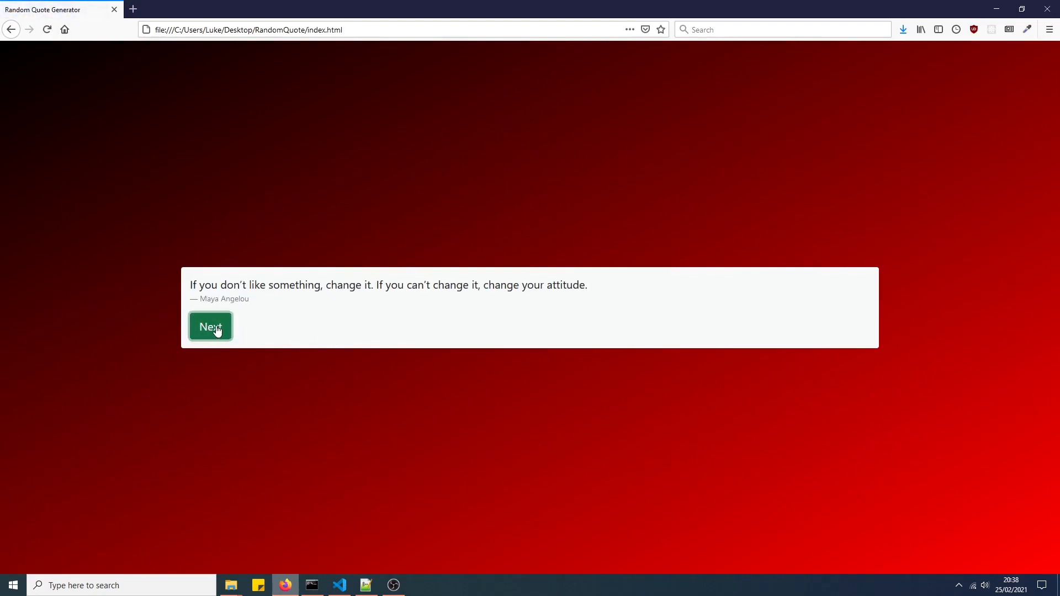
left_click(210, 326)
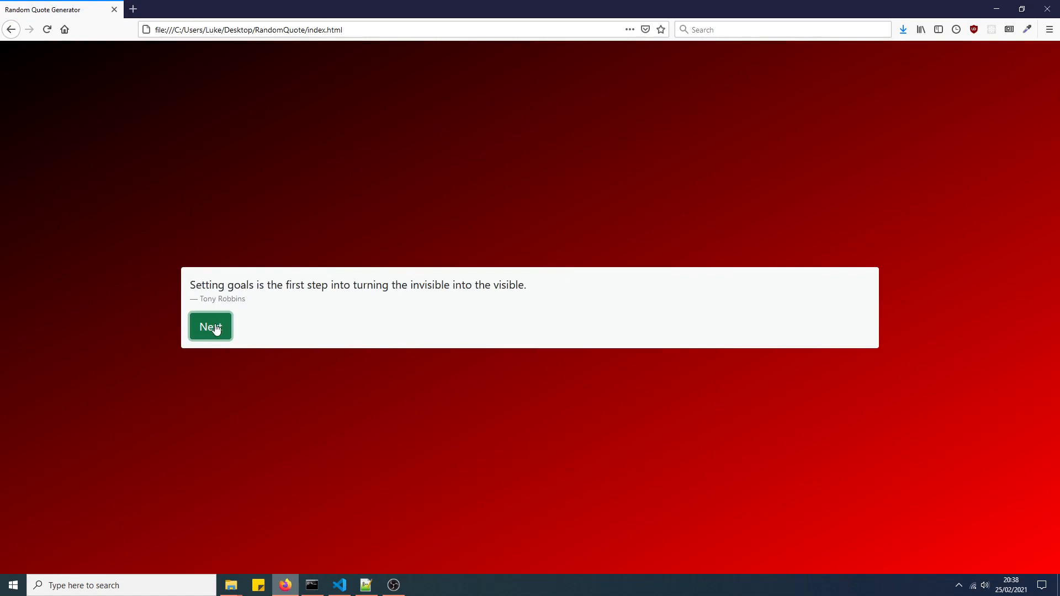
left_click(210, 326)
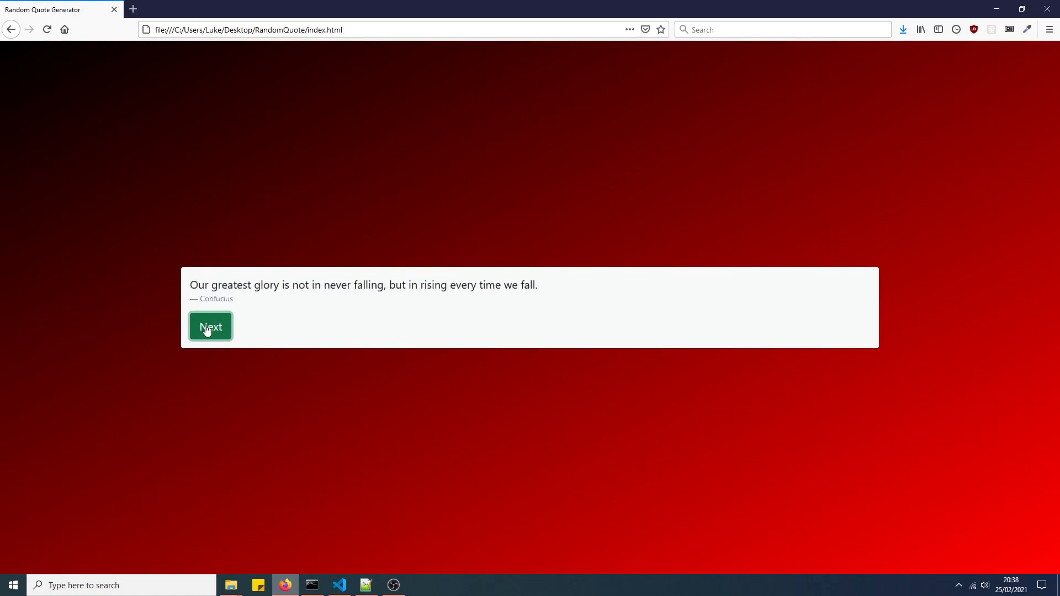
left_click(210, 326)
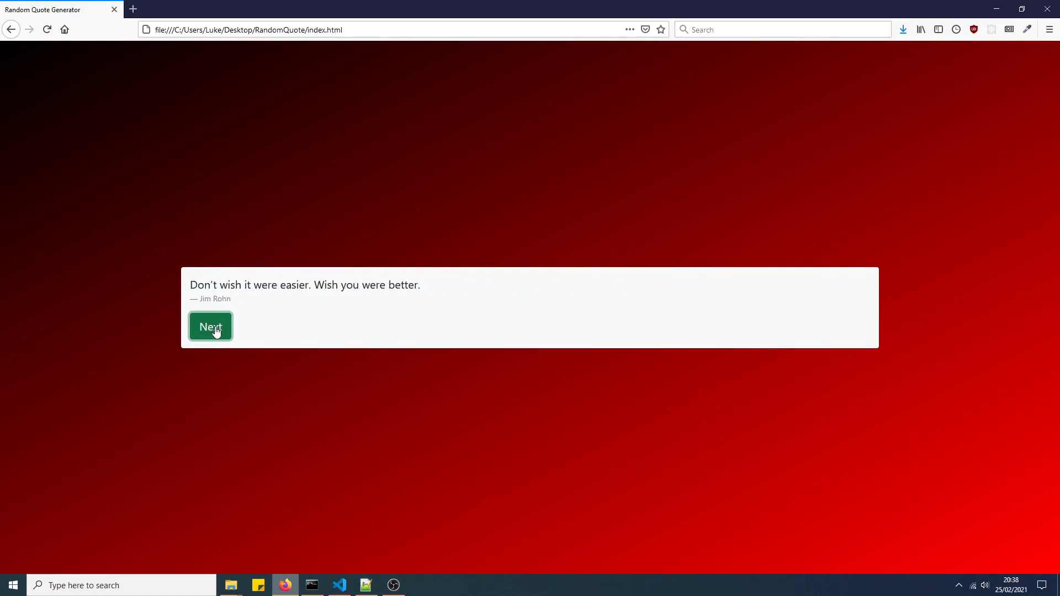
left_click(210, 326)
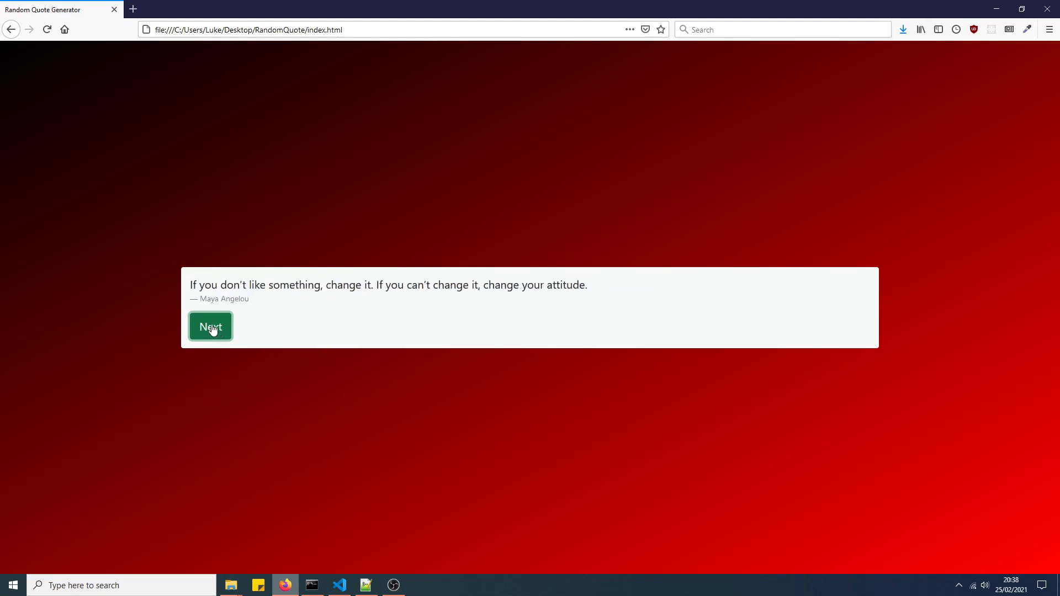
left_click(210, 326)
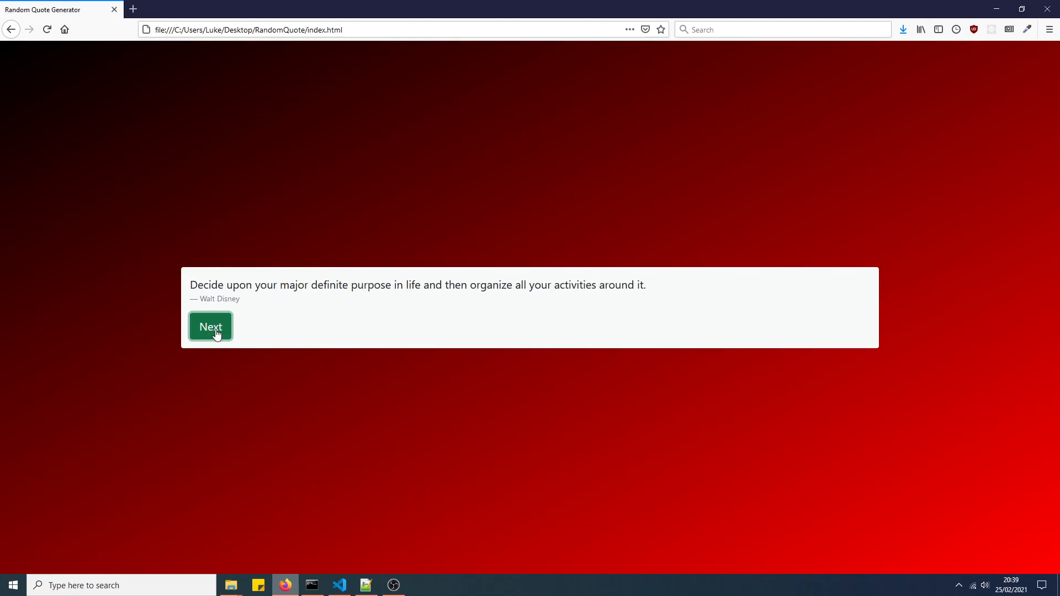
left_click(211, 327)
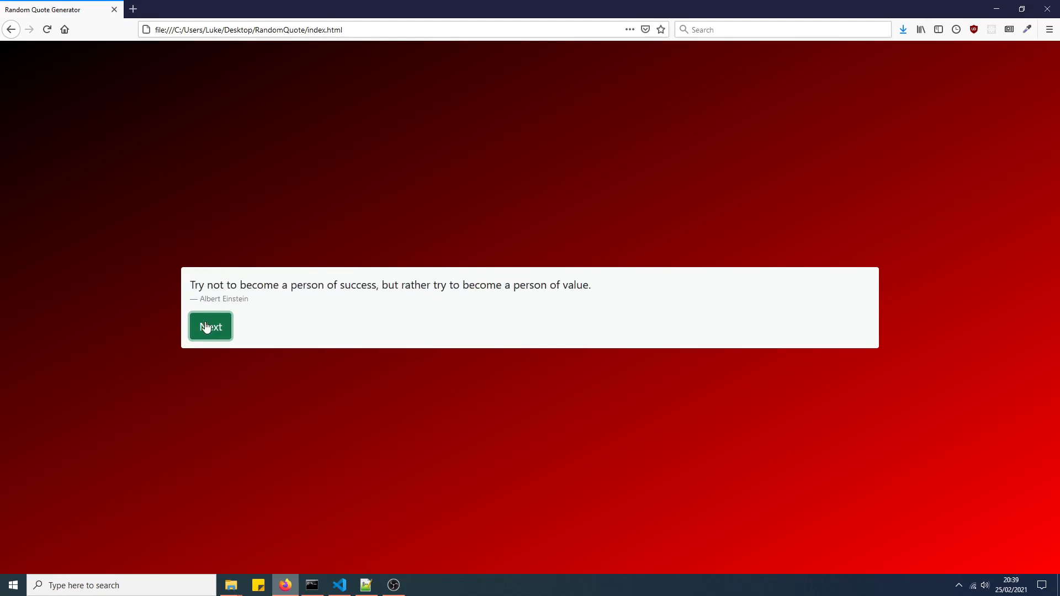
left_click(210, 327)
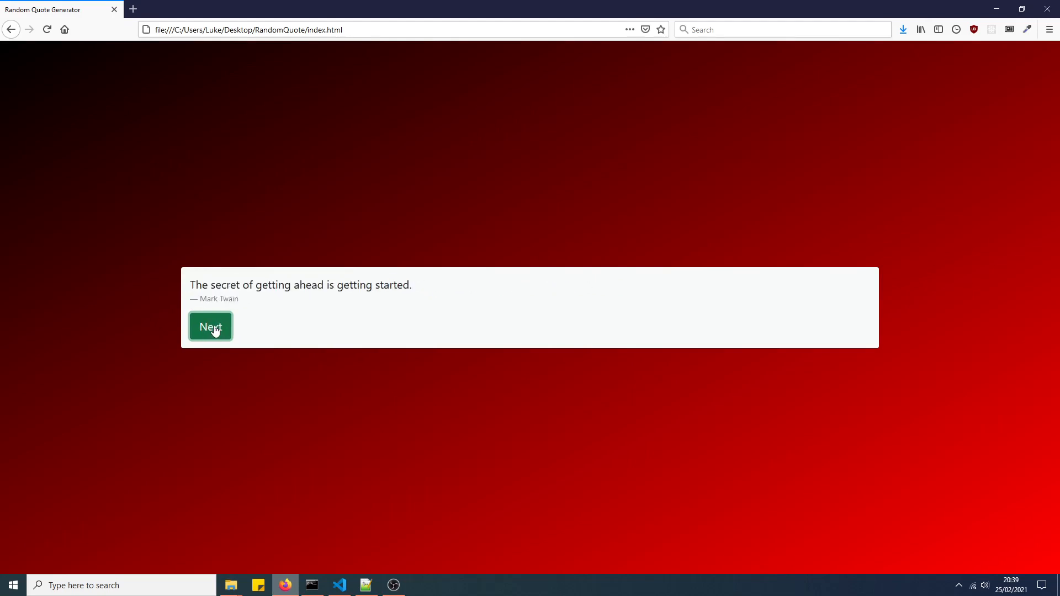
left_click(210, 326)
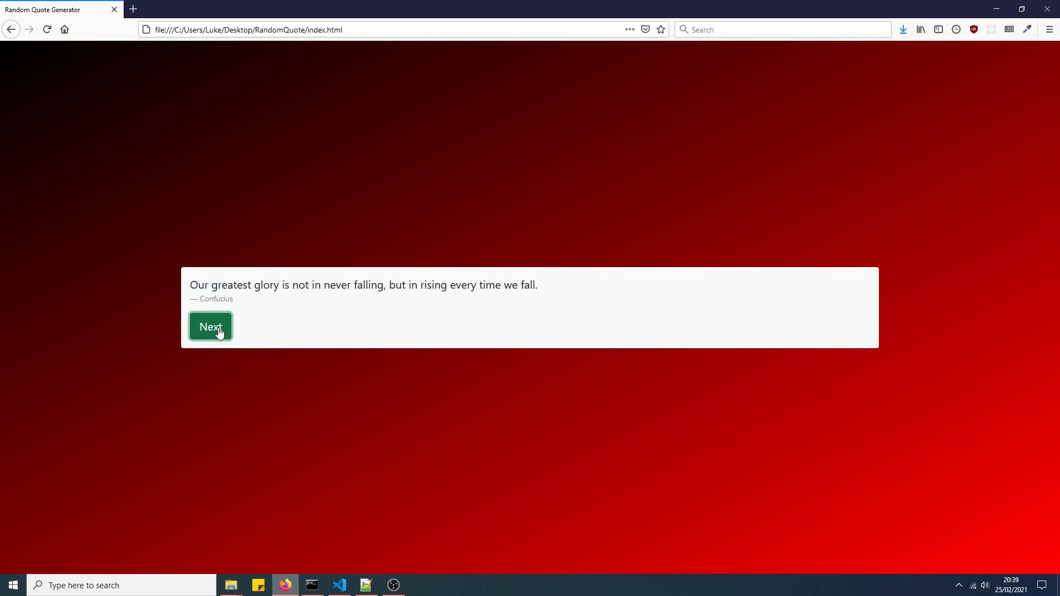
left_click(211, 326)
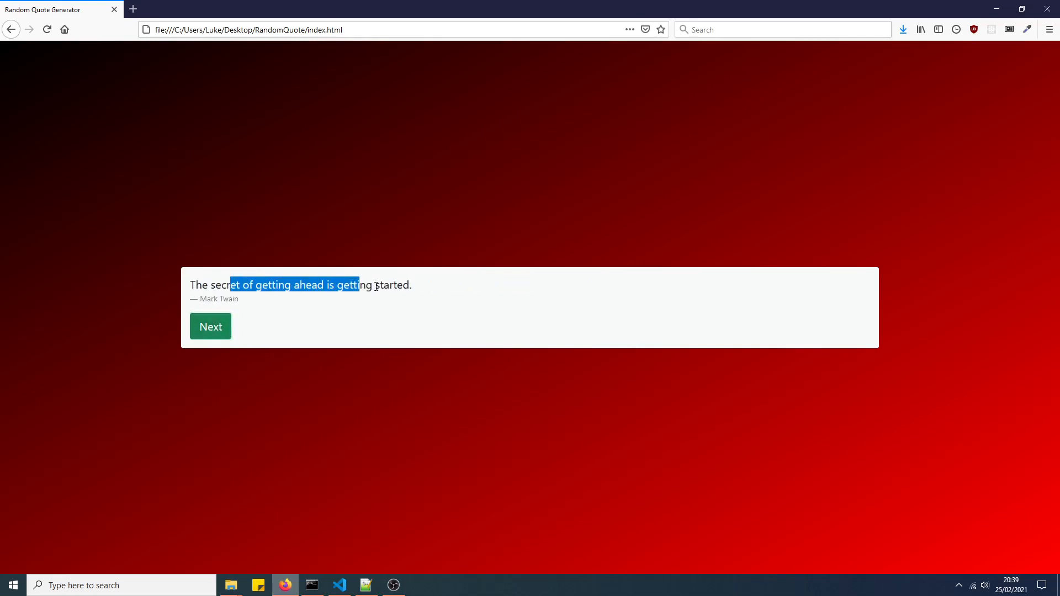
- Toggle between the editor and Firefox, ending back on script.js
left_click(338, 585)
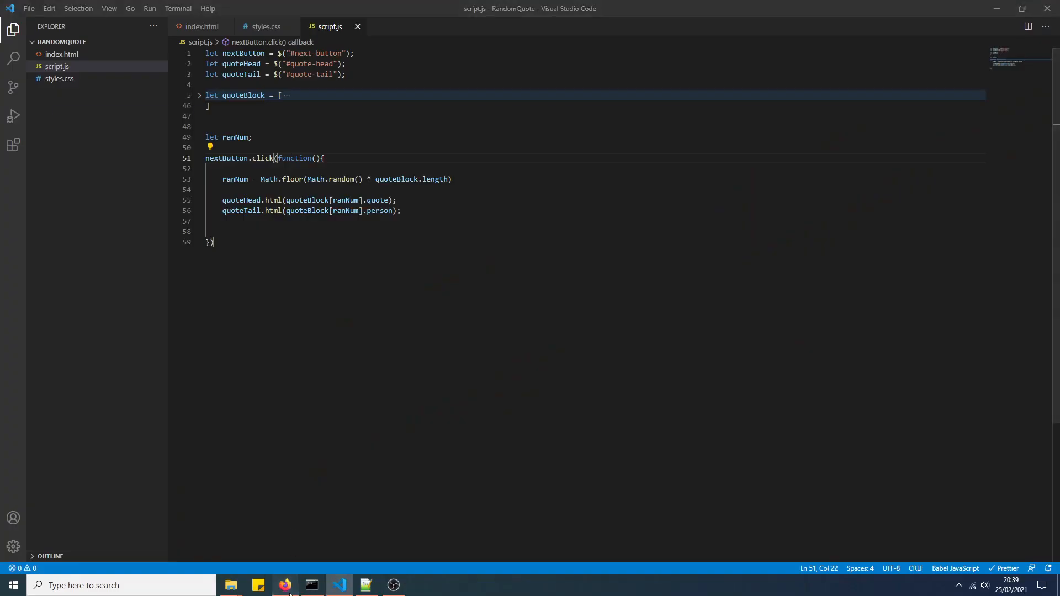
left_click(284, 586)
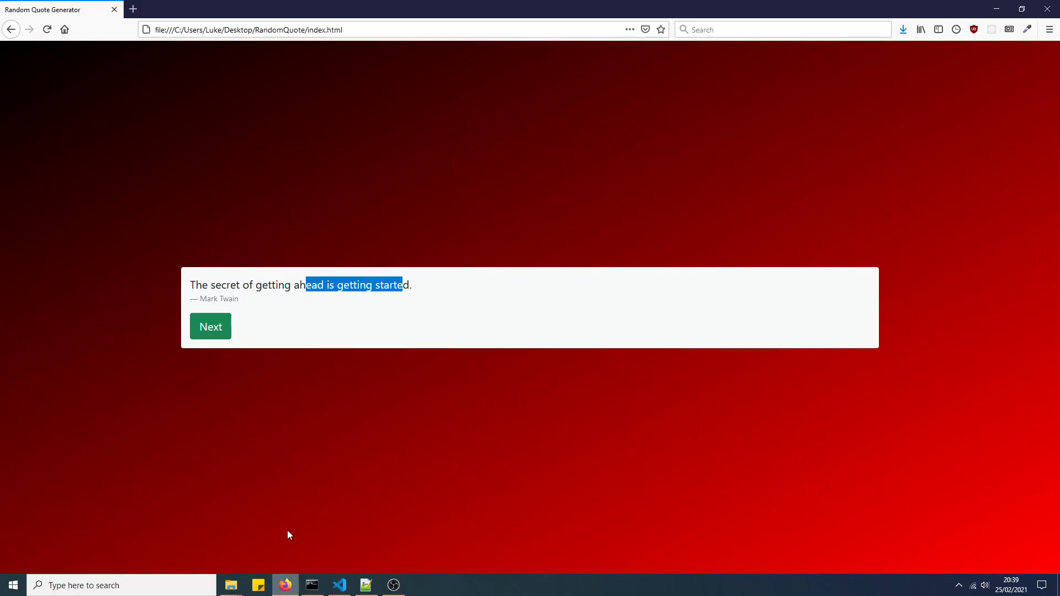
left_click(338, 585)
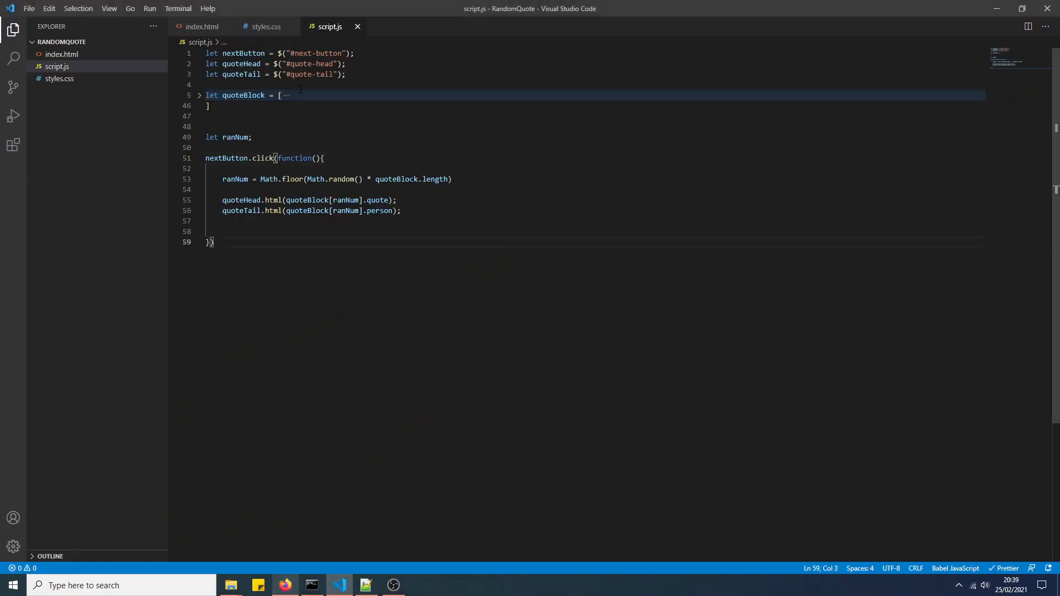
- Add let ranStore = []; below ranNum and open blank lines in the click handler
left_click(252, 138)
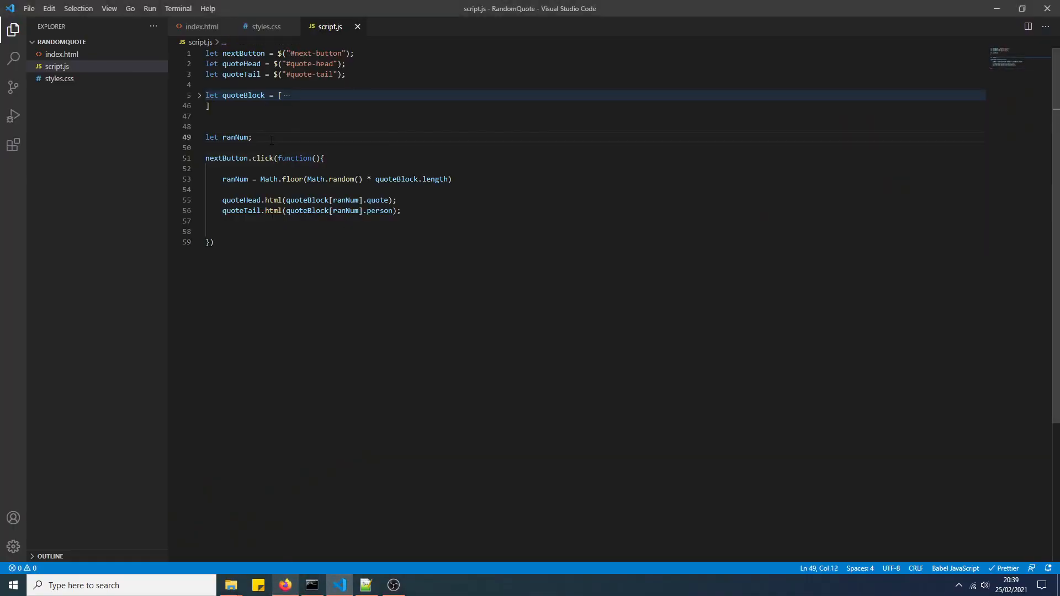
type("let")
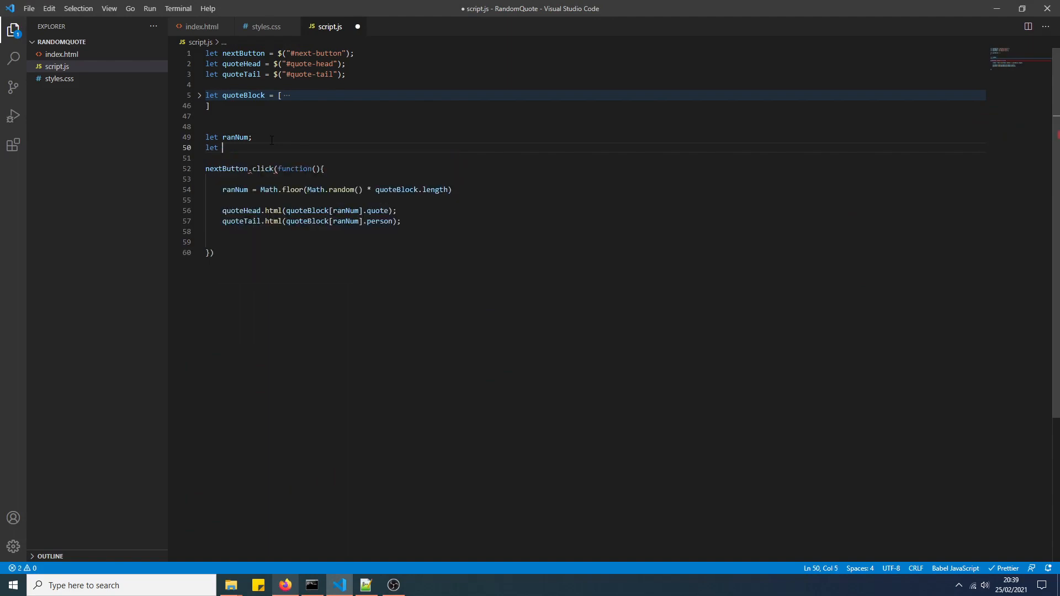
type("ranStore")
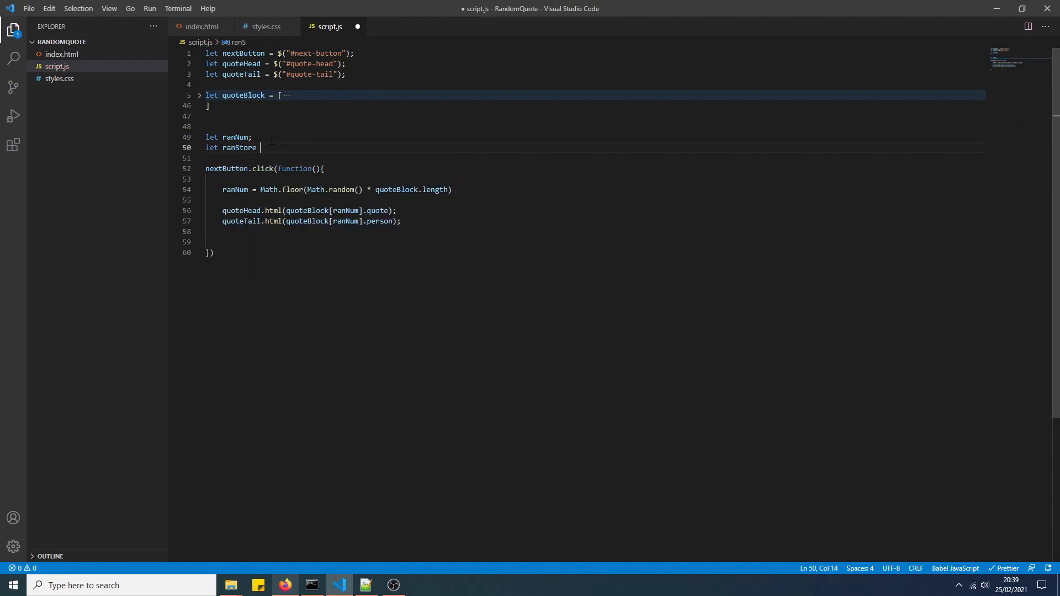
type("= [];")
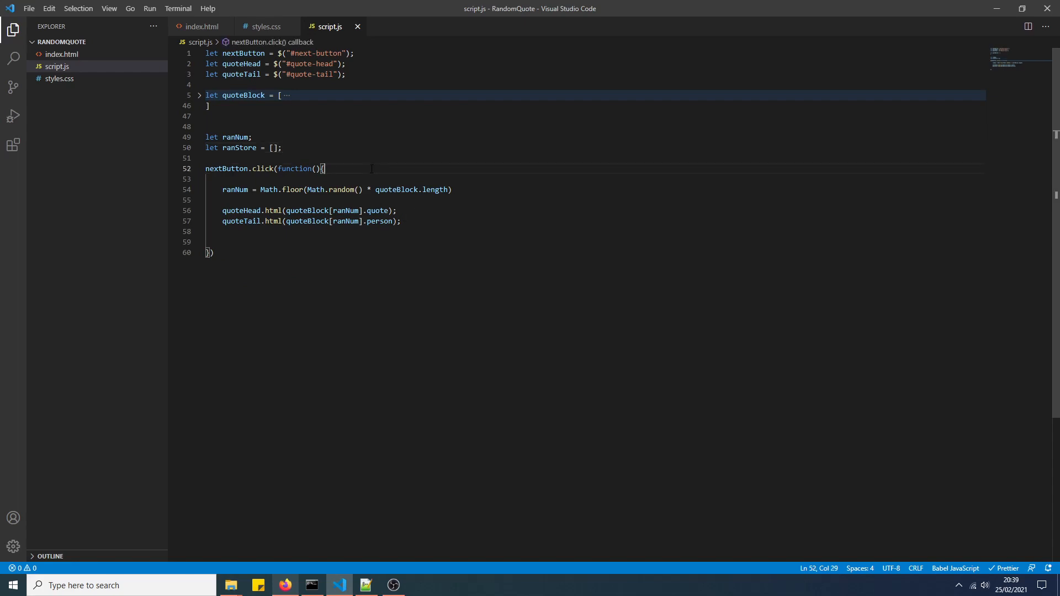
mouse_move(439, 179)
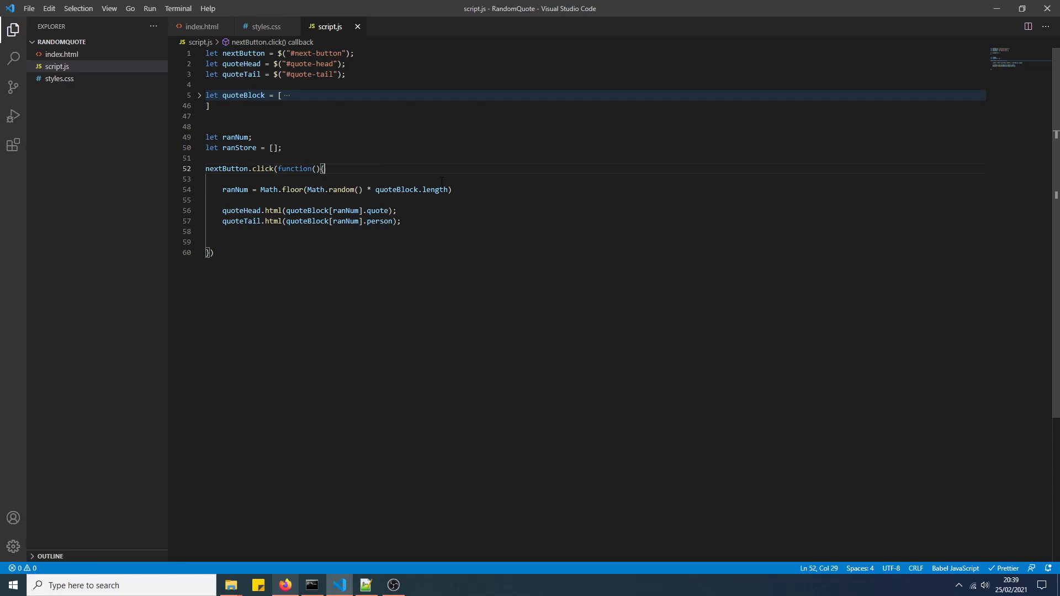
key("enter")
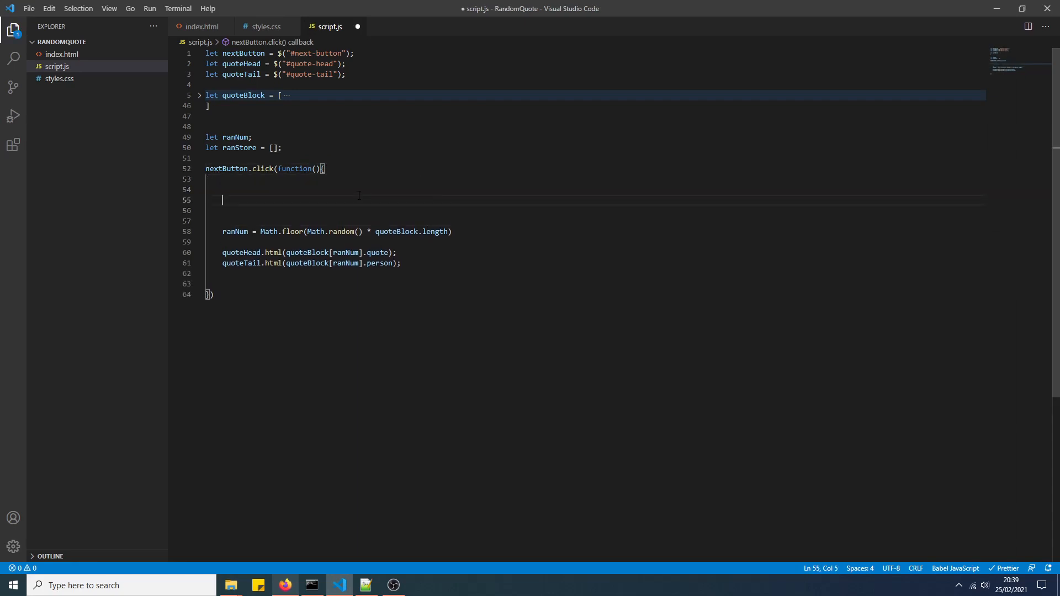
- Add if(ranStore.length === quoteBlock.length){ ranStore = []; } and begin a do block
type("if(r")
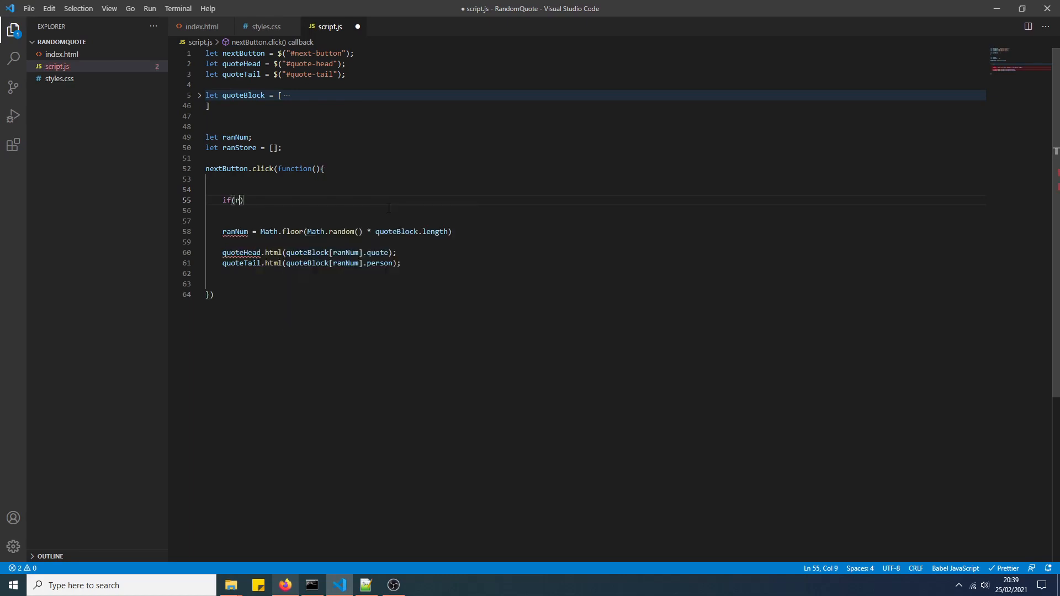
type("ranStore.length")
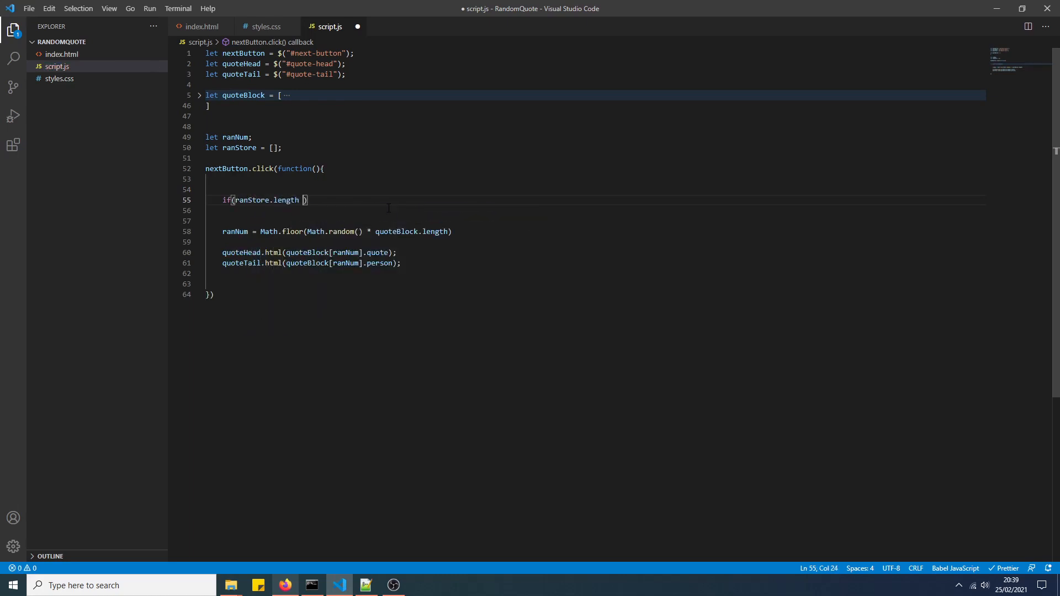
type("===")
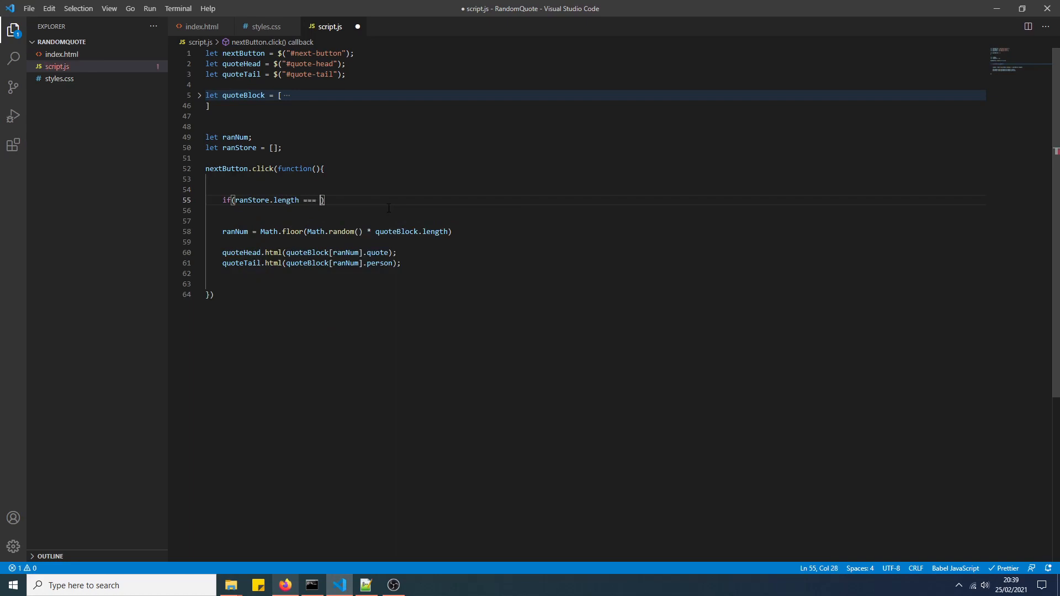
type("quoteBlock")
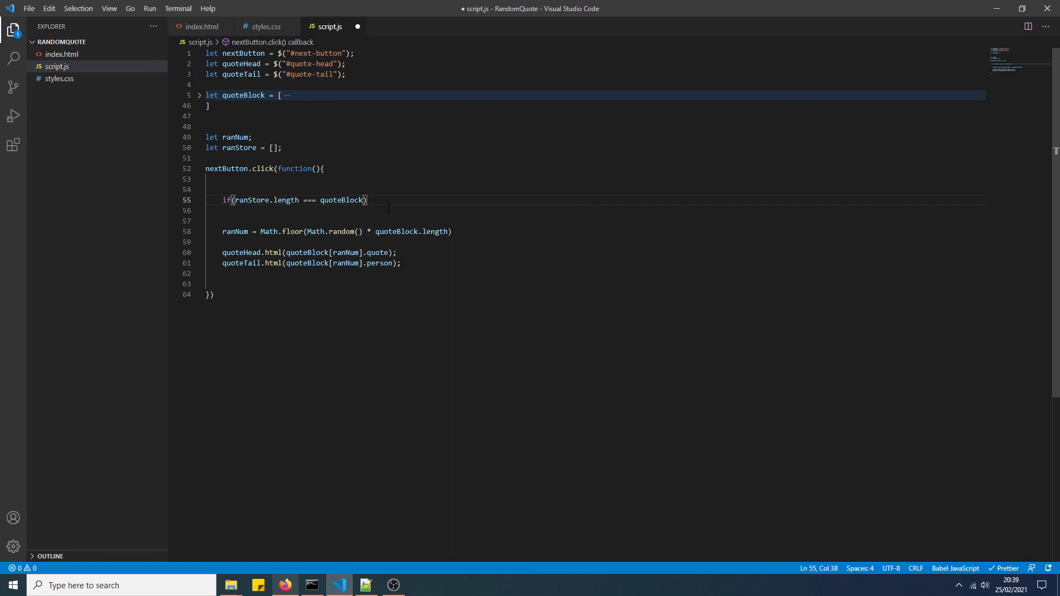
type(".length")
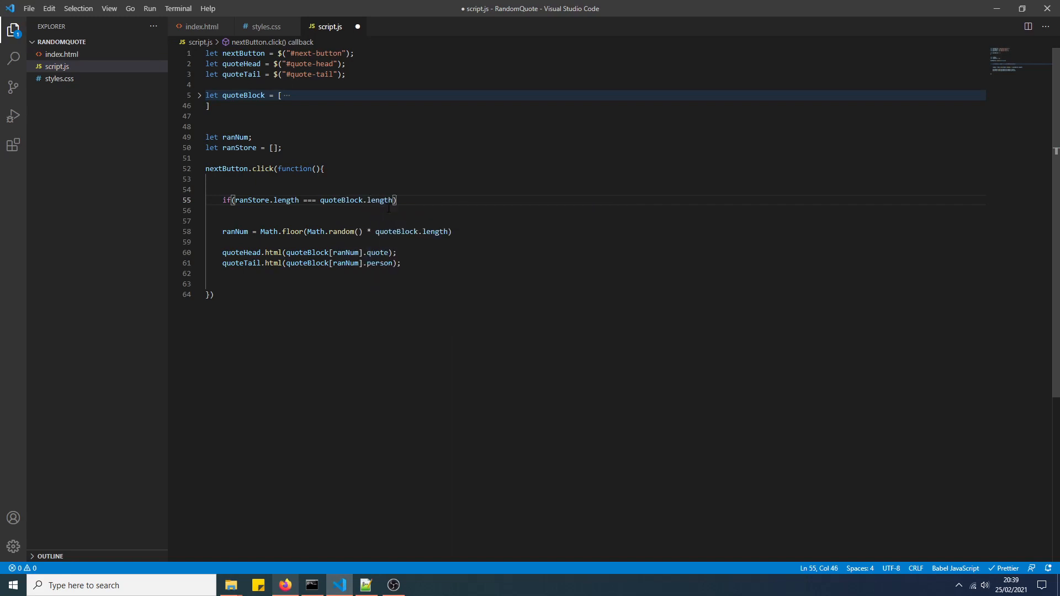
type("ranS")
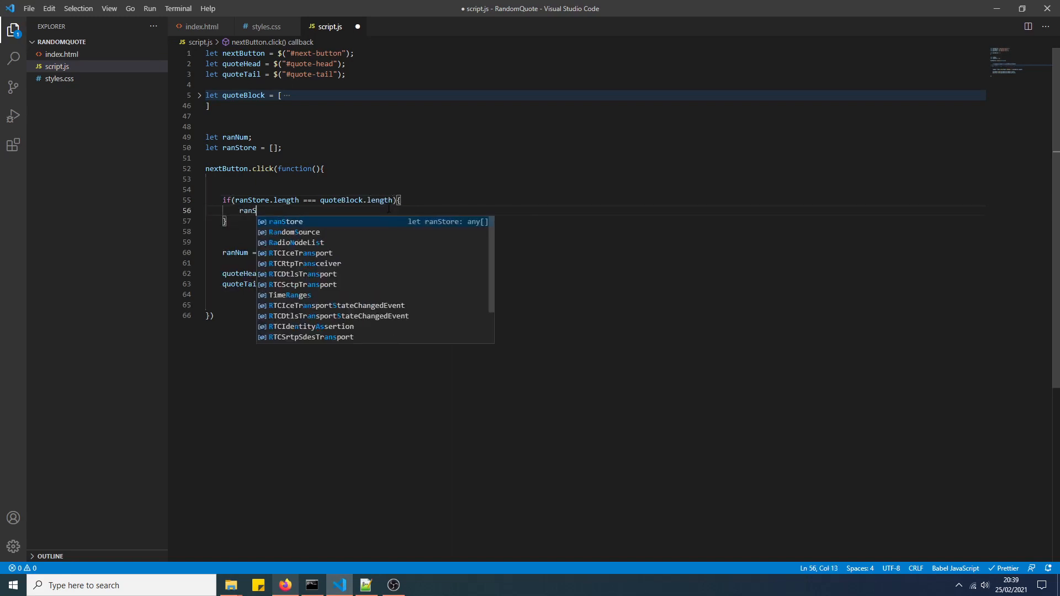
type("tore = [];")
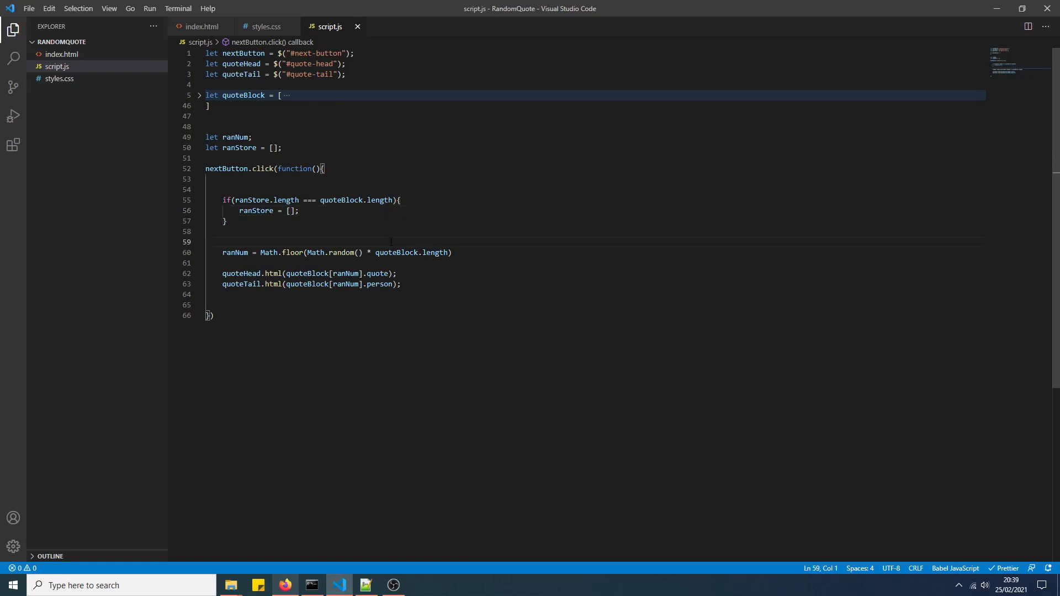
type("do{")
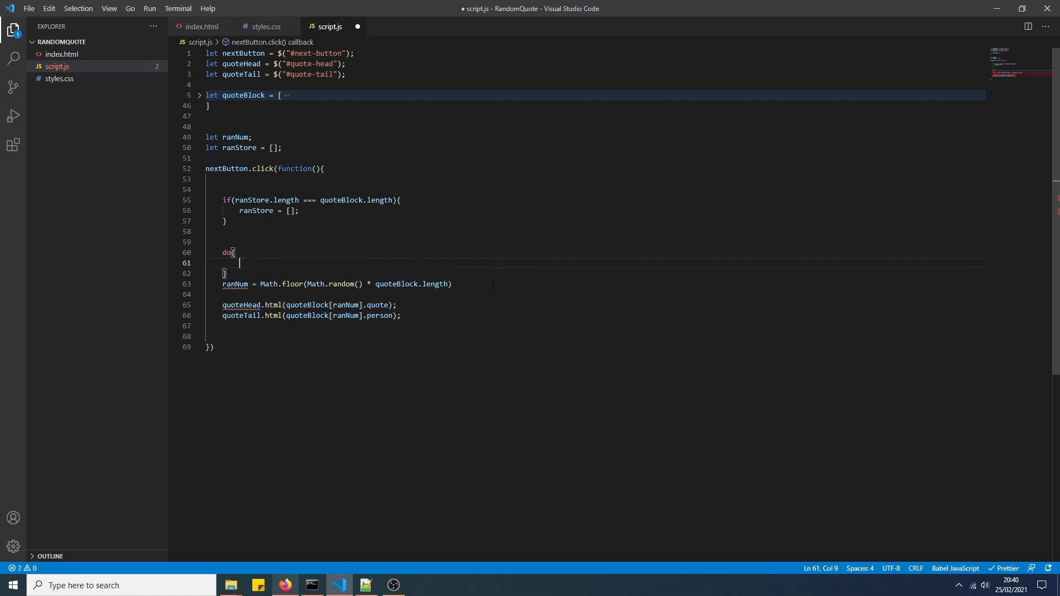
- Move the ranNum assignment into do{…}while(ranStore.indexOf(ranNum) !== -1) and save
key("Backspace")
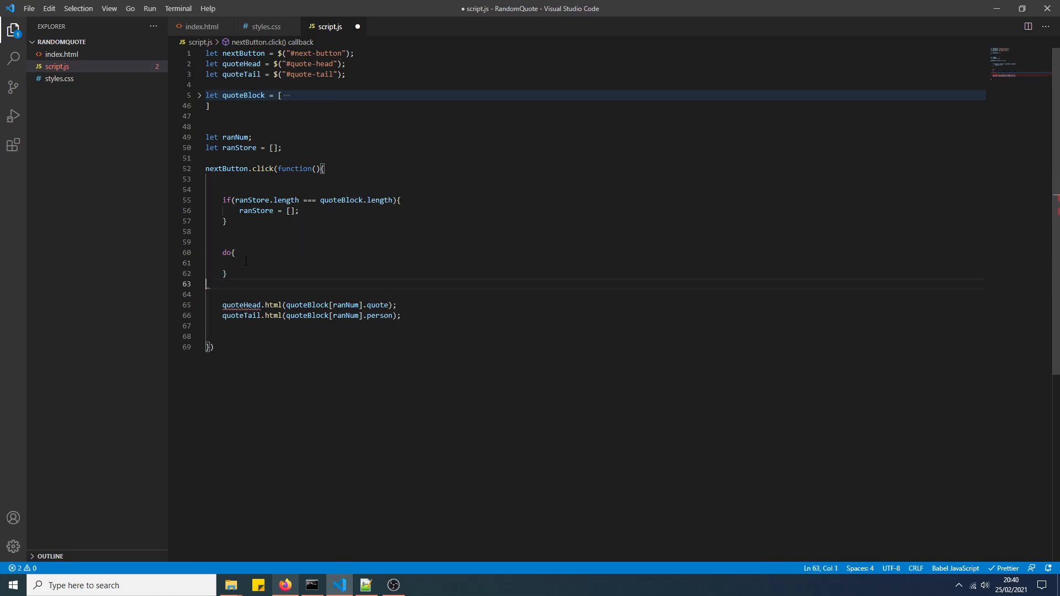
type("ranNum = Math.floor(Math.random() * quoteBlock.length);")
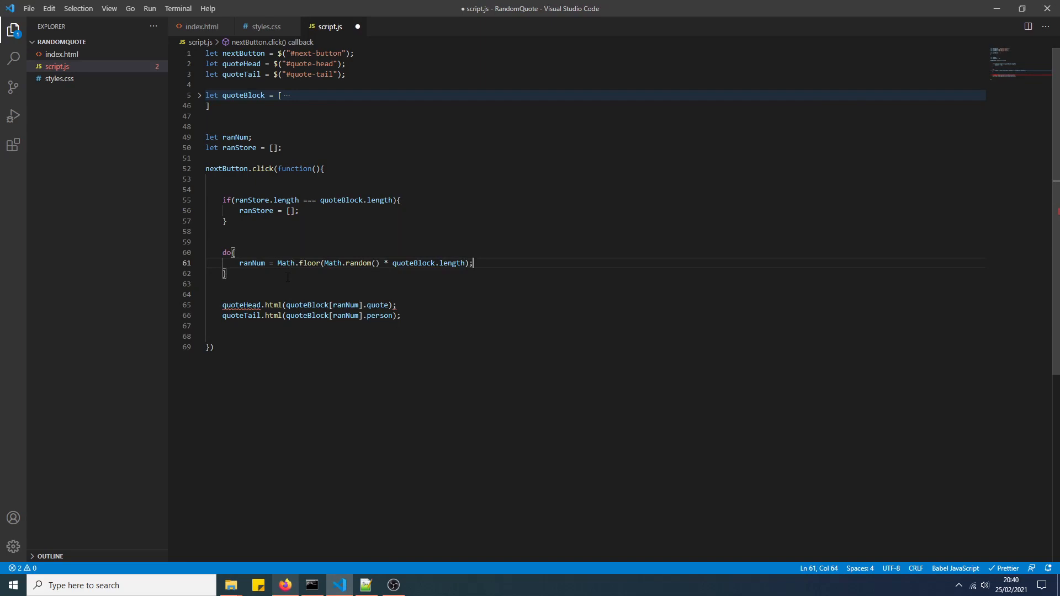
type("while()")
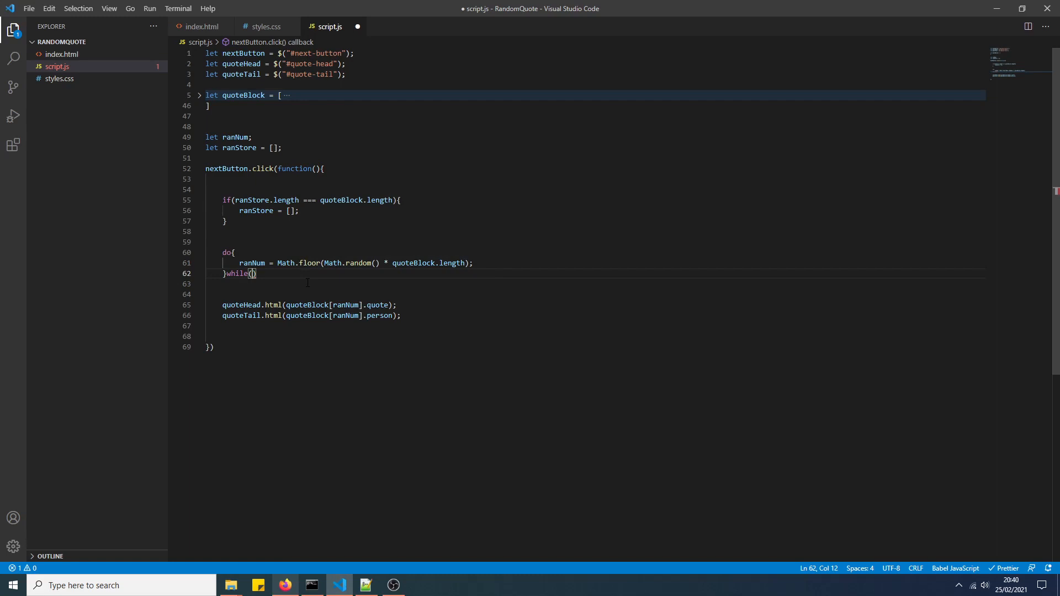
type("ranStore.indexOf(")
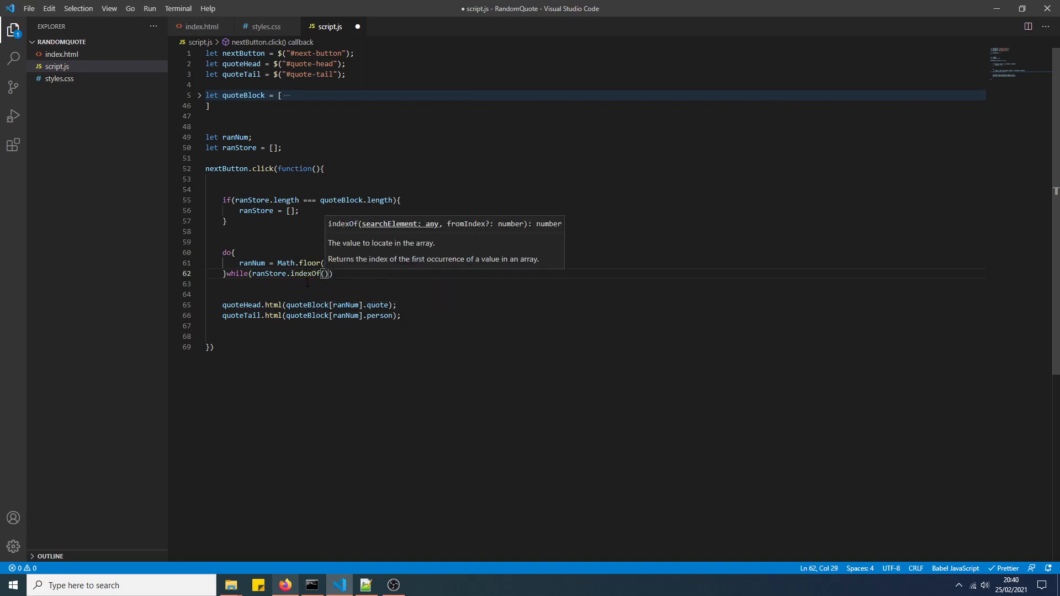
type("ranNum")
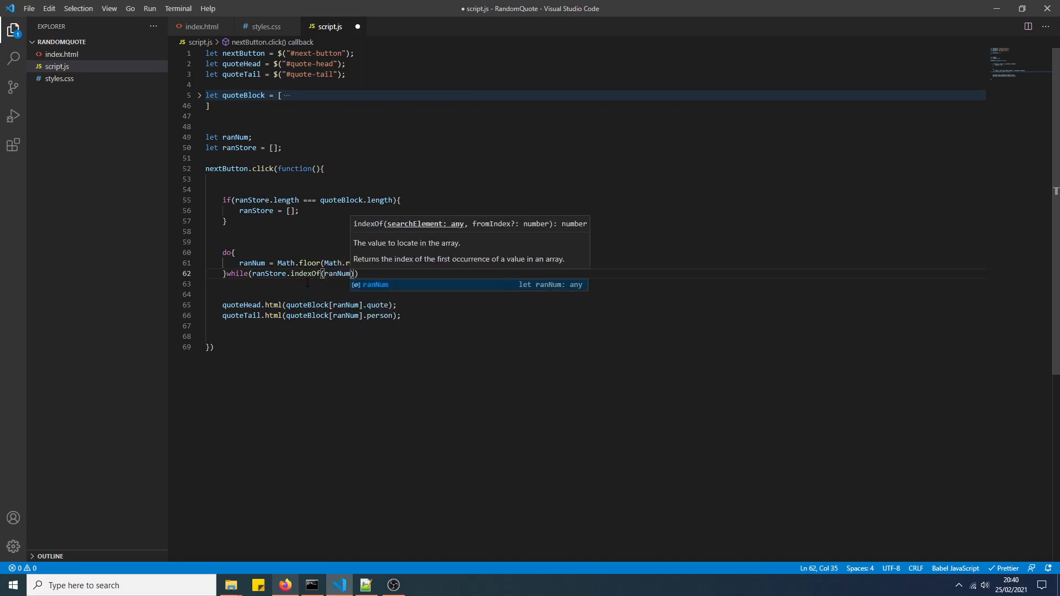
type("!")
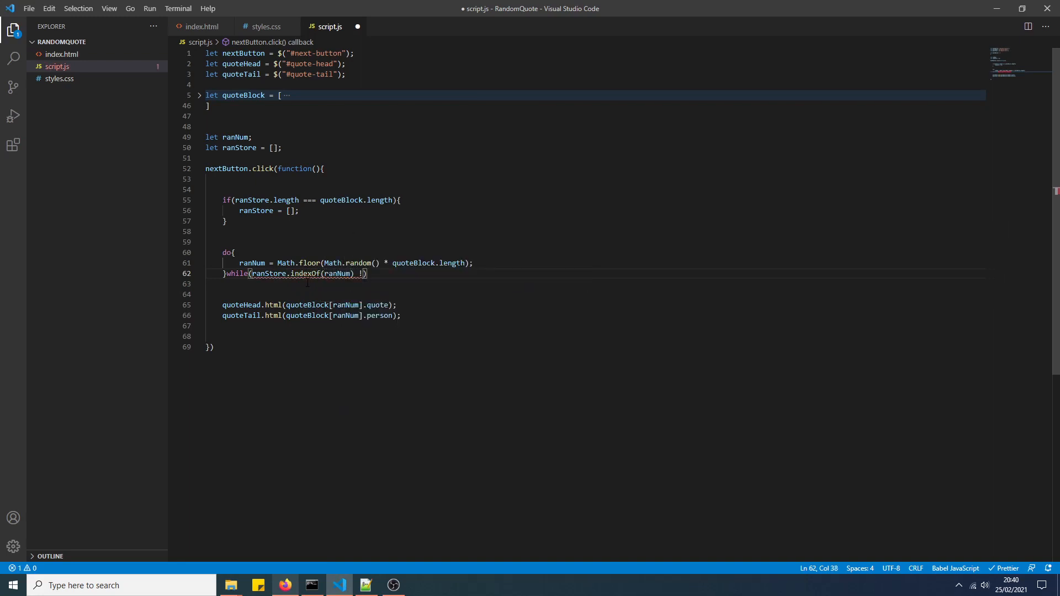
type("==")
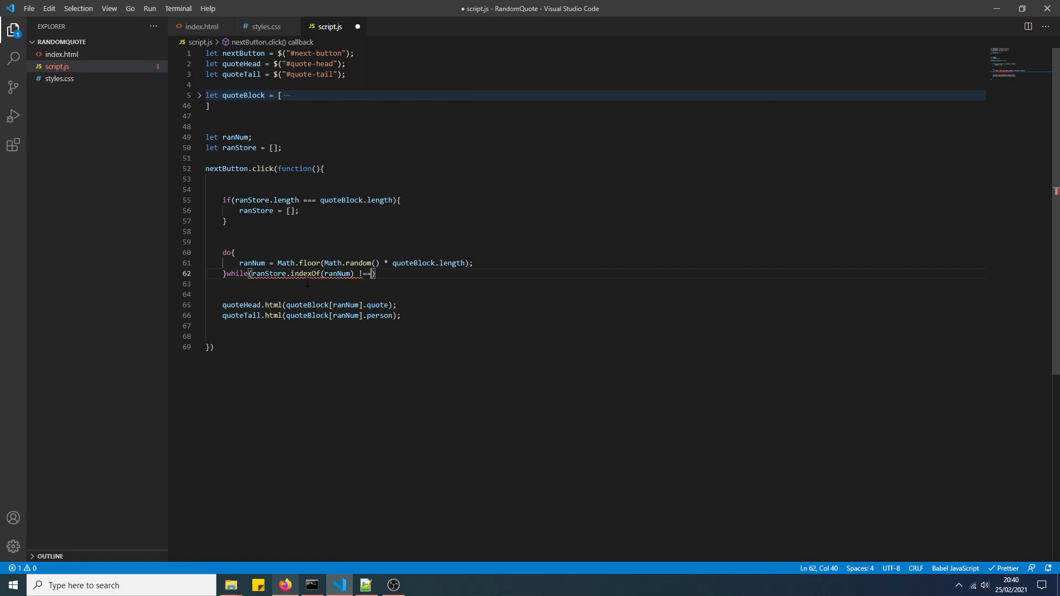
type("-1")
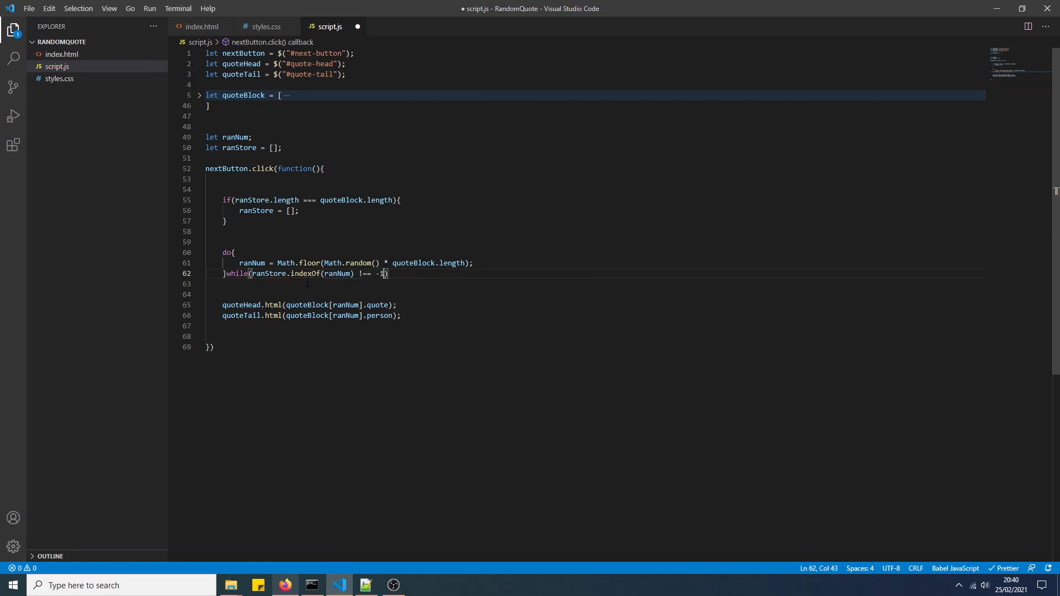
key("ctrl+s")
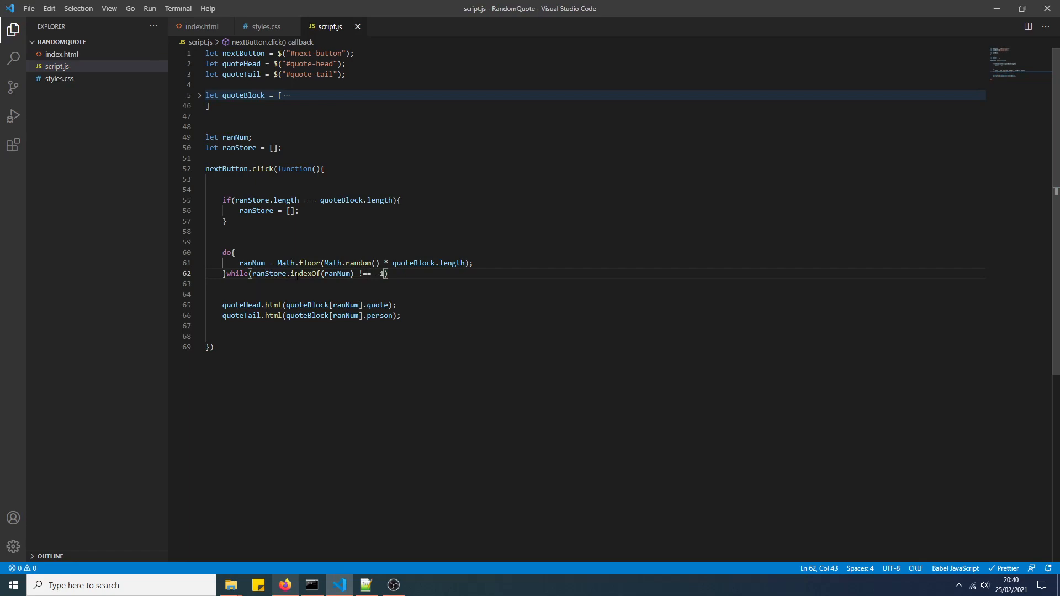
- Highlight ranNum and -1 in the do-while condition to explain the loop
double_click(338, 273)
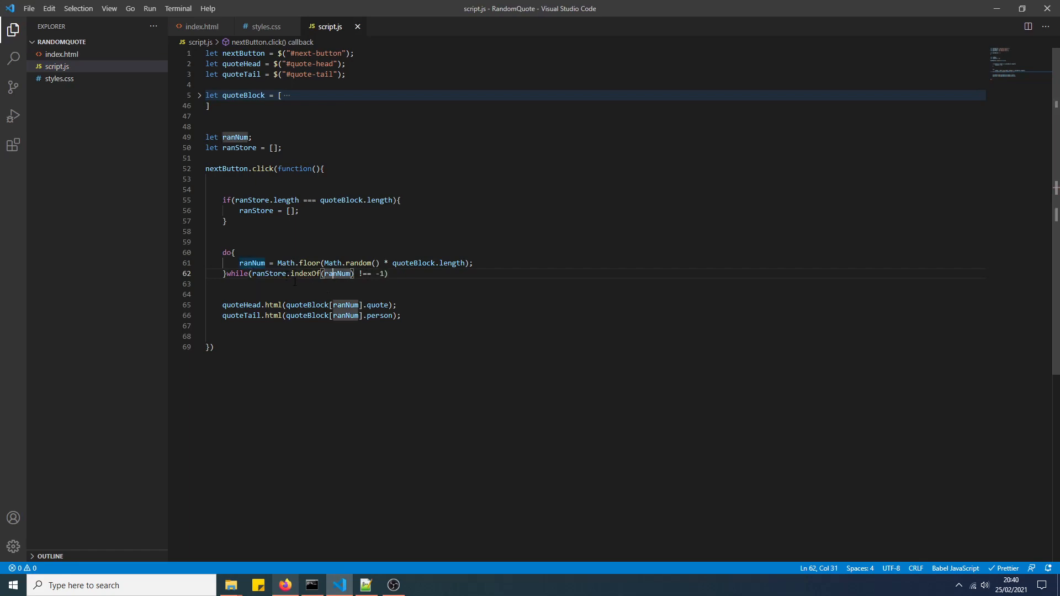
left_click(269, 273)
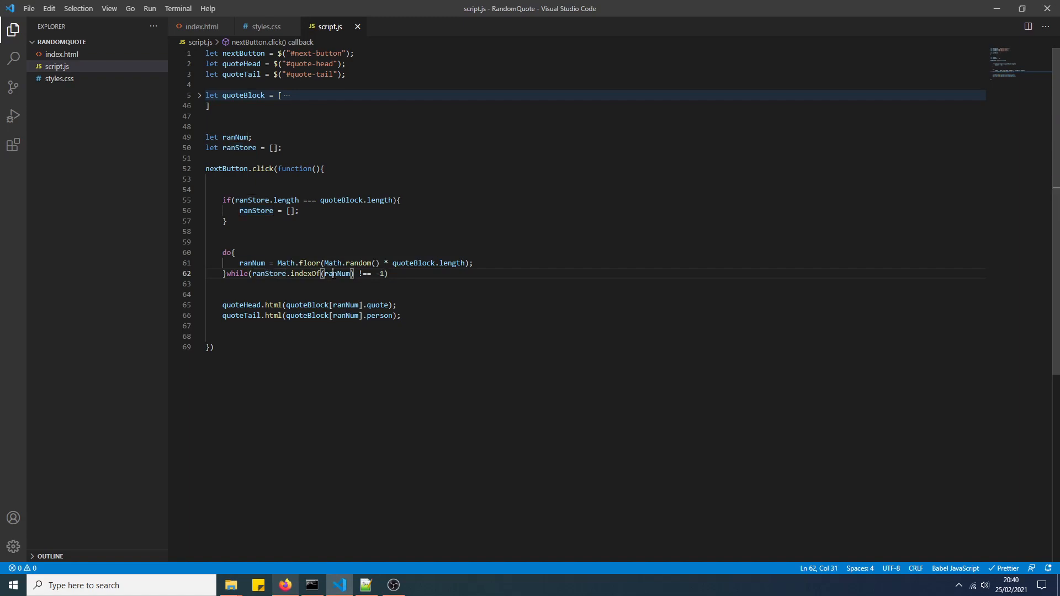
left_click(266, 273)
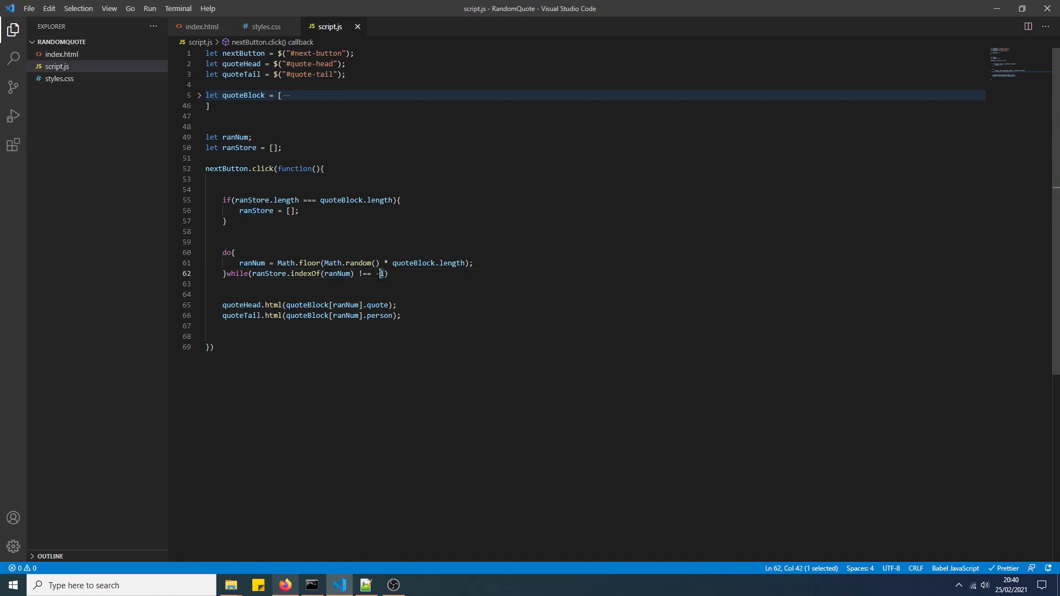
double_click(365, 274)
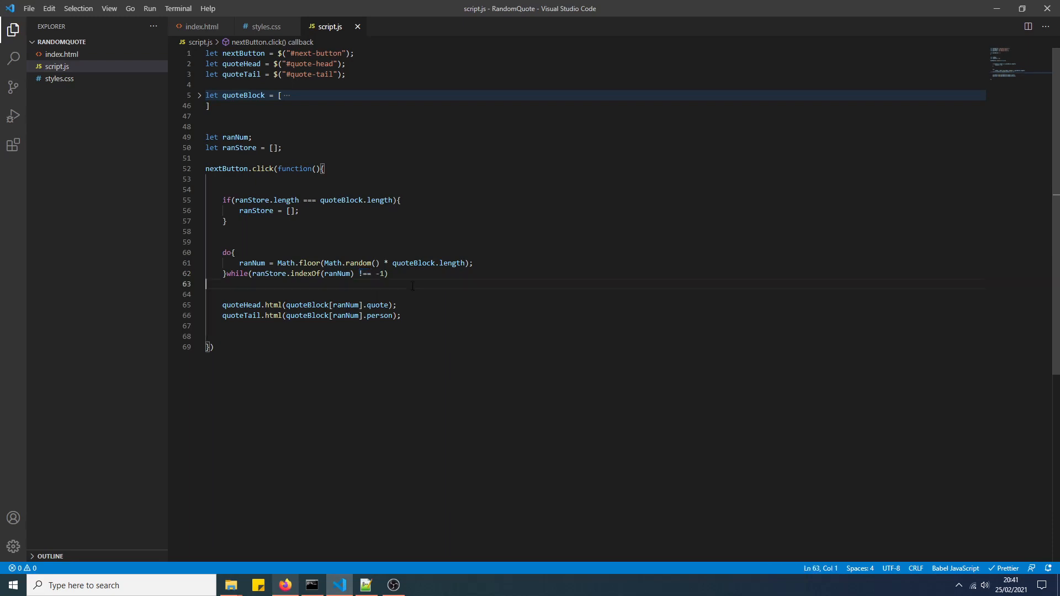
mouse_move(291, 200)
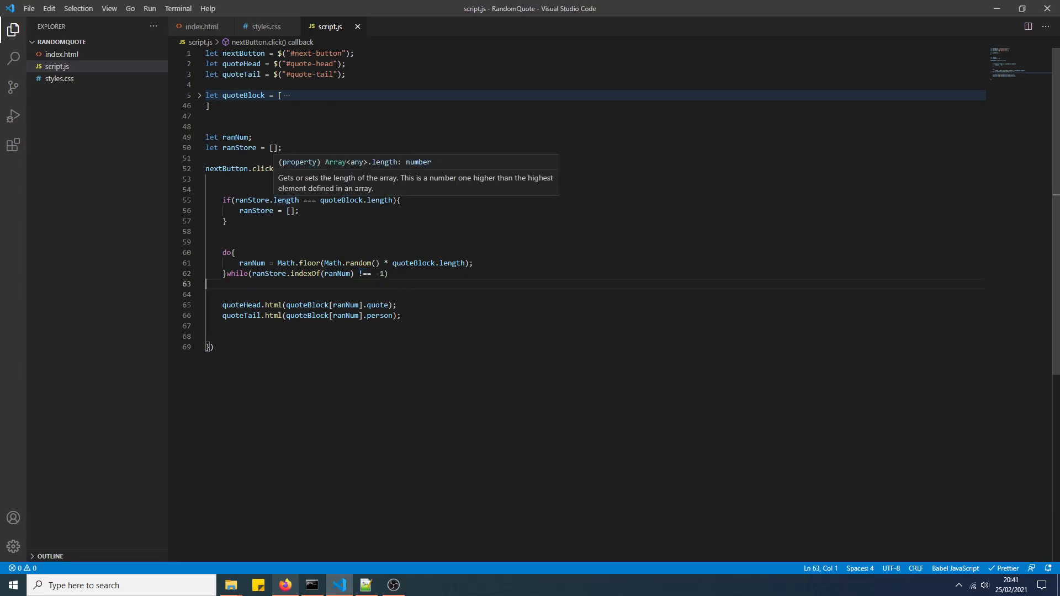
- Add a ranStore.push(ranNum); line after the do-while loop in the click handler
key("Enter")
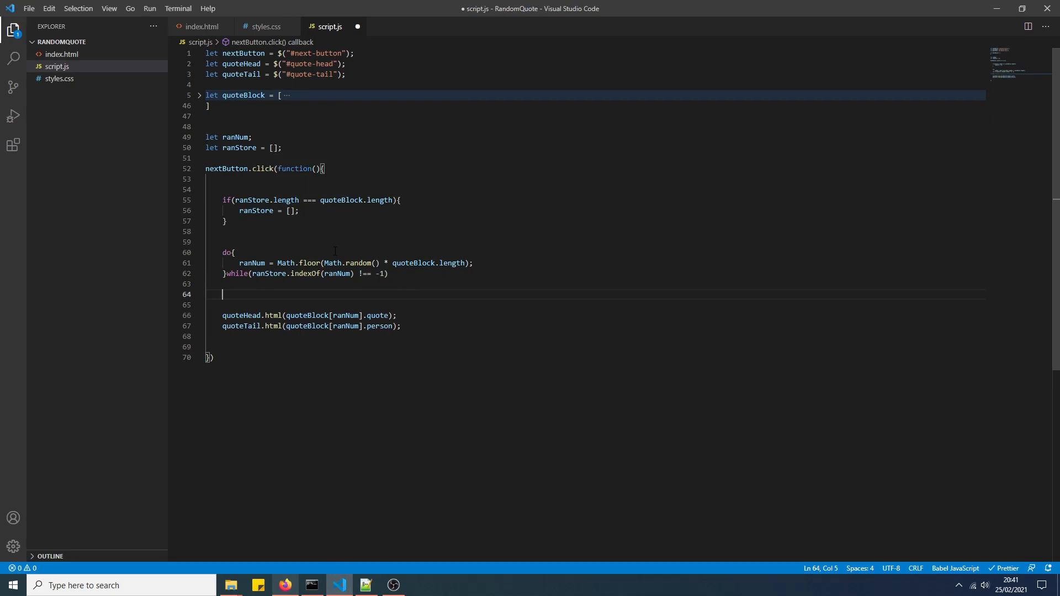
type("ranStore.push(")
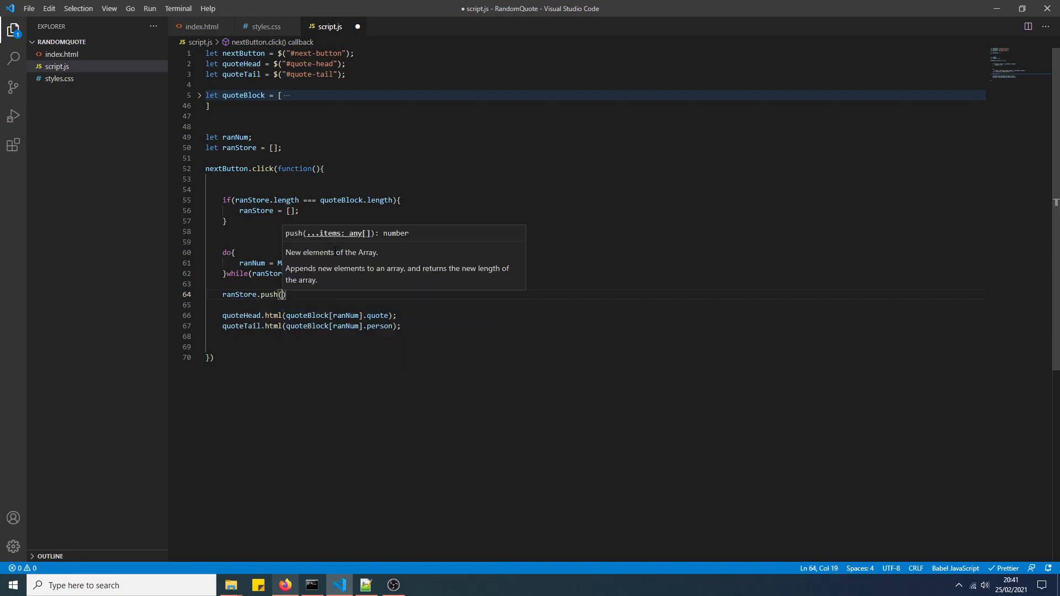
type("ranNum")
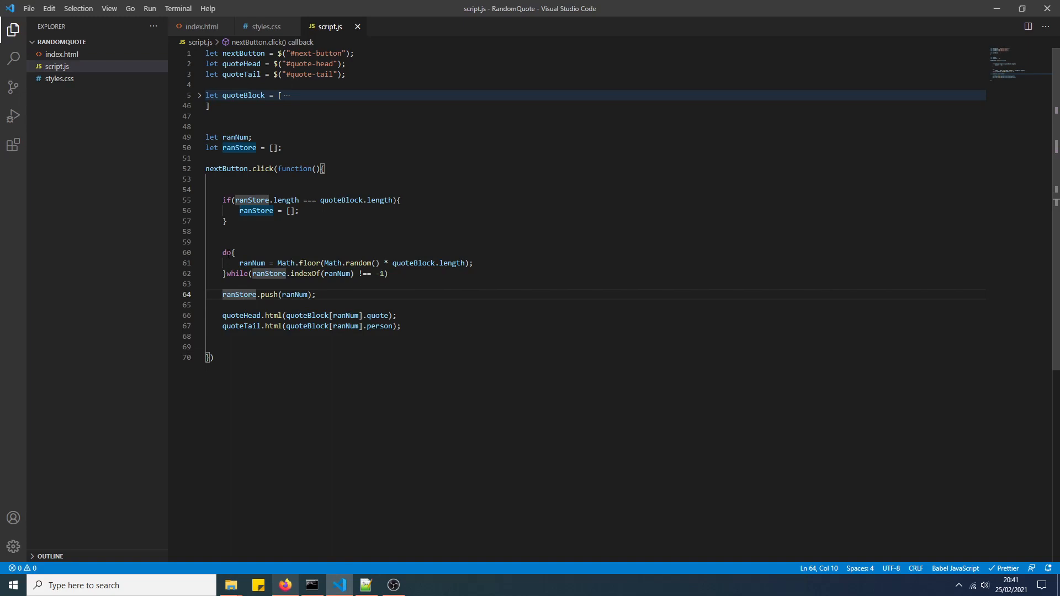
left_click(227, 253)
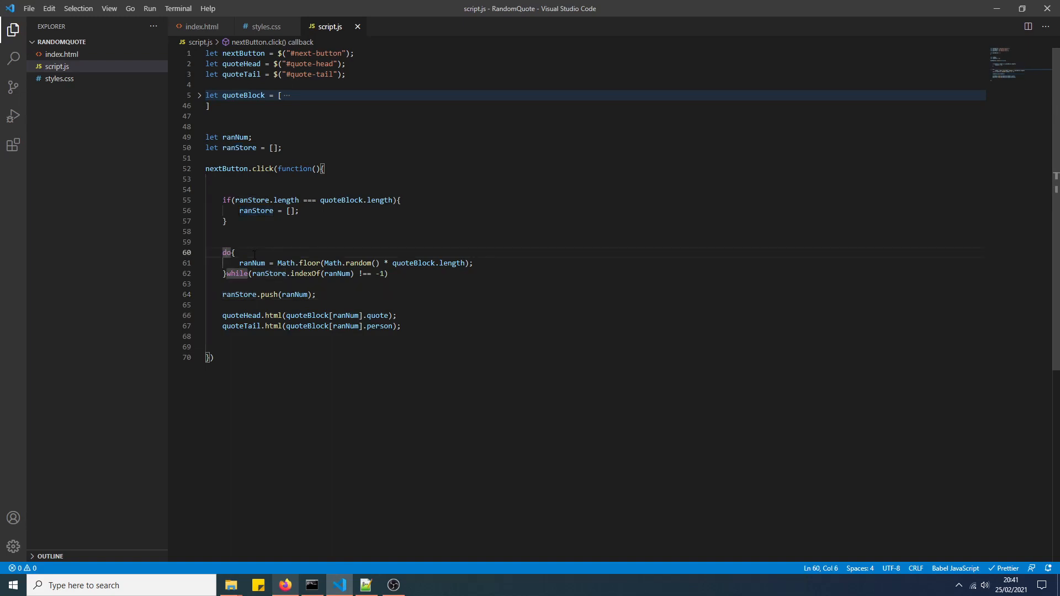
mouse_move(227, 252)
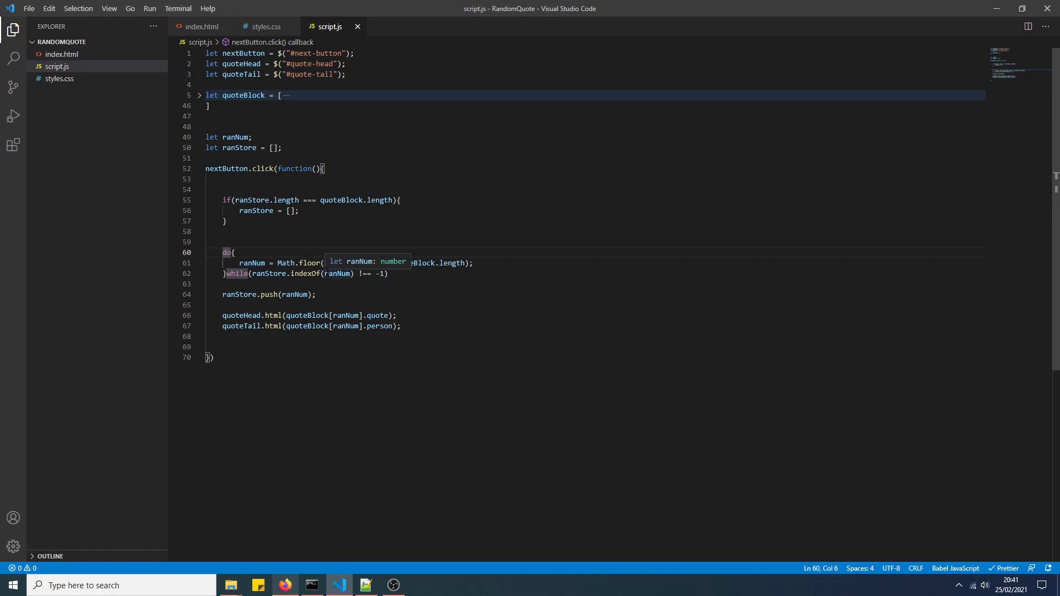
left_click(256, 211)
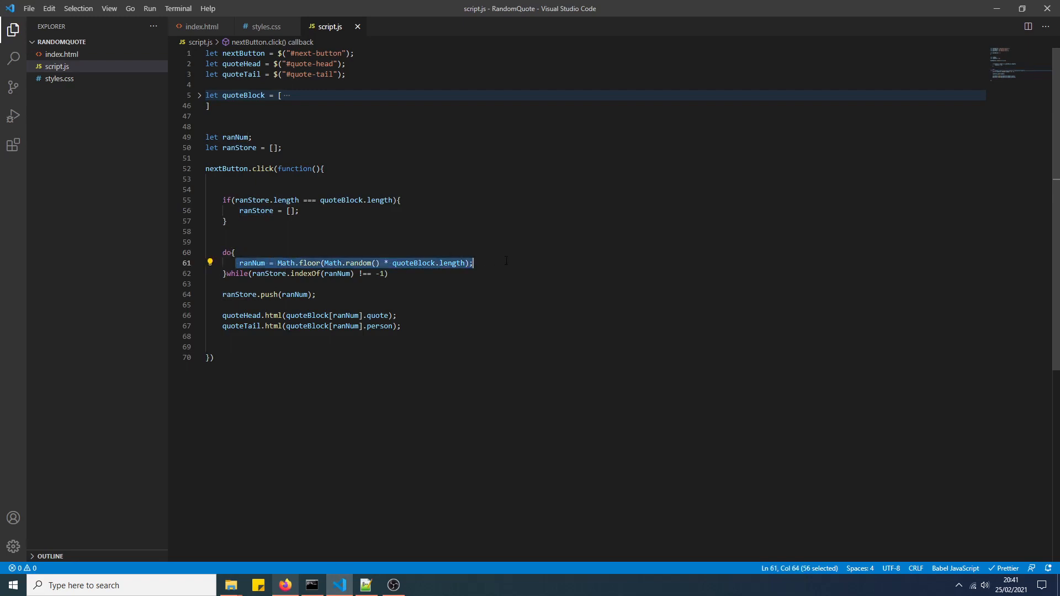
mouse_move(257, 263)
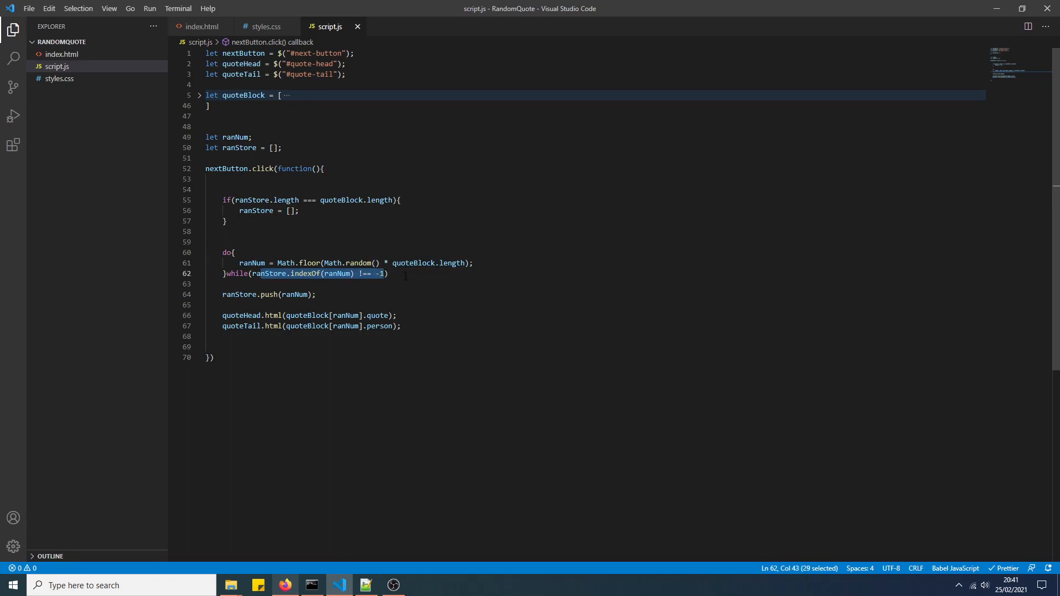
left_click(388, 273)
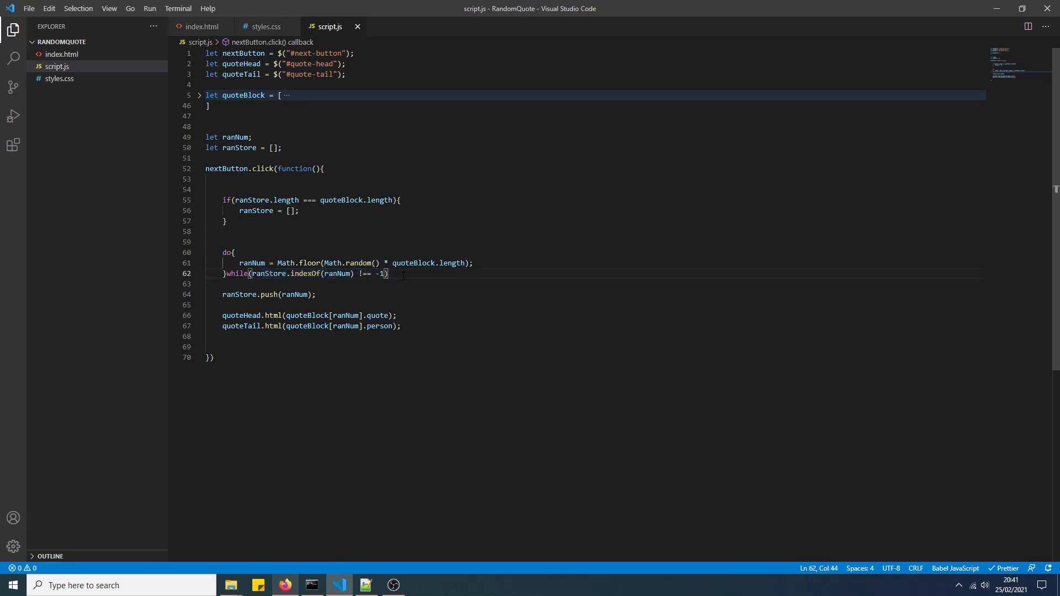
left_click(315, 294)
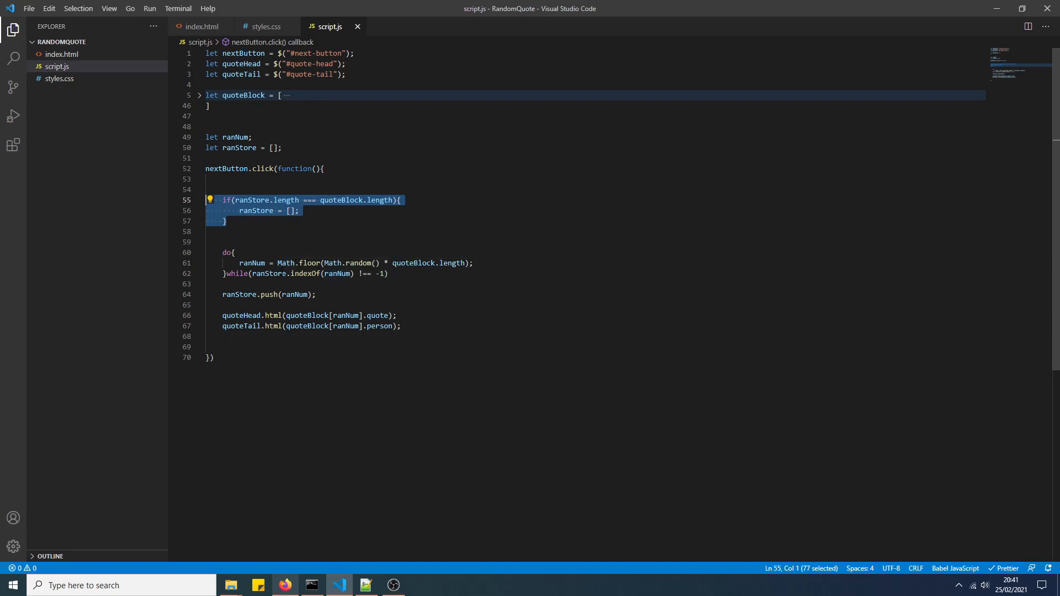
mouse_move(268, 262)
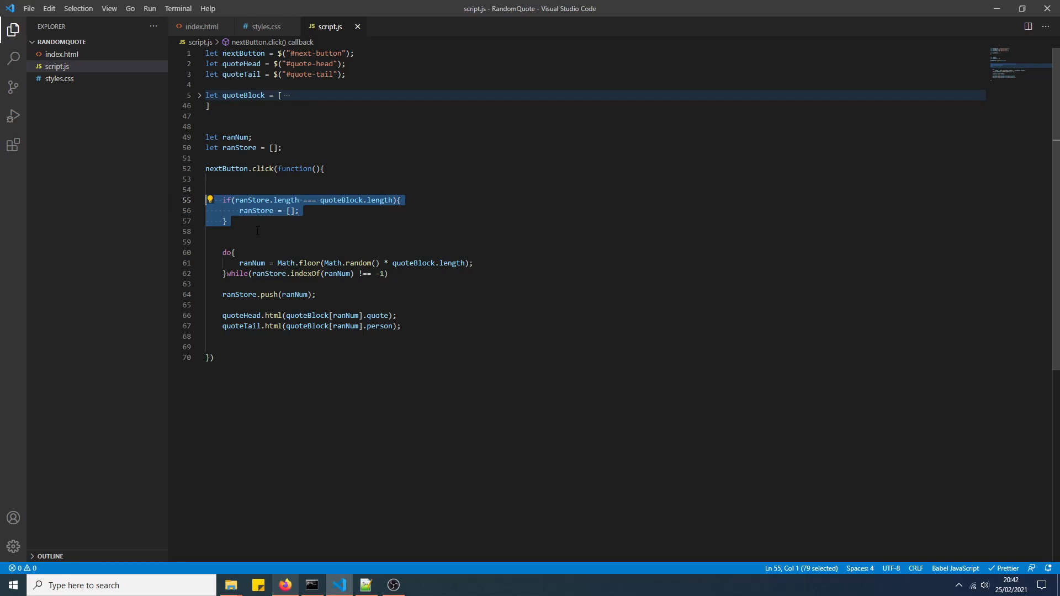
left_click(223, 232)
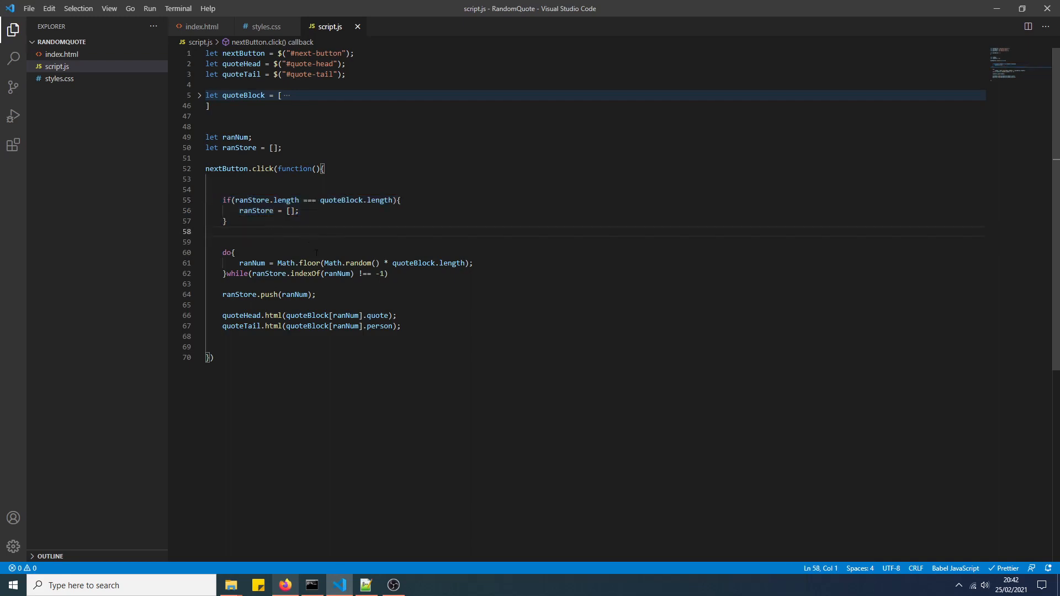
- Cycle through eleven random quotes in Firefox (Maya Angelou, Goethe, Socrates), then return to VS Code
left_click(283, 586)
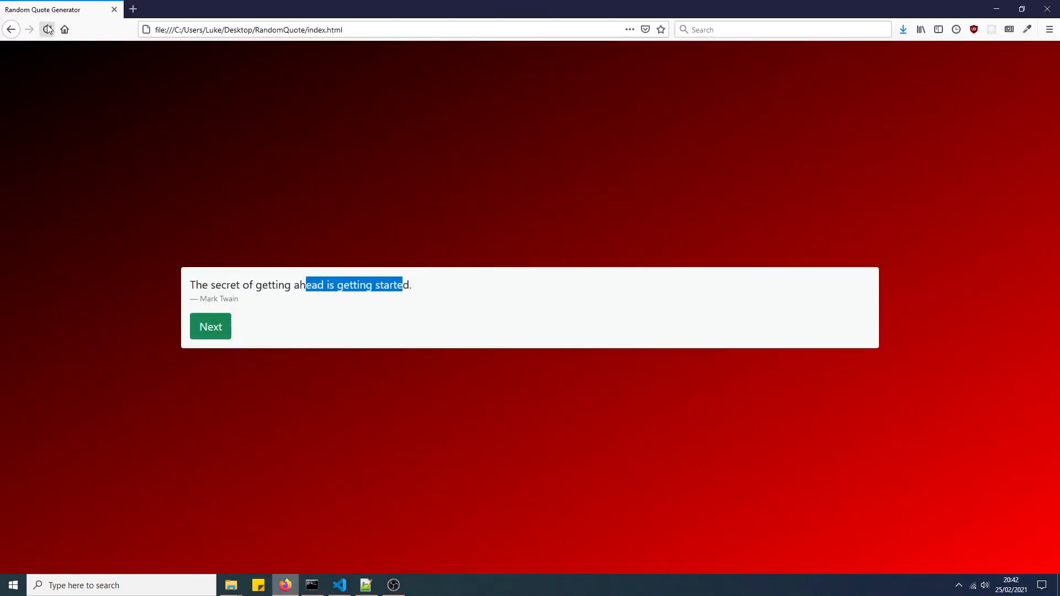
left_click(210, 326)
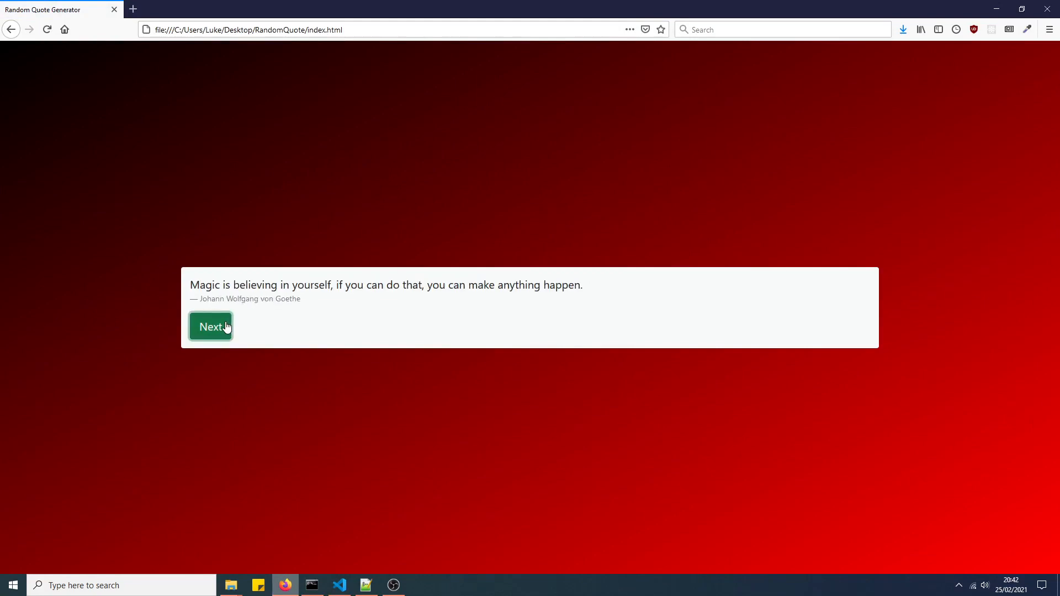
left_click(211, 326)
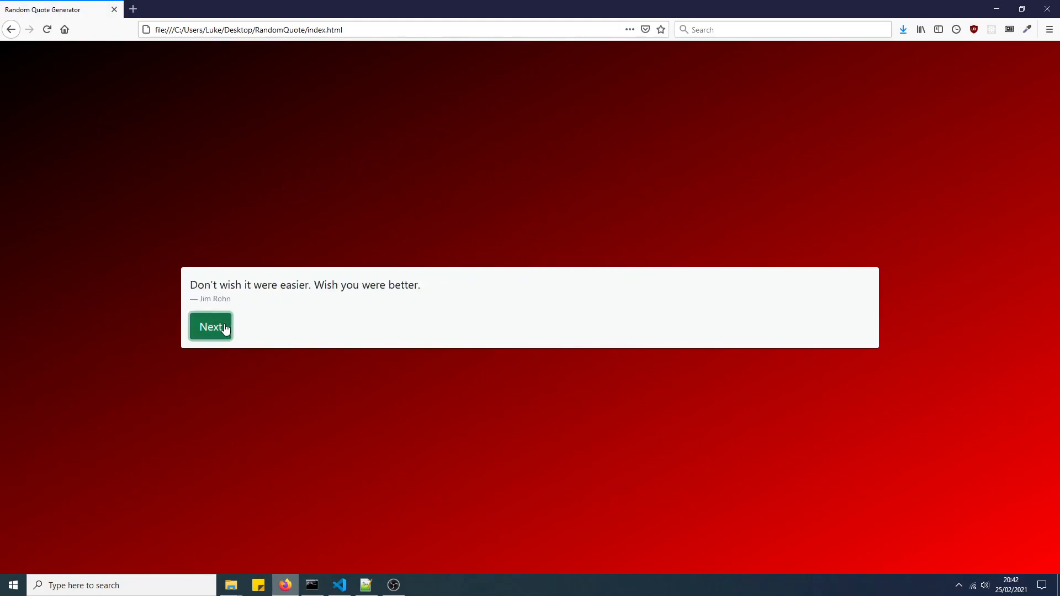
left_click(211, 326)
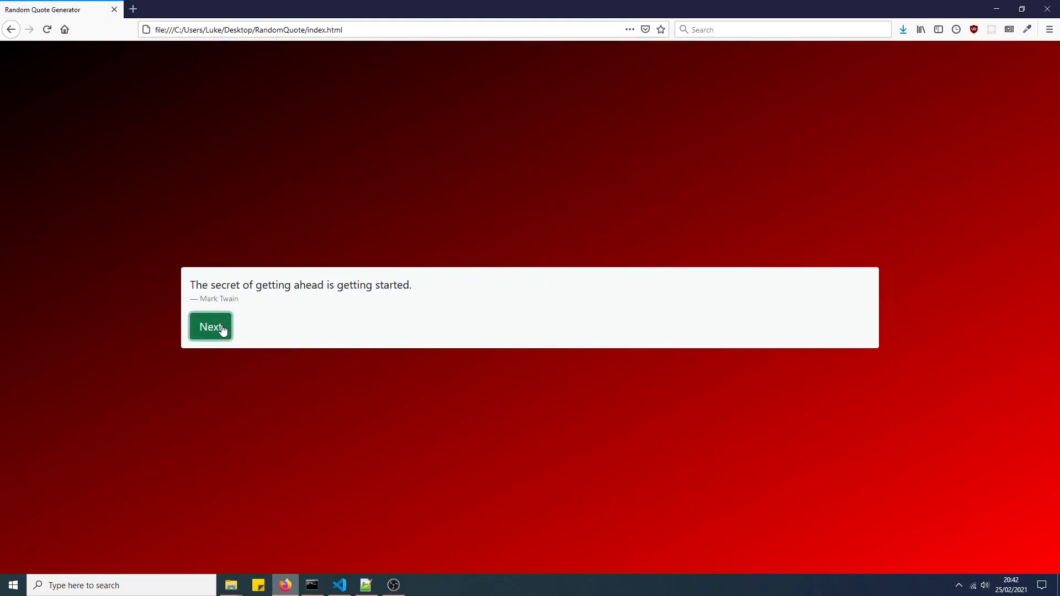
left_click(211, 327)
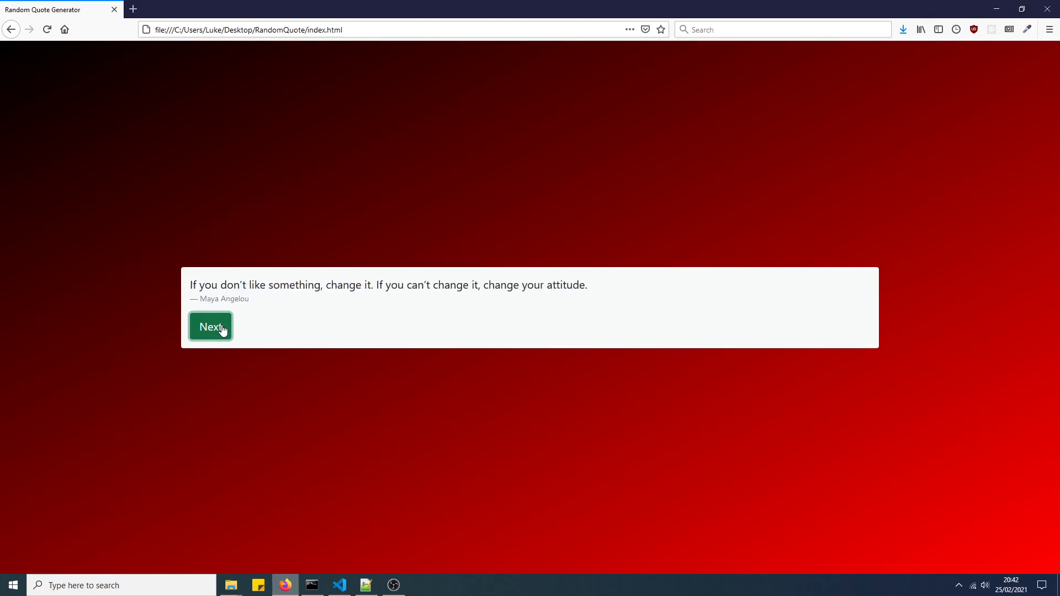
left_click(210, 327)
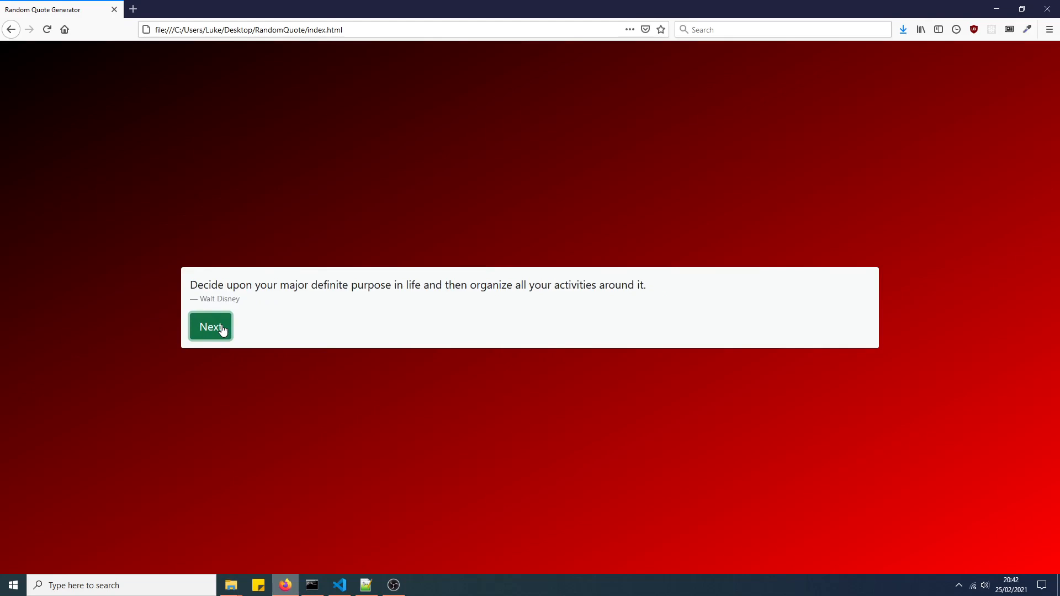
left_click(211, 326)
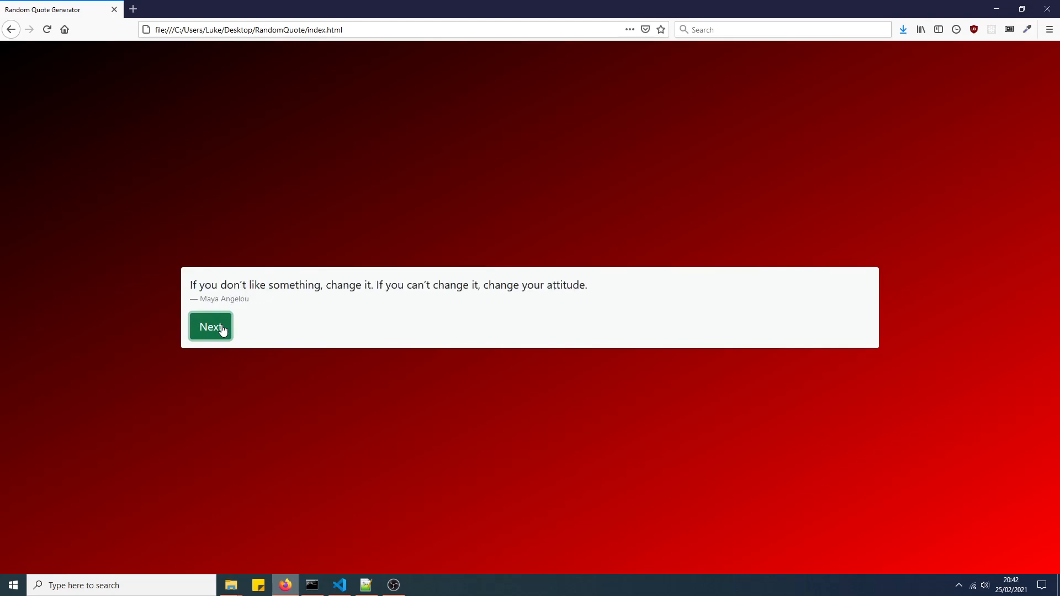
left_click(211, 326)
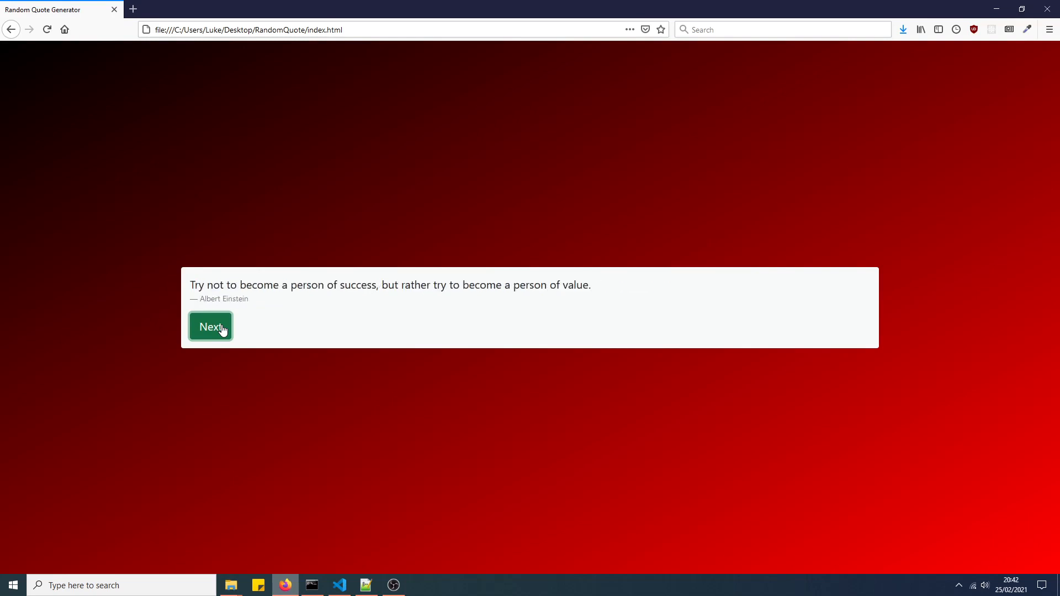
left_click(211, 326)
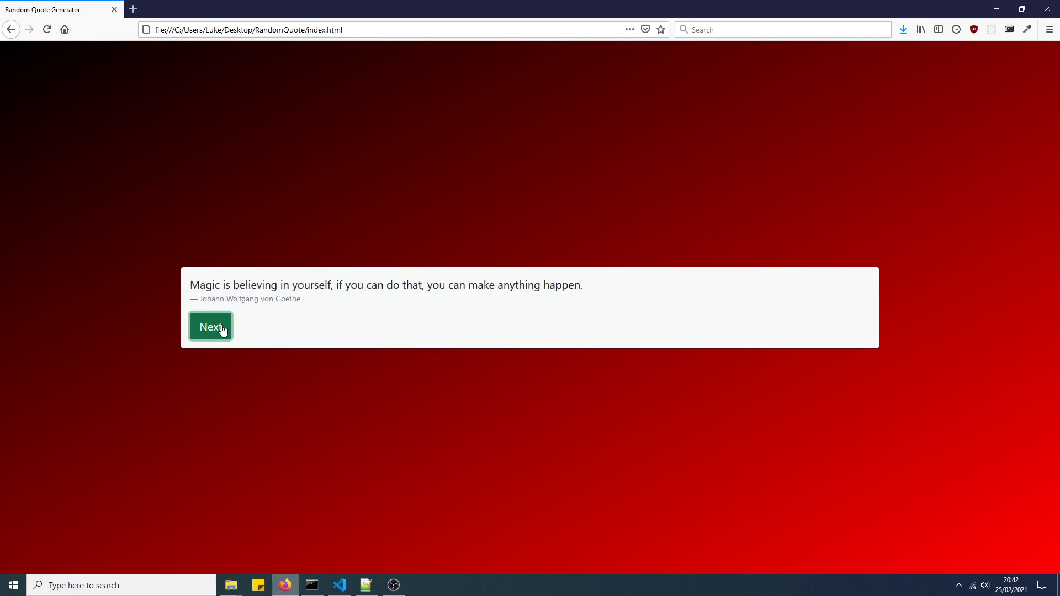
left_click(211, 327)
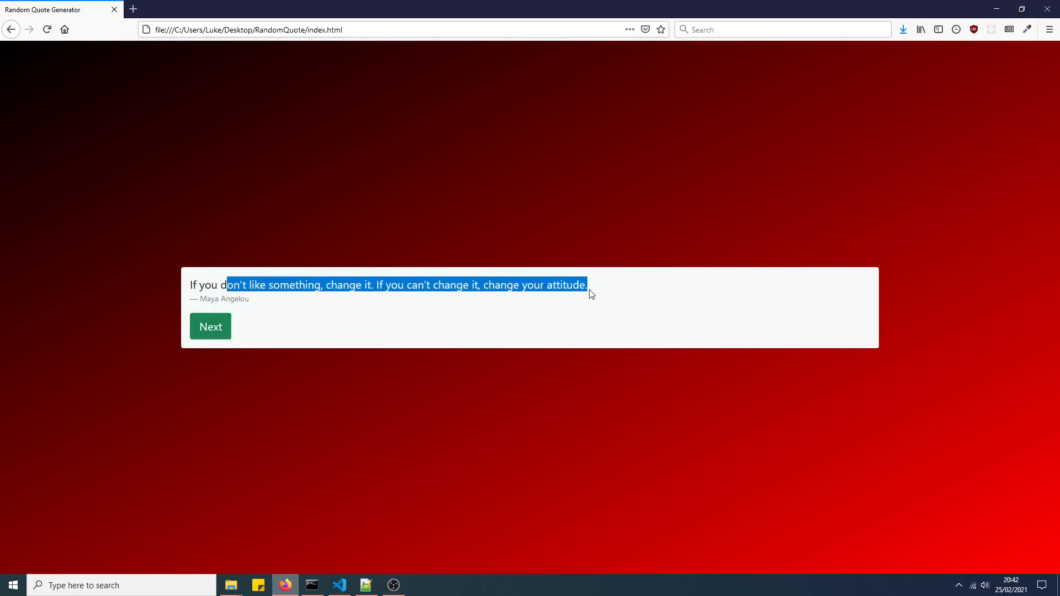
left_click(211, 326)
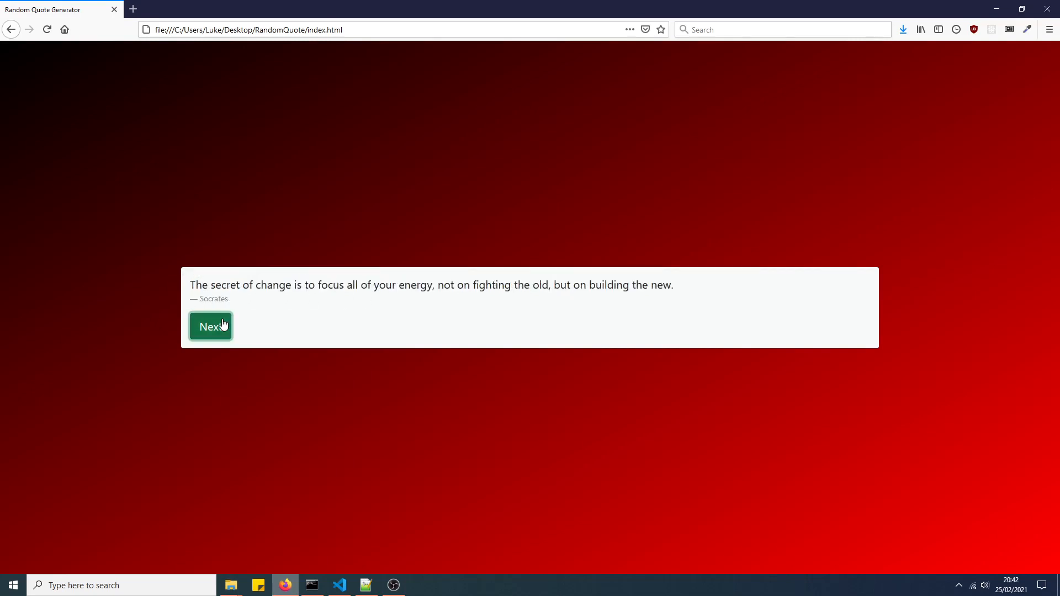
left_click(211, 327)
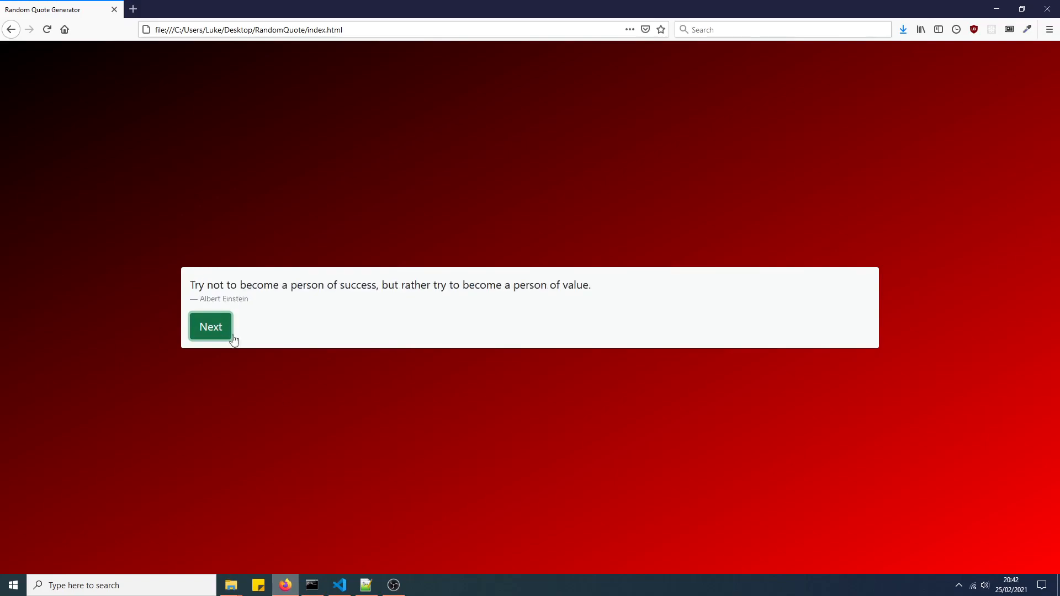
left_click(338, 585)
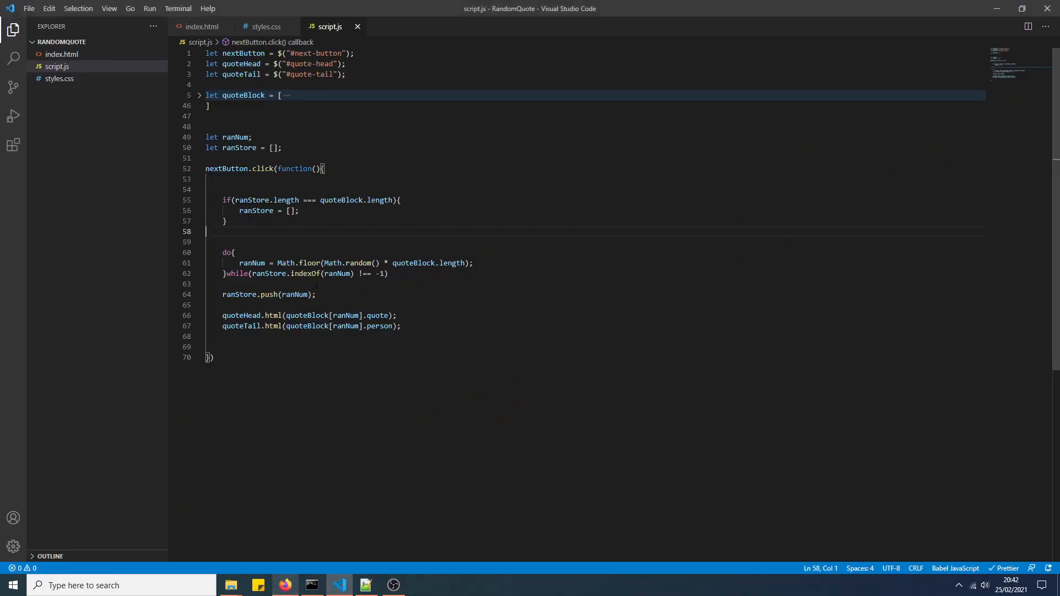
left_click(387, 273)
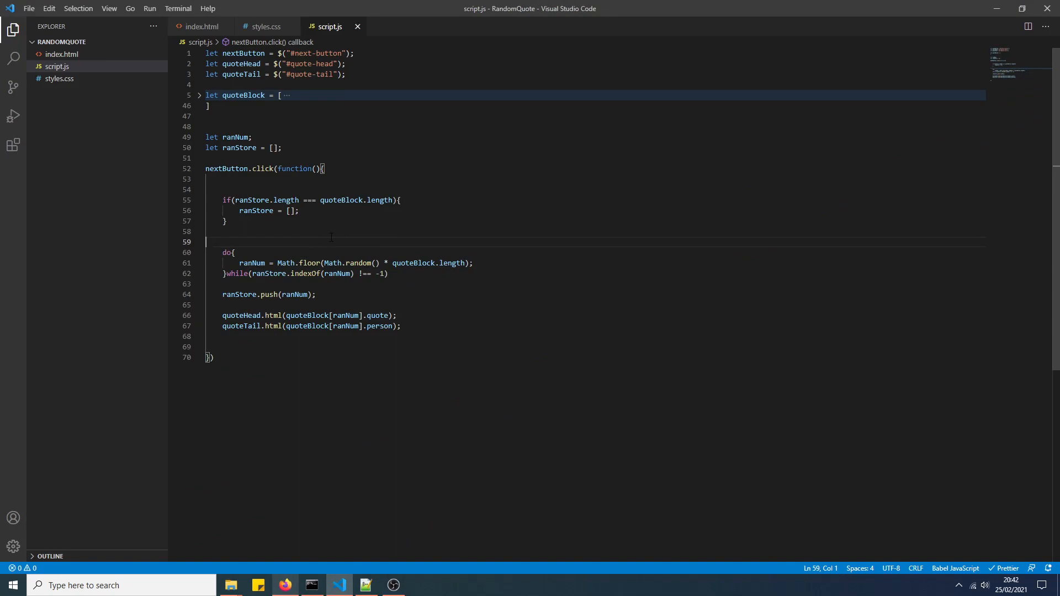
left_click(284, 586)
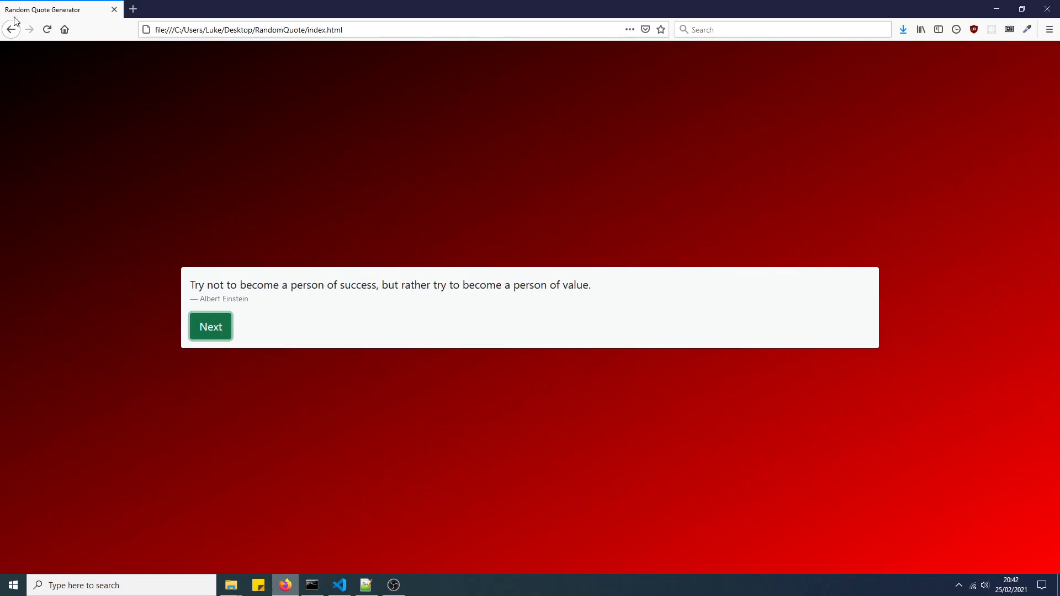
left_click(210, 327)
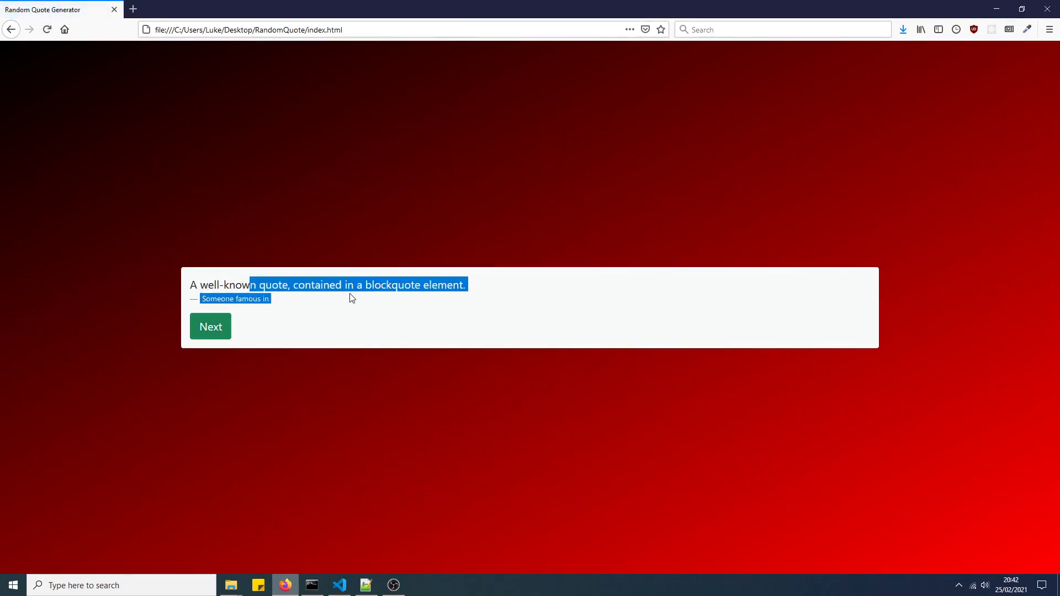
left_click(339, 585)
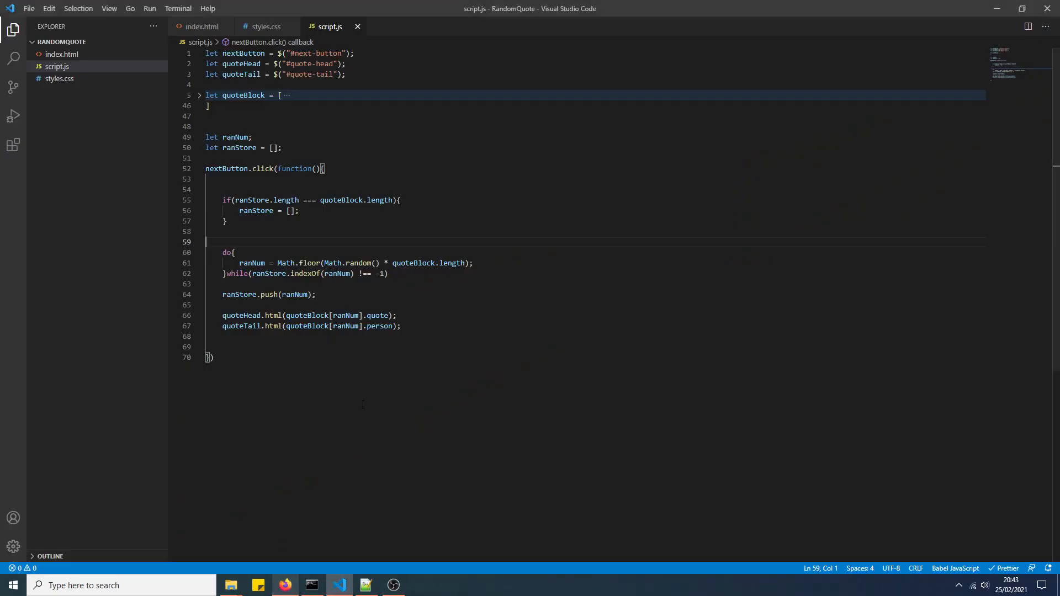